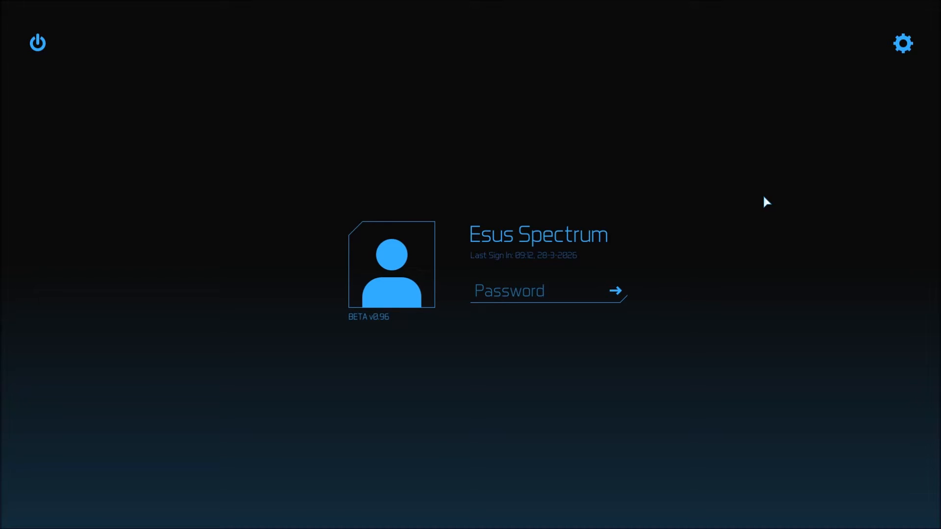
mouse_move(857, 74)
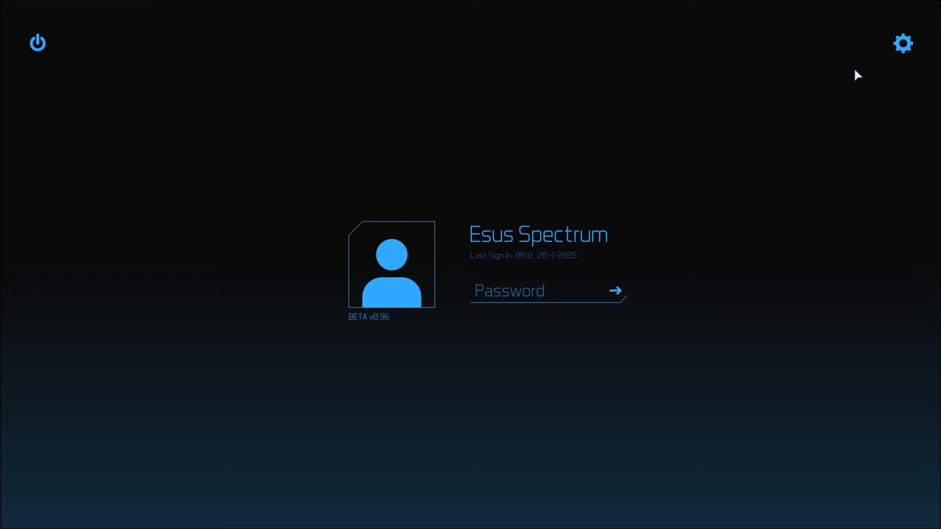
mouse_move(637, 107)
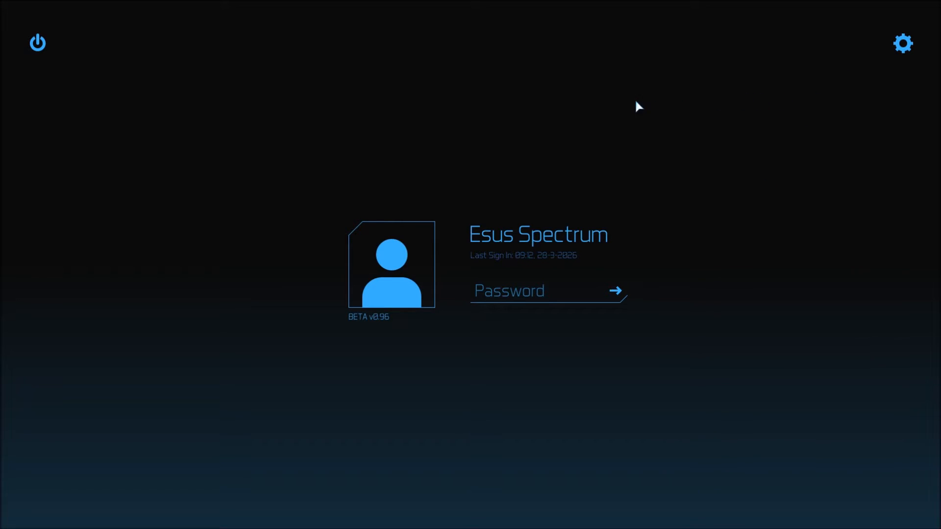
Step: Enter the gateway account password and log in to reach the welcome-back message
click(535, 291)
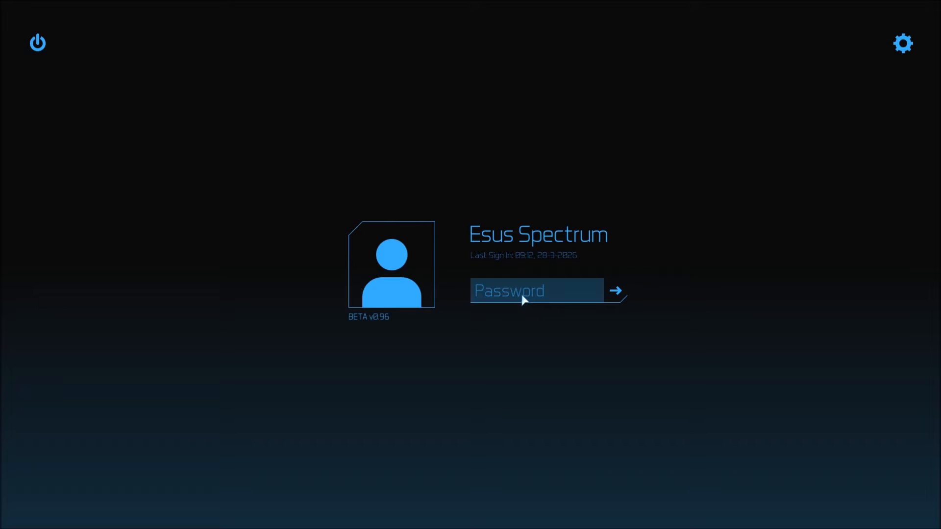
text(***)
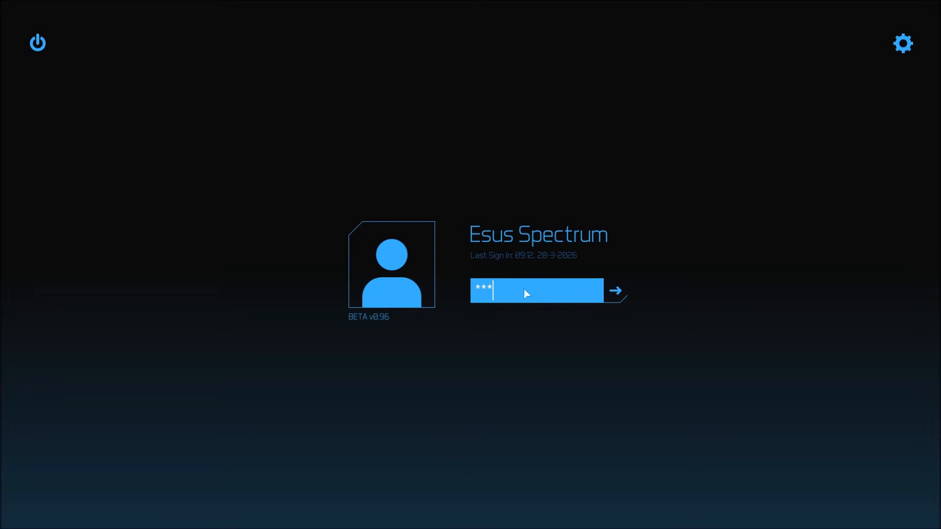
click(614, 291)
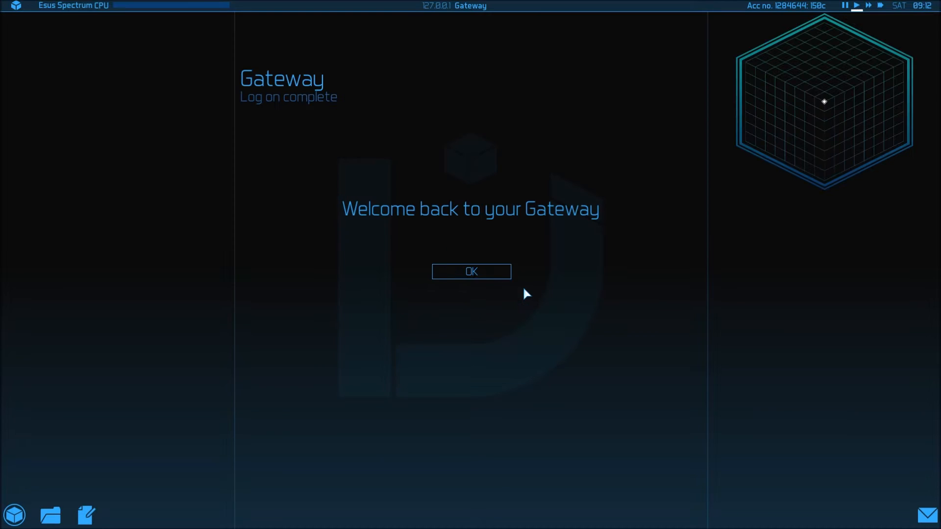
mouse_move(471, 271)
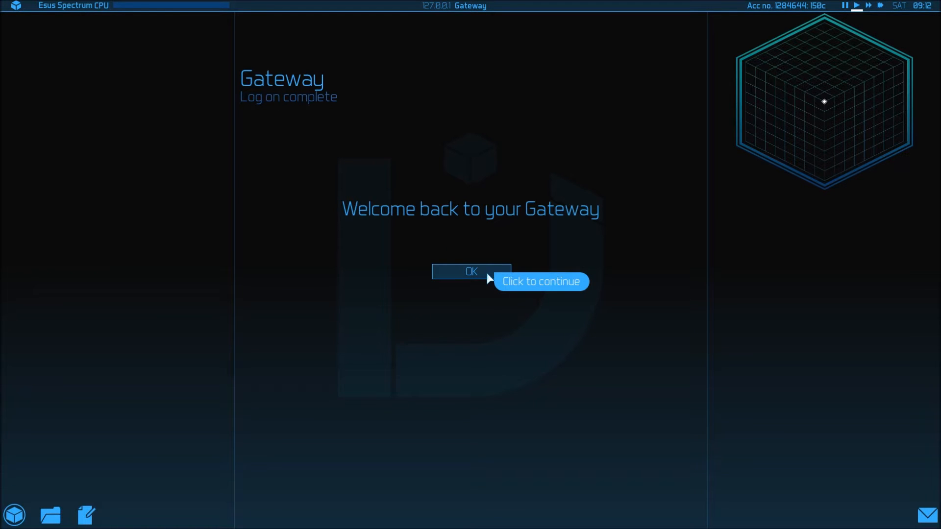
Step: Dismiss the welcome message and continue to the gateway
click(470, 272)
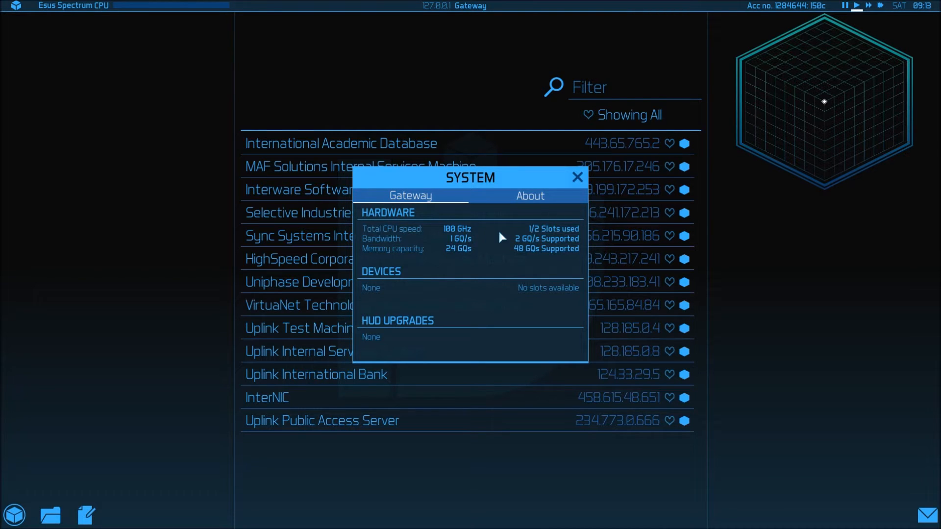
mouse_move(539, 238)
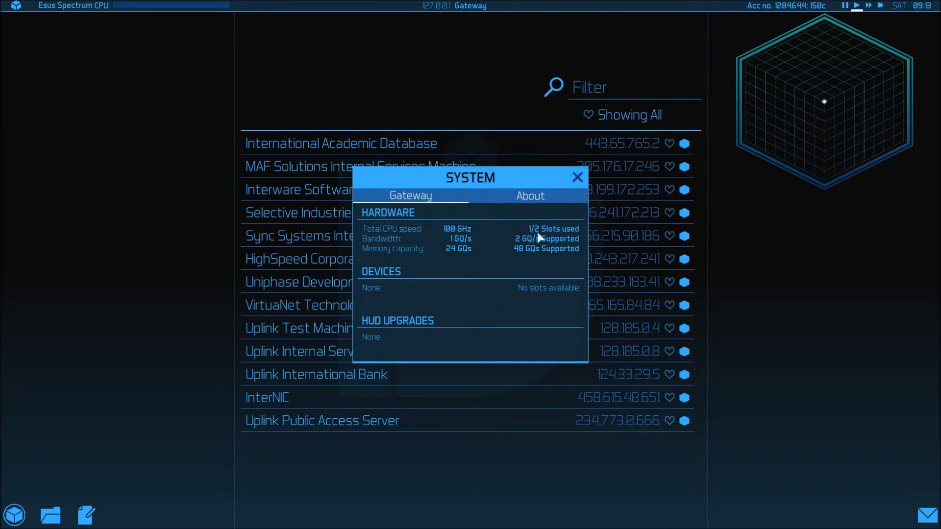
mouse_move(529, 222)
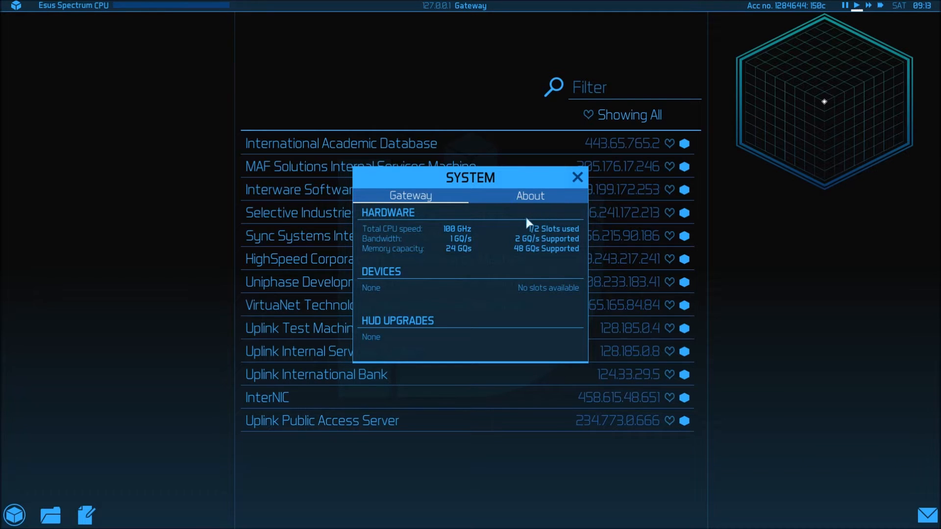
mouse_move(503, 250)
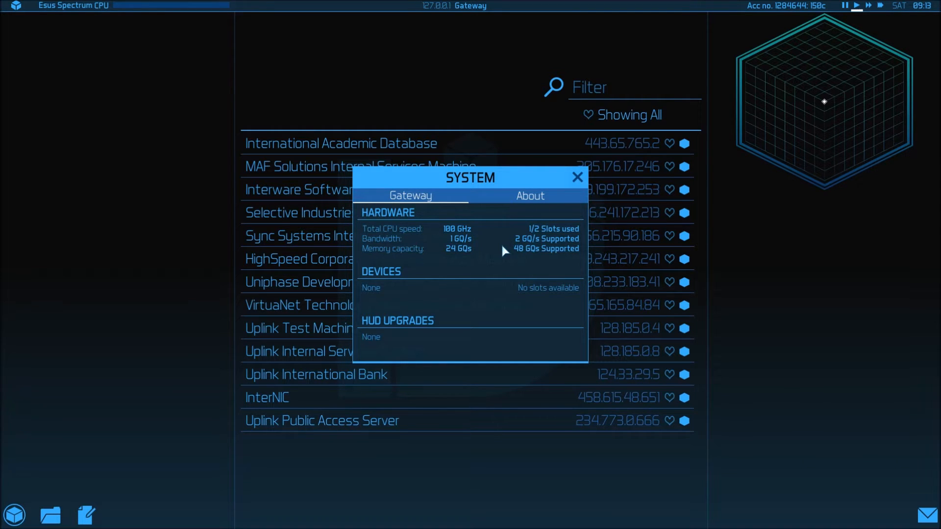
mouse_move(425, 271)
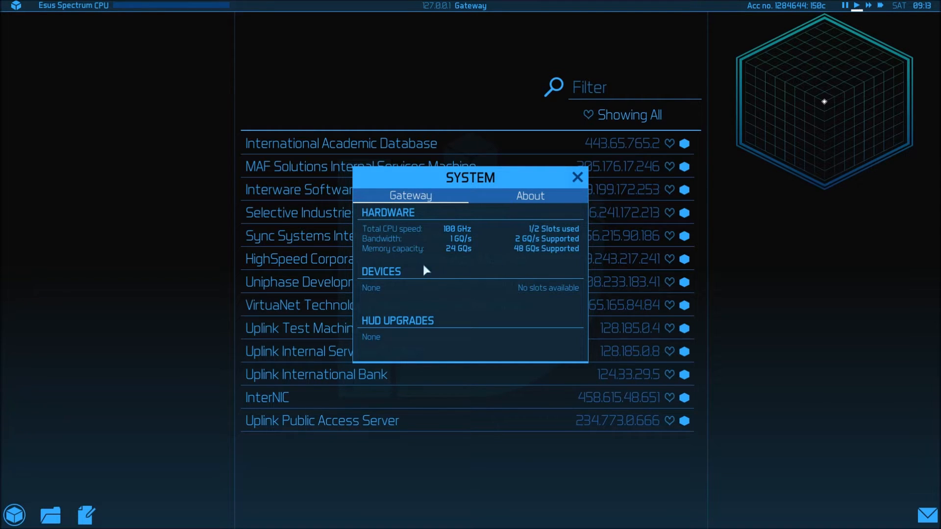
mouse_move(540, 264)
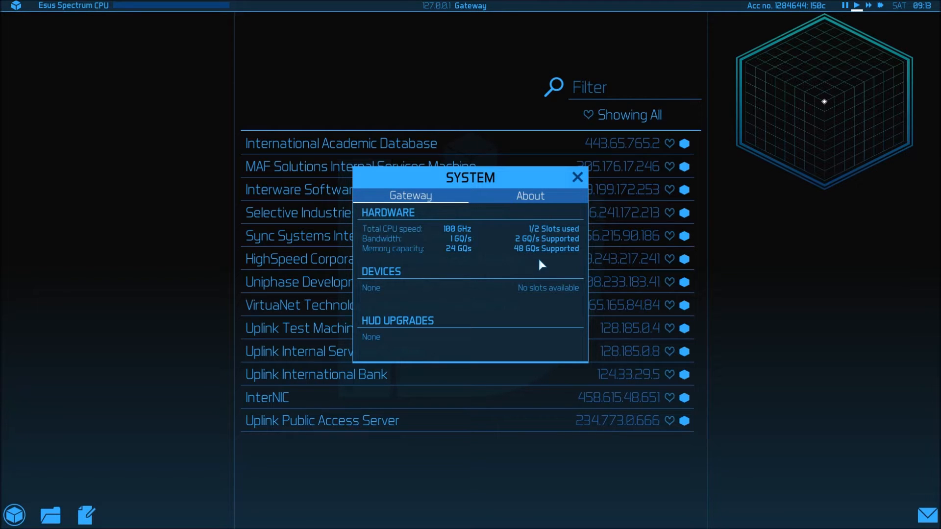
mouse_move(459, 258)
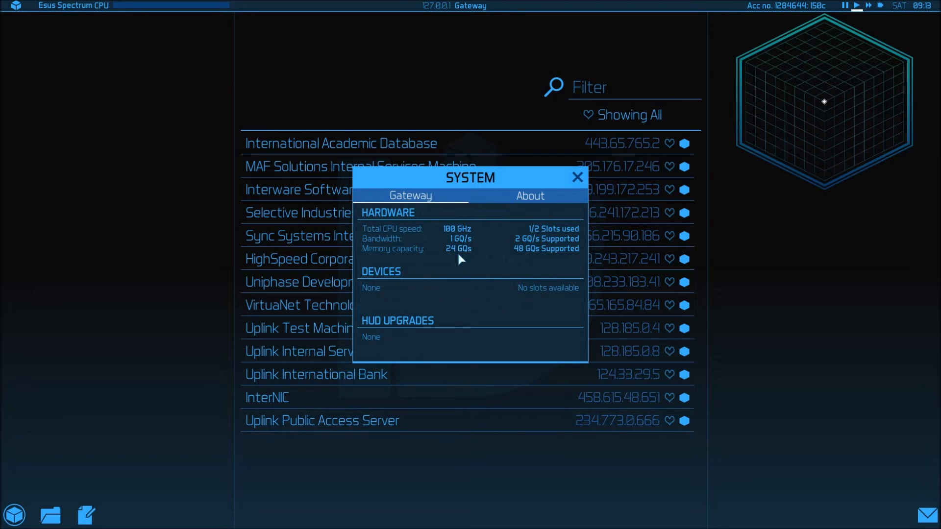
mouse_move(519, 227)
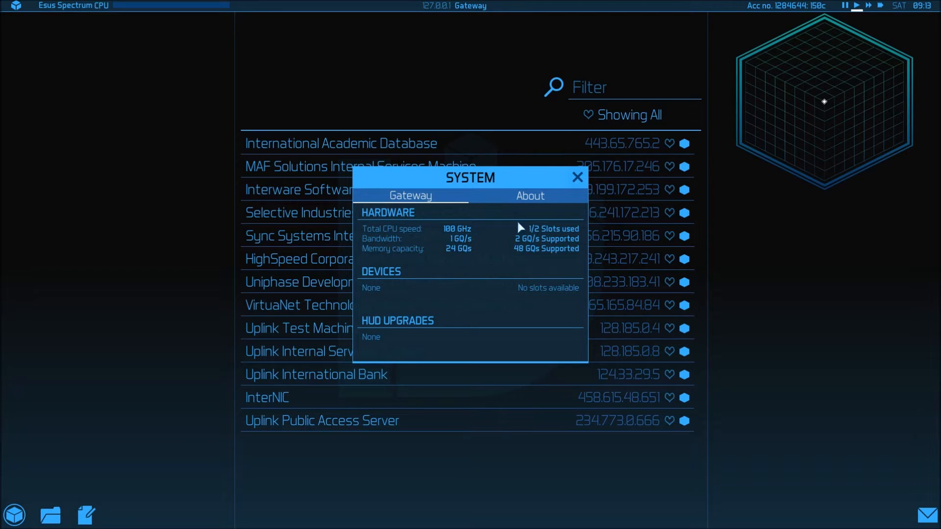
mouse_move(429, 262)
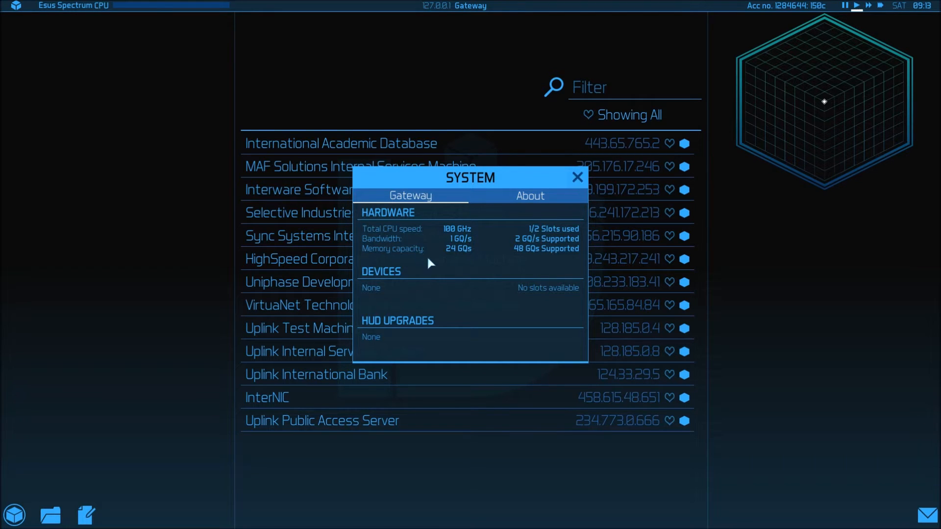
mouse_move(471, 268)
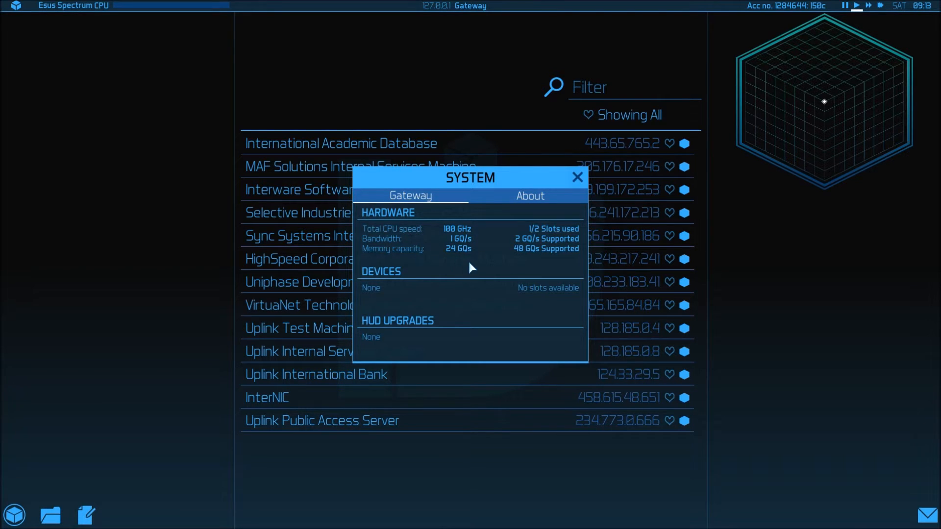
mouse_move(502, 228)
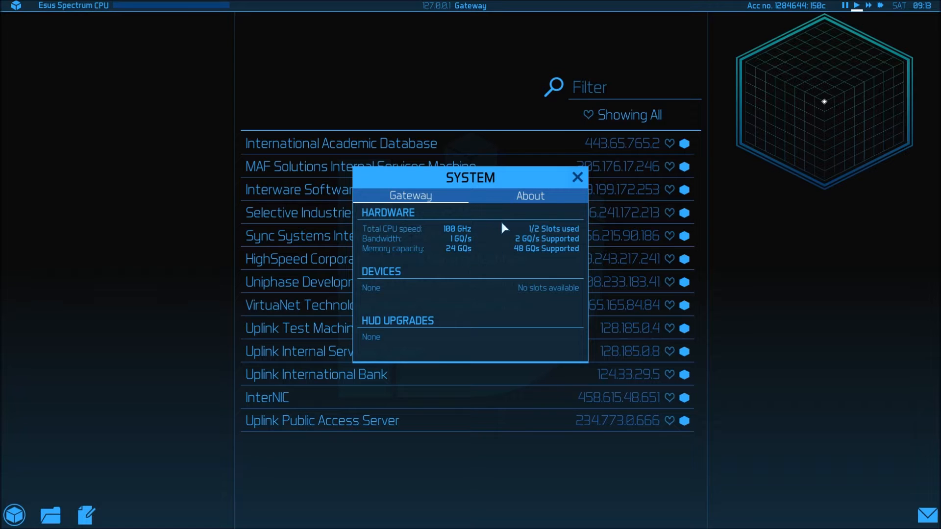
mouse_move(511, 231)
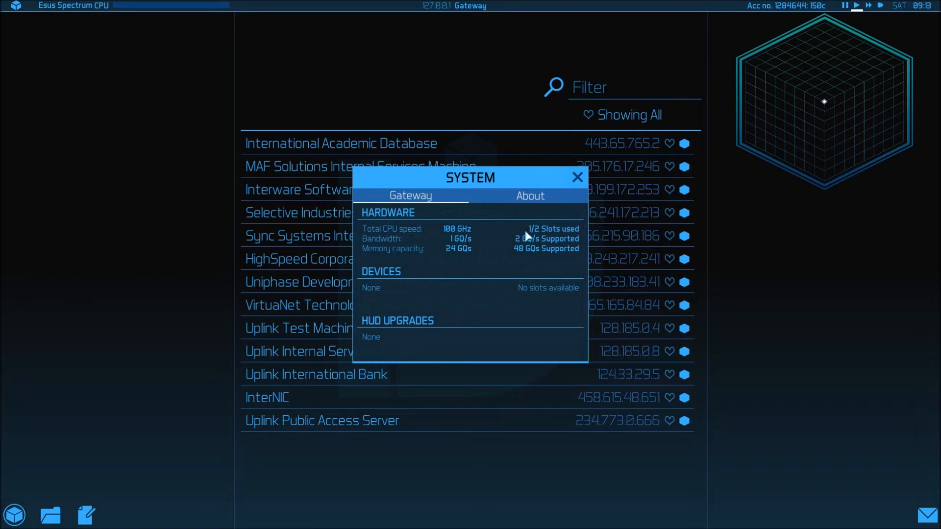
mouse_move(518, 235)
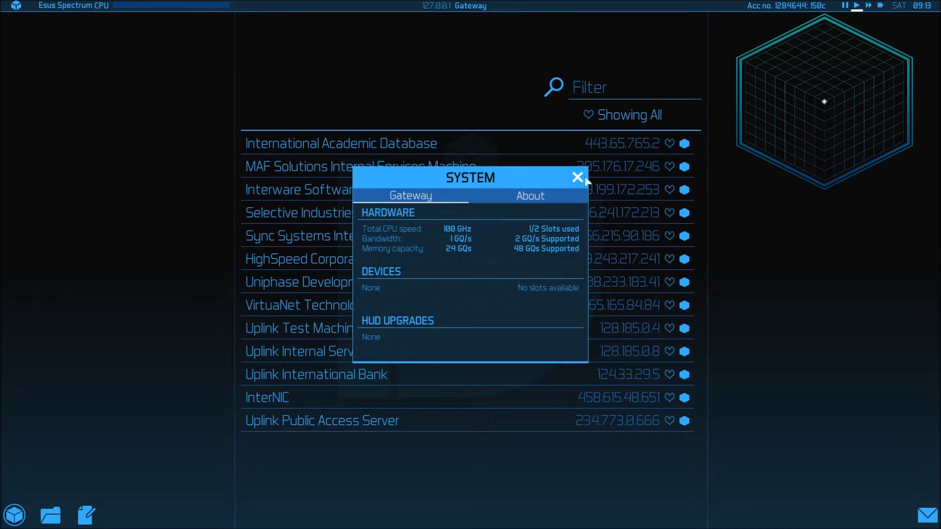
Step: Close the gateway hardware specs, leaving the full server list visible
click(576, 177)
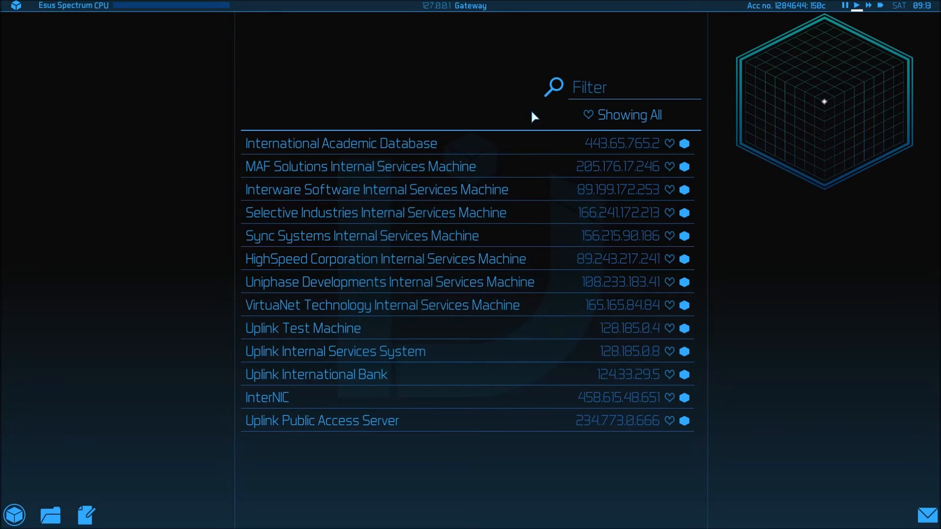
mouse_move(460, 94)
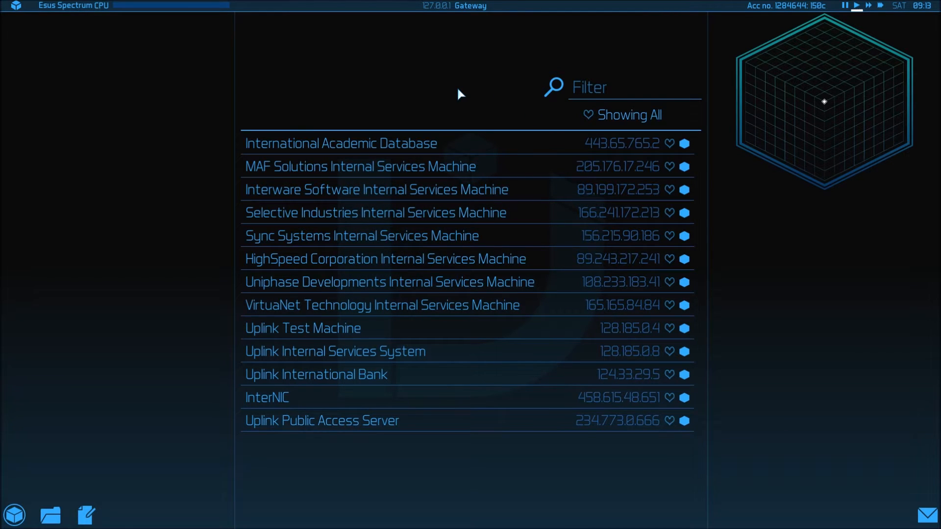
mouse_move(457, 79)
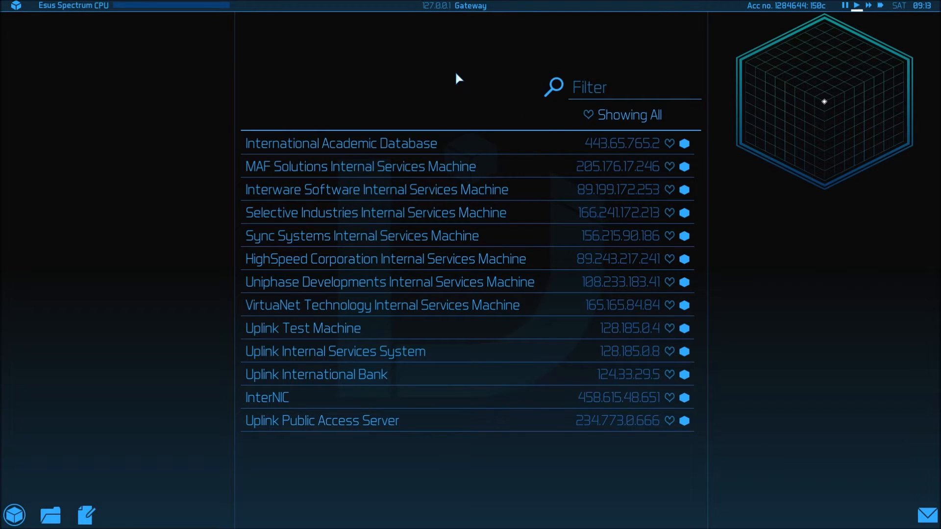
mouse_move(812, 256)
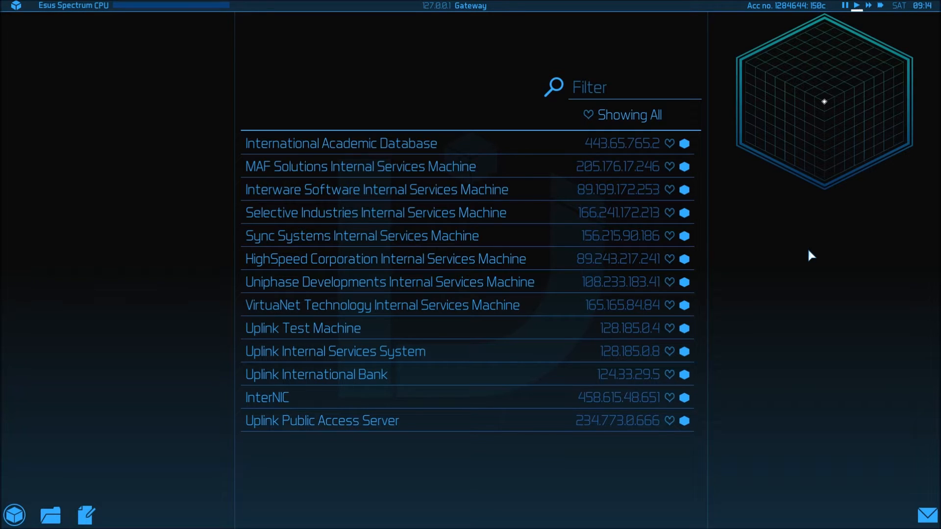
mouse_move(798, 256)
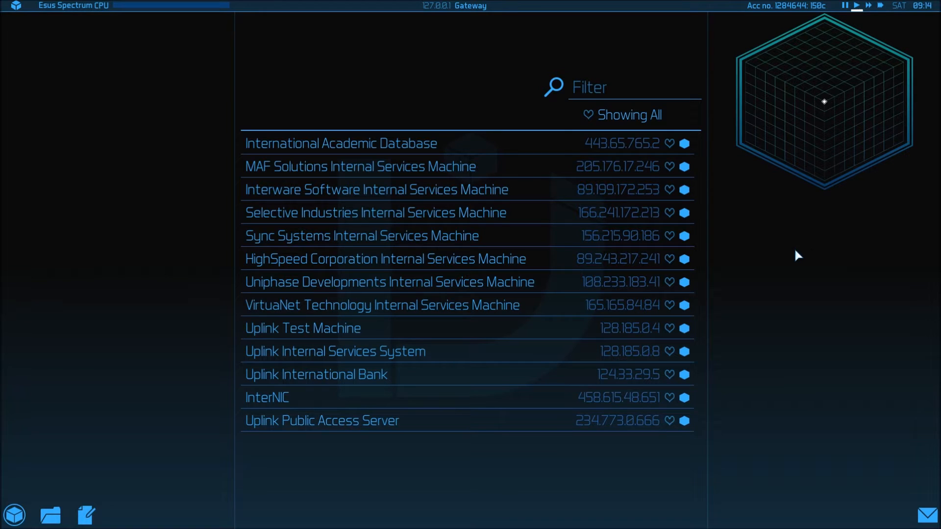
mouse_move(123, 481)
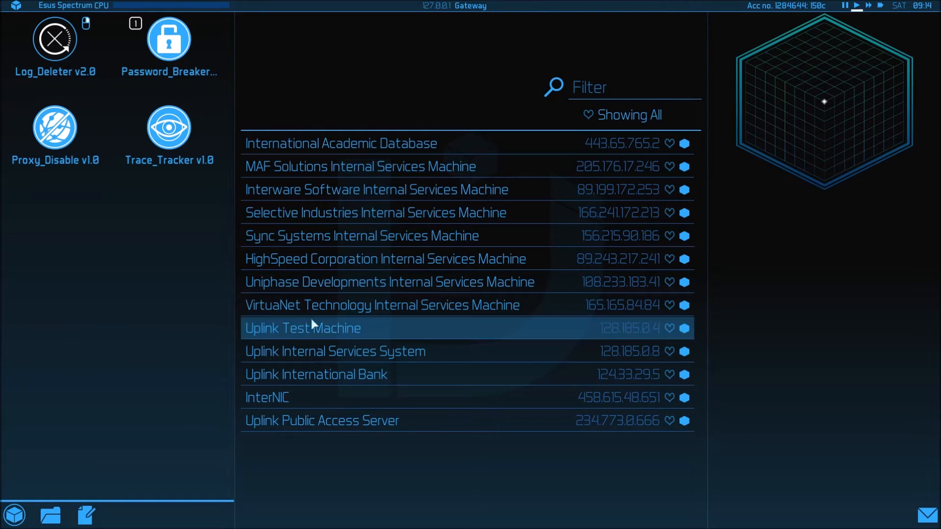
Step: Log in to Uplink Internal Services and browse the Jobs BBS mission list
click(335, 351)
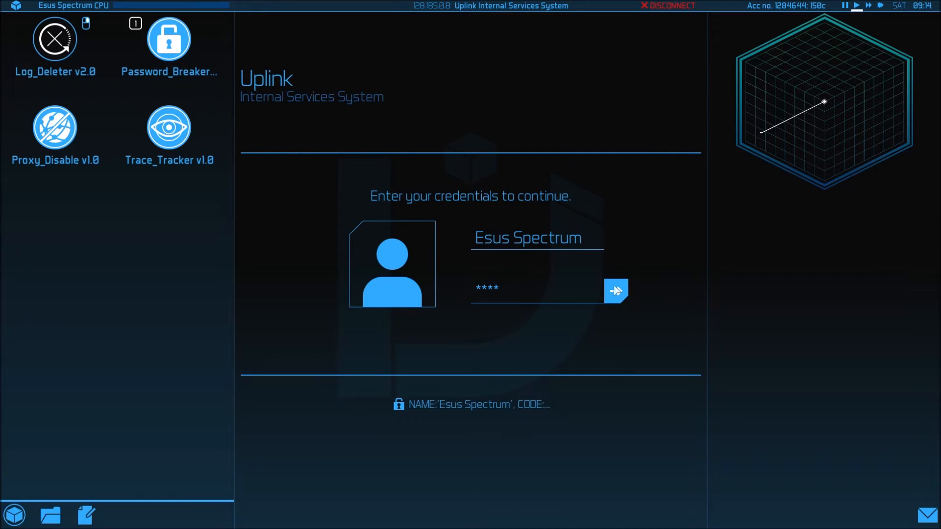
click(615, 291)
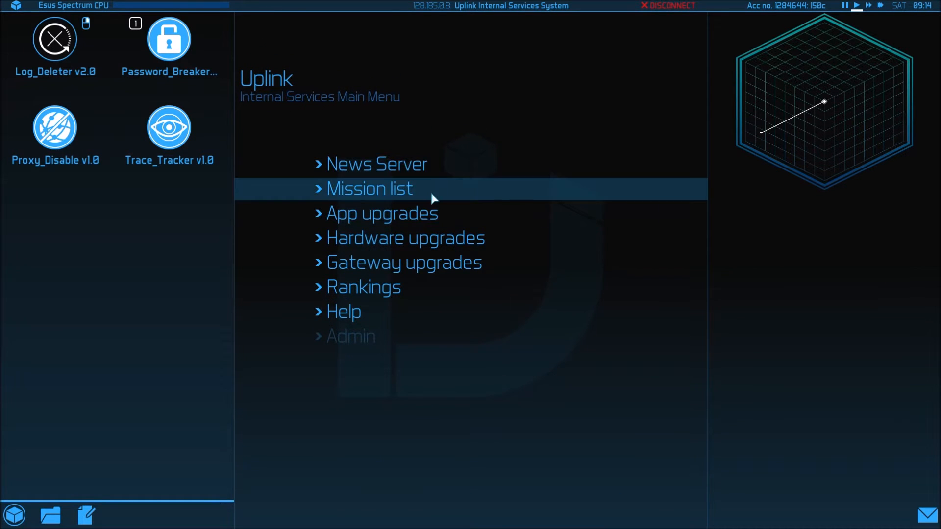
click(370, 188)
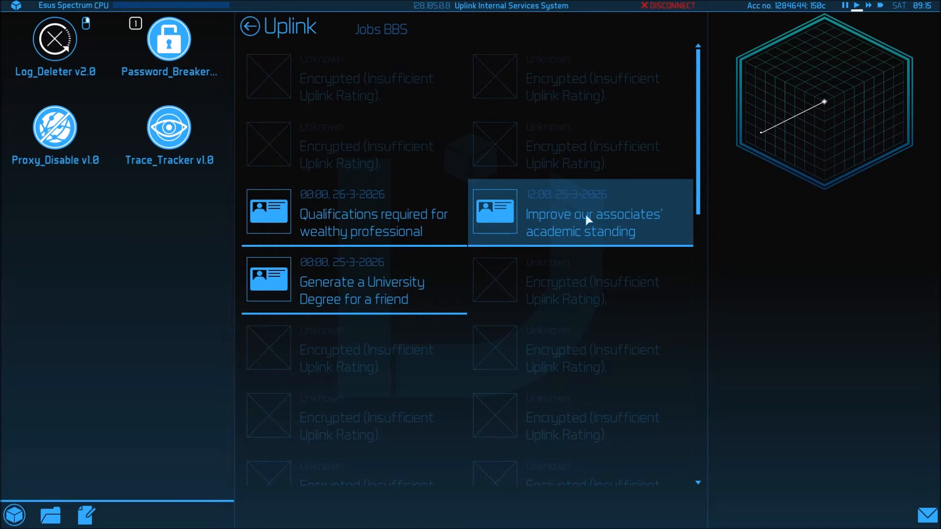
click(353, 281)
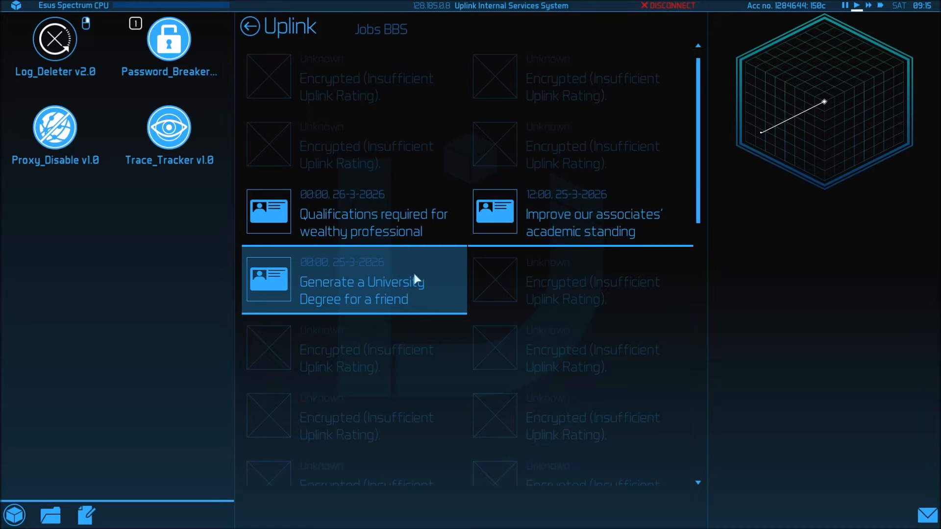
scroll(down, 3)
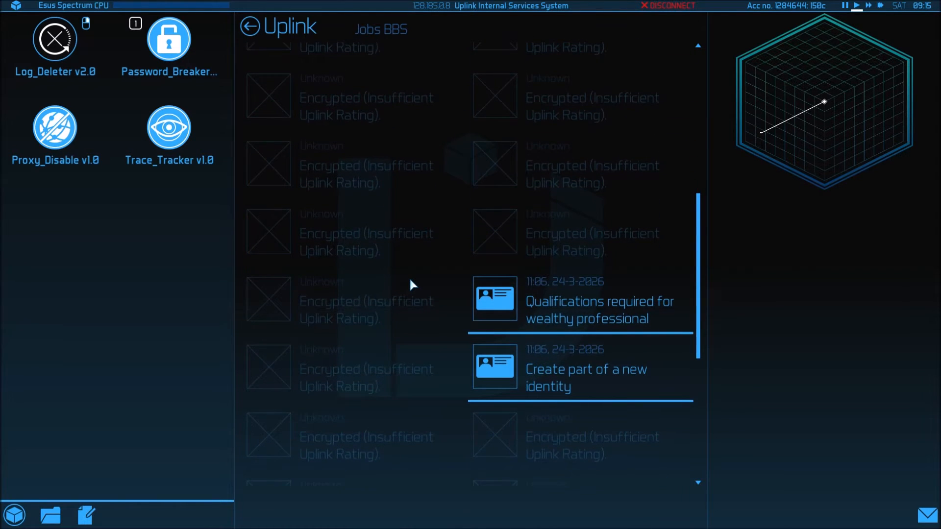
scroll(down, 3)
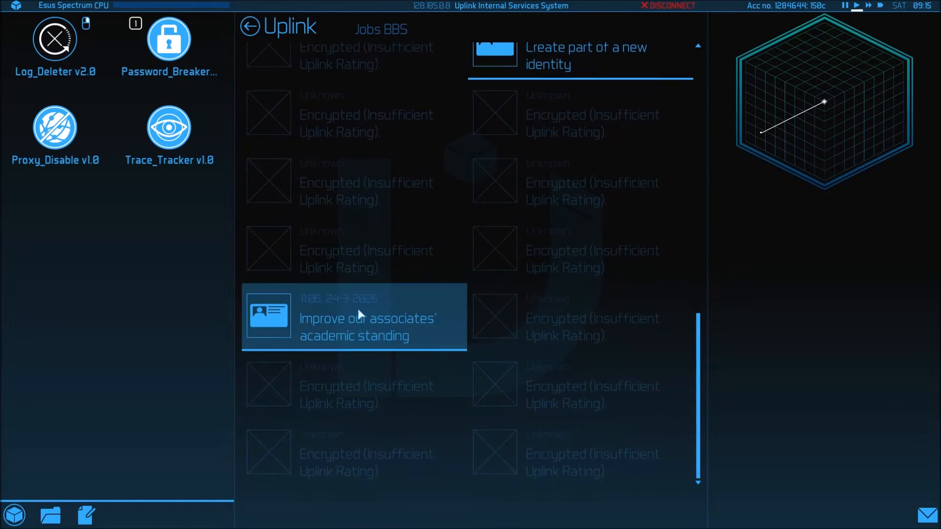
Step: Accept the associates' academic standing job and expand the new-identity job's details
click(353, 317)
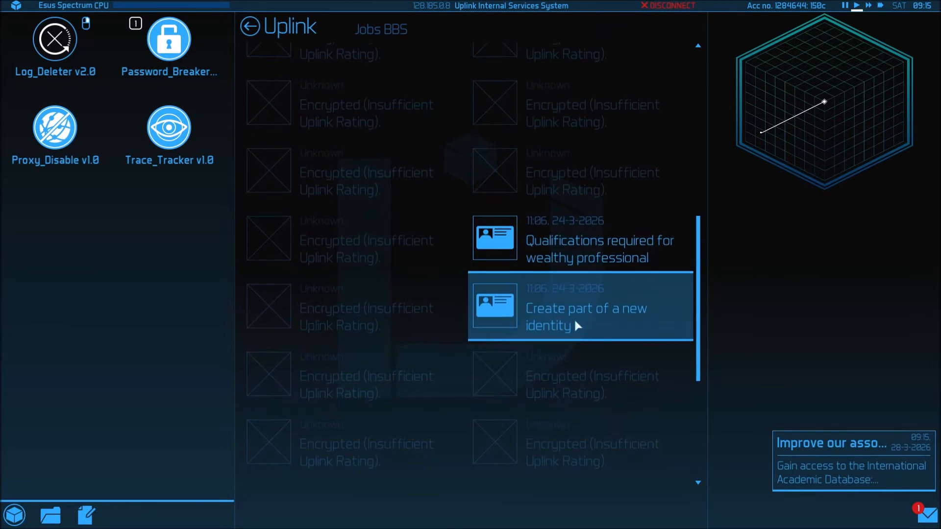
click(580, 309)
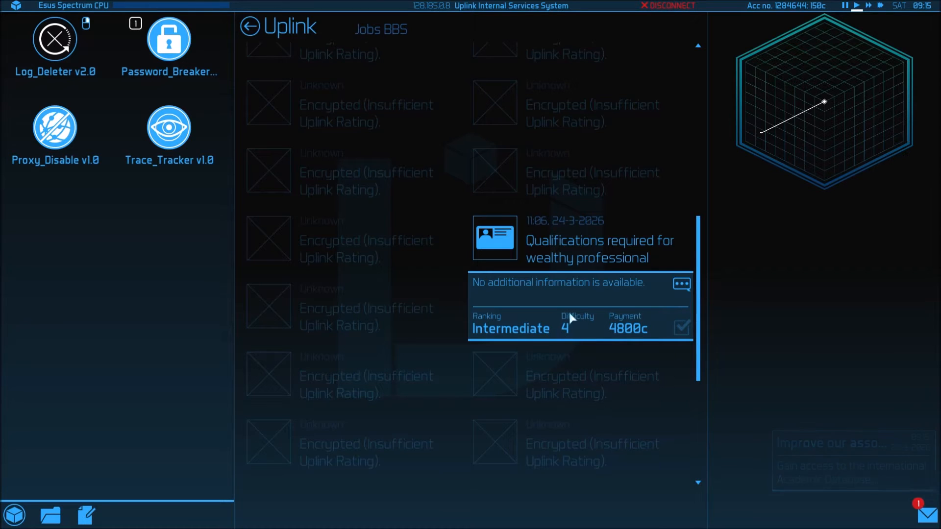
Step: Accept the new-identity job and negotiate half the 4800c payment upfront, raising the balance to 2550c
click(55, 127)
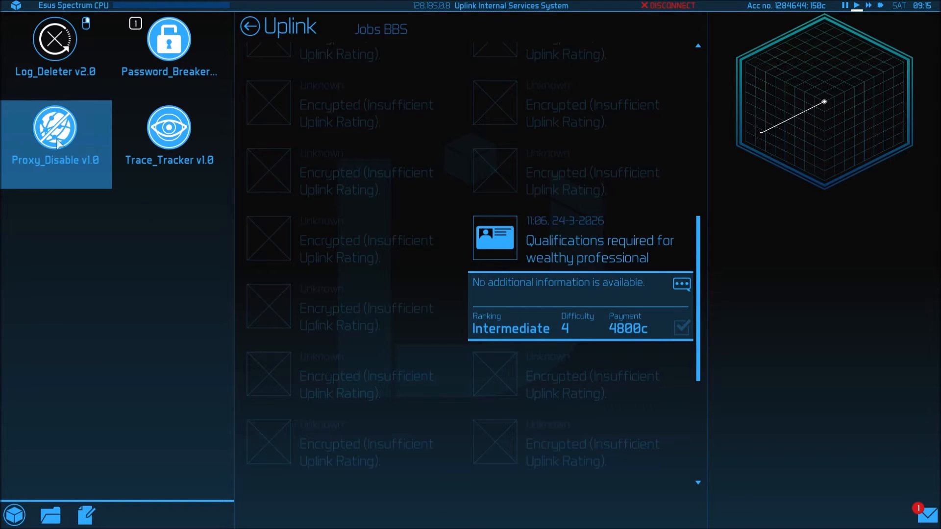
click(681, 283)
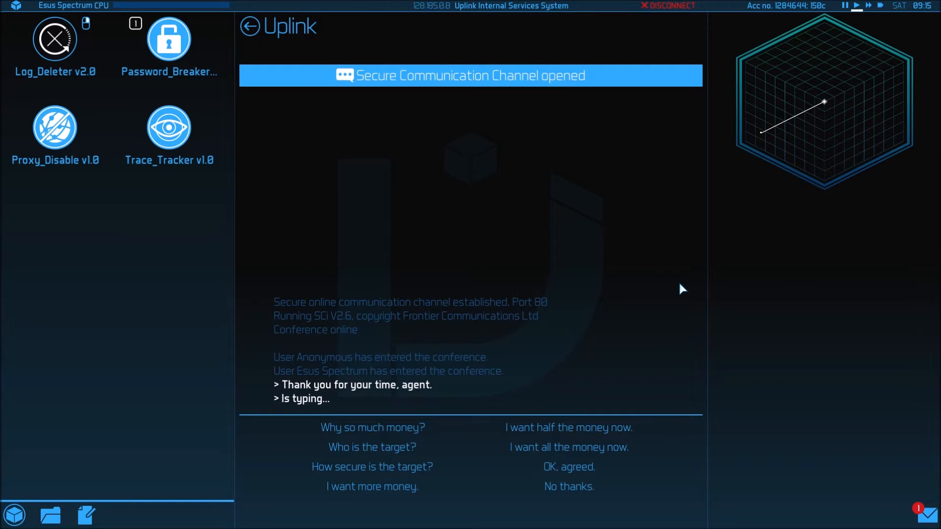
click(371, 487)
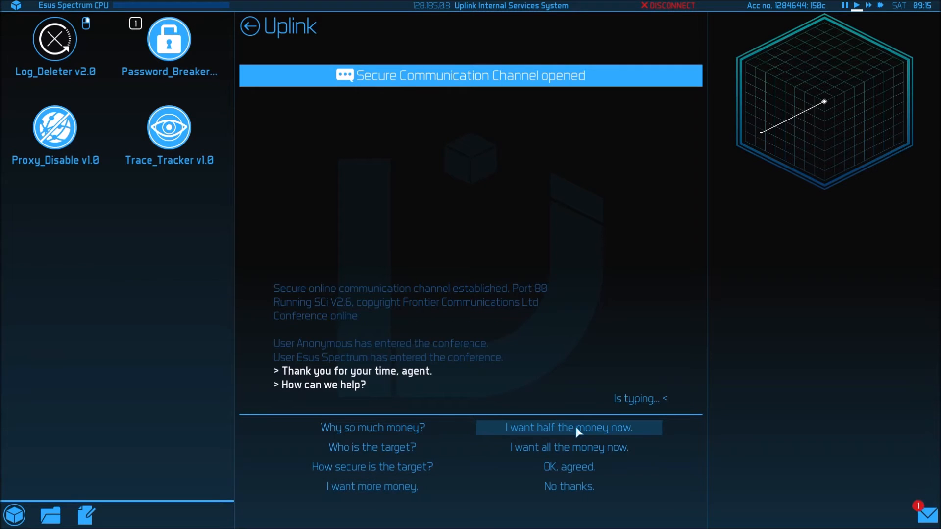
click(567, 427)
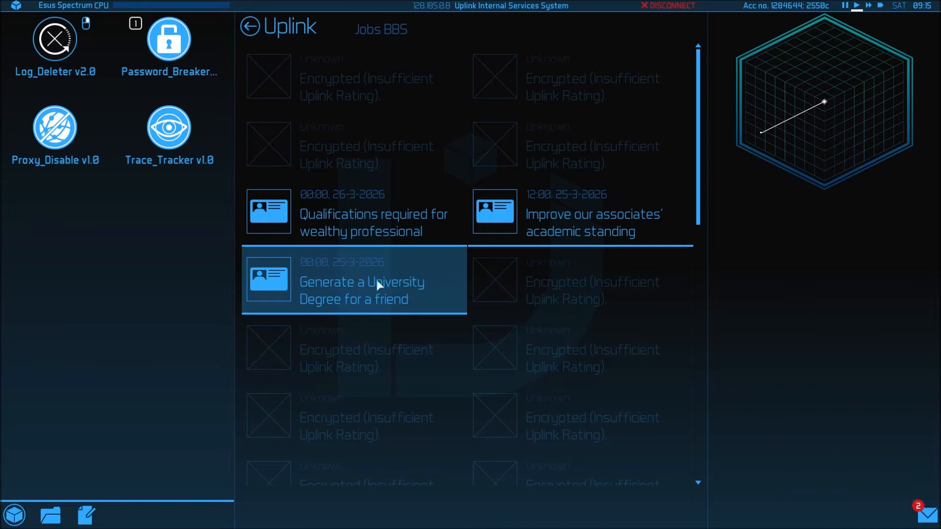
Step: Accept the university degree job and list all five accepted missions over the world map
click(353, 280)
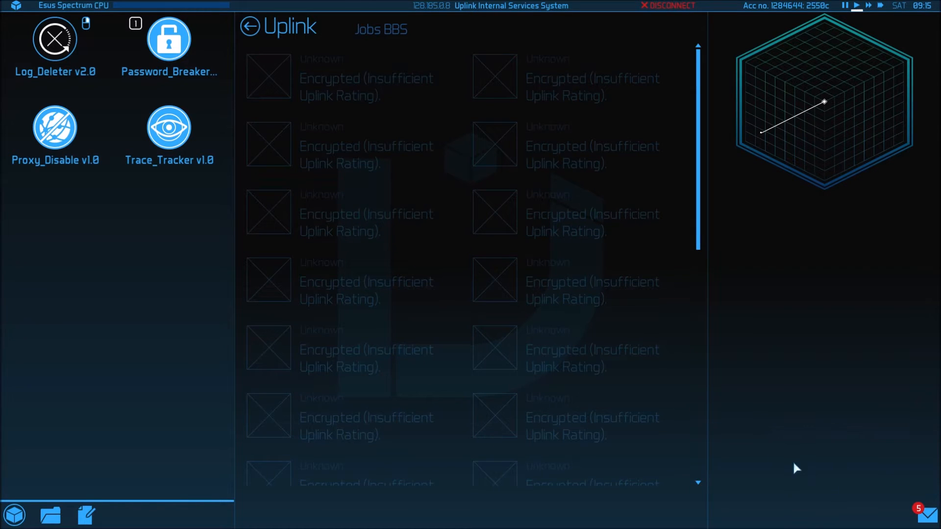
click(927, 514)
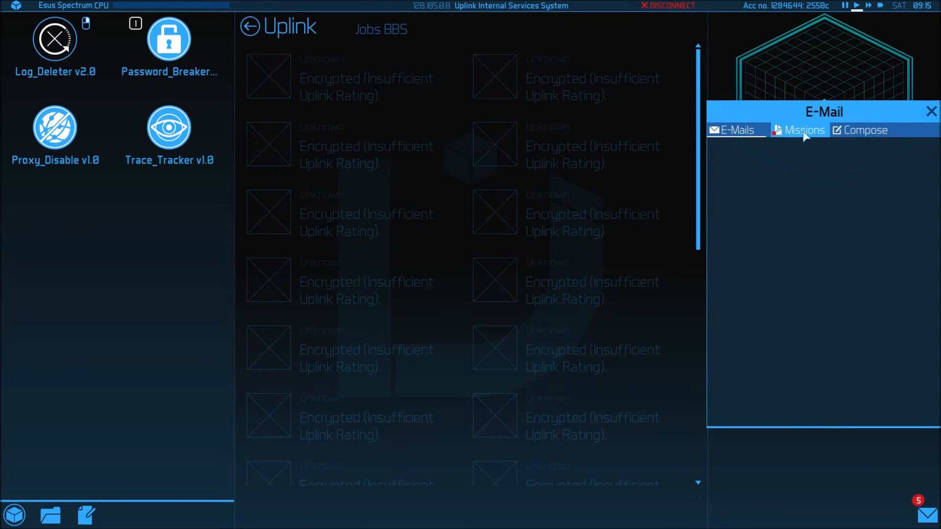
click(804, 129)
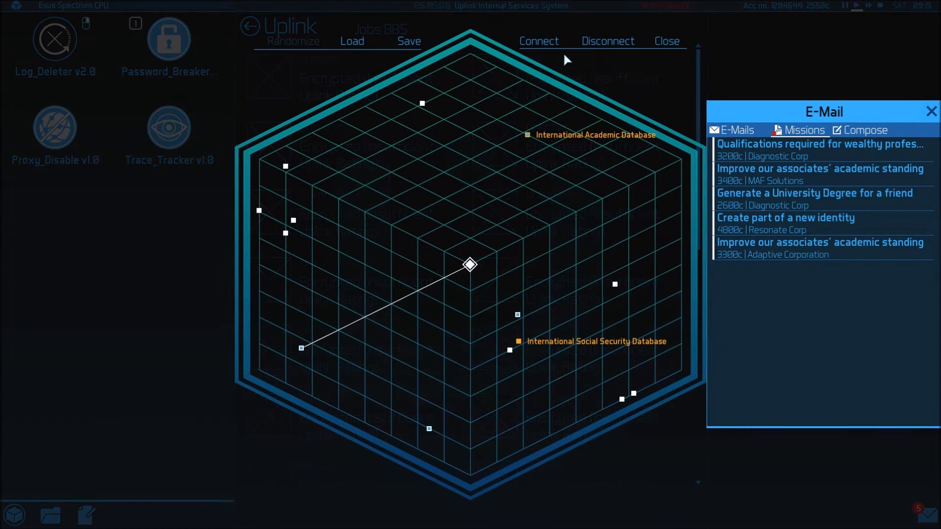
Step: Disconnect from Internal Services and restore the saved bounce route on the world map
click(607, 41)
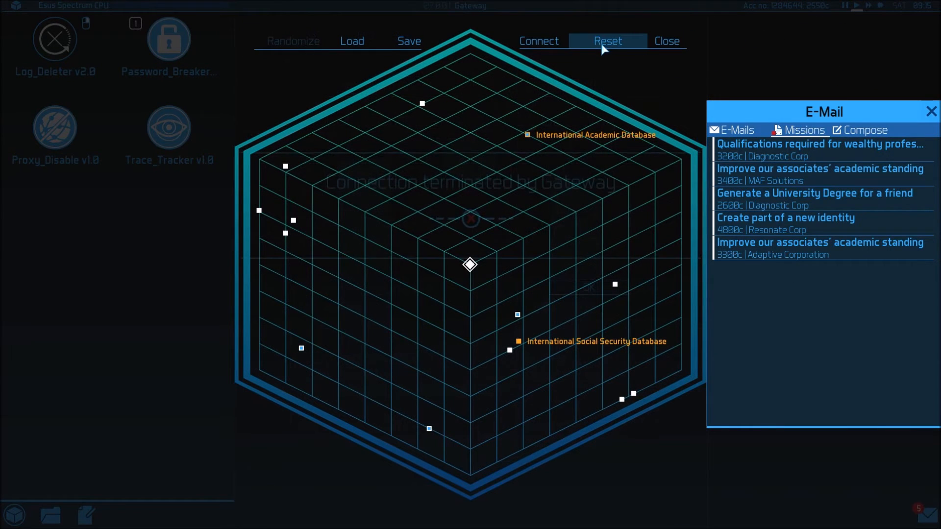
mouse_move(551, 141)
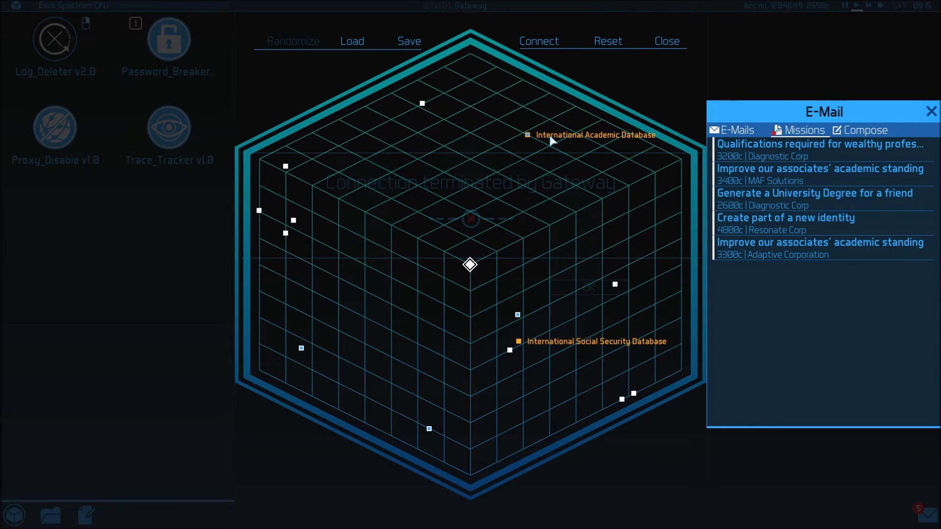
mouse_move(618, 142)
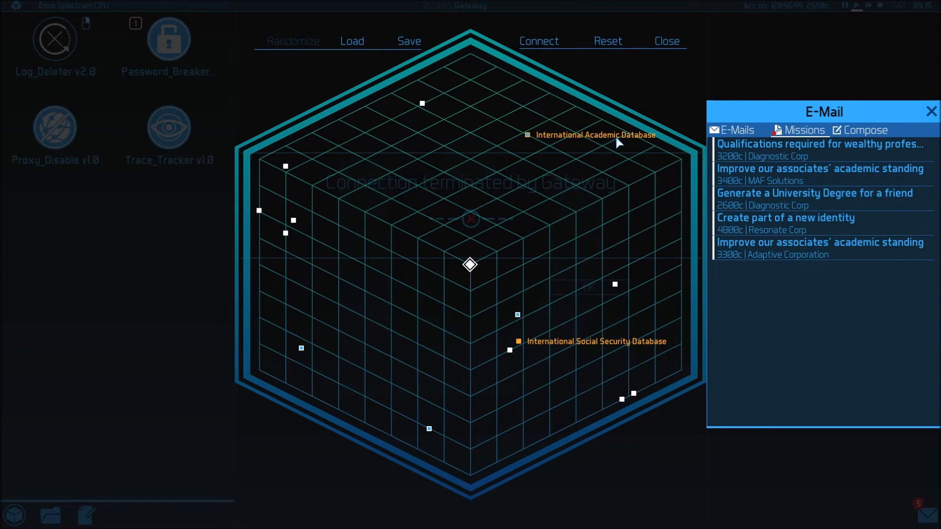
mouse_move(591, 362)
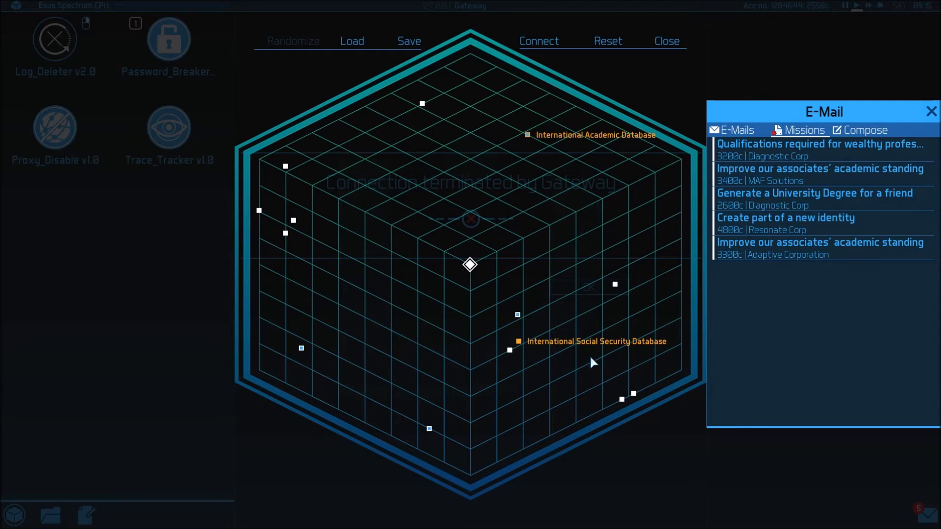
mouse_move(509, 107)
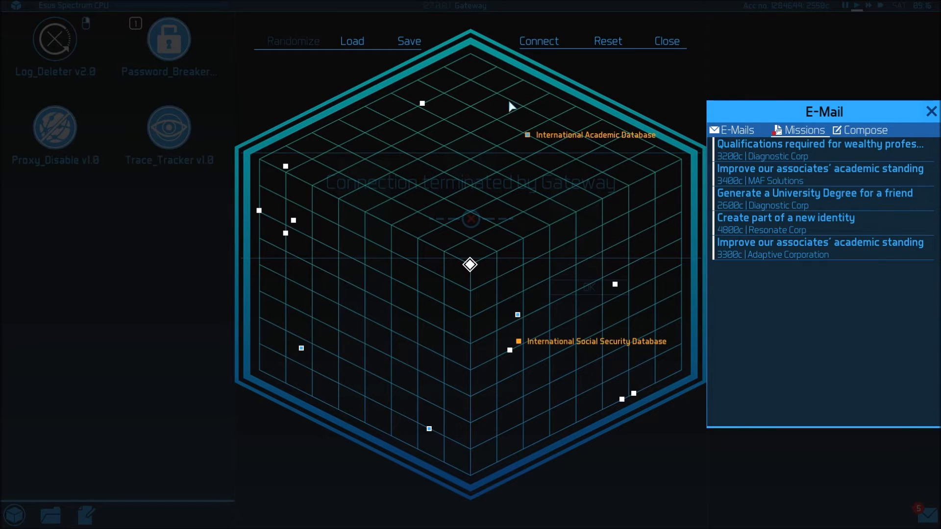
click(352, 41)
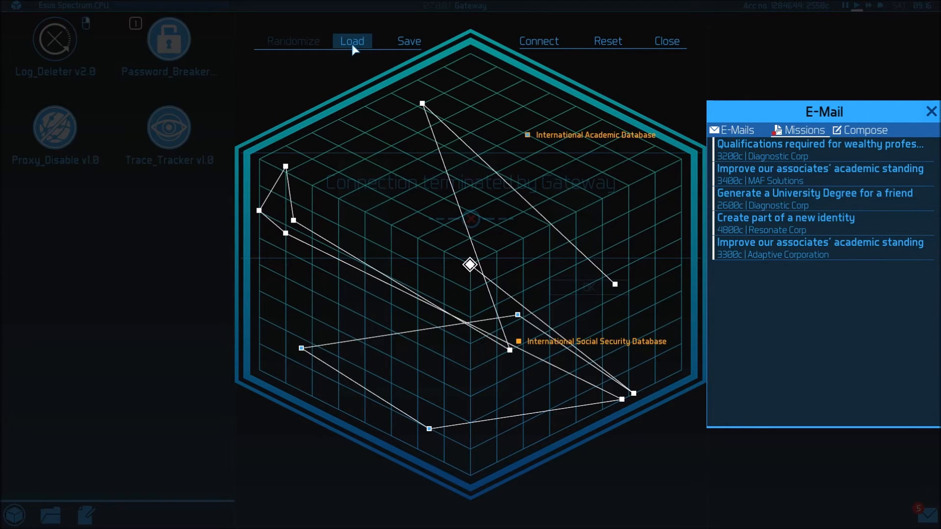
mouse_move(370, 61)
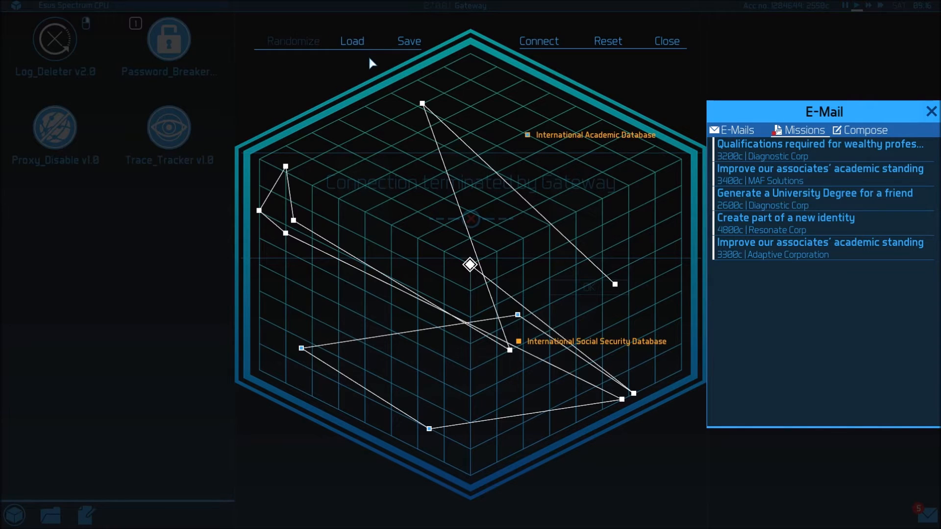
mouse_move(703, 265)
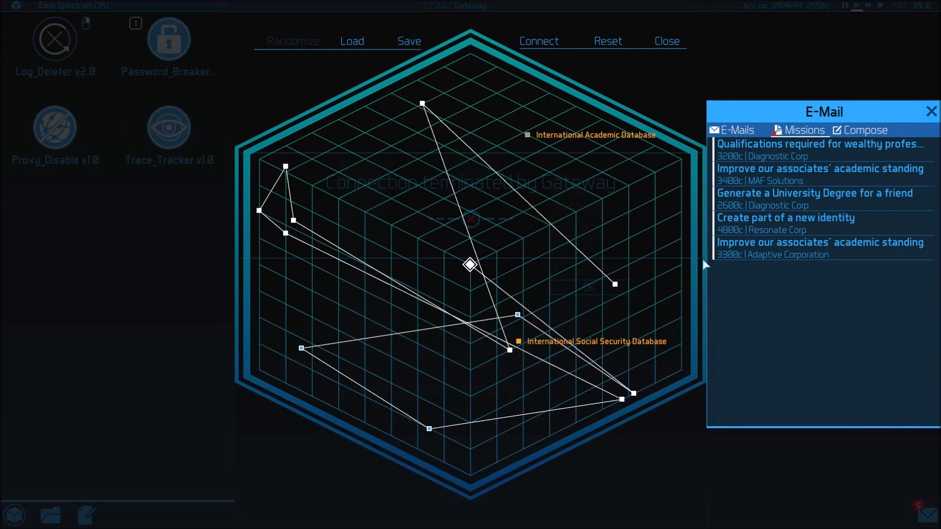
mouse_move(626, 144)
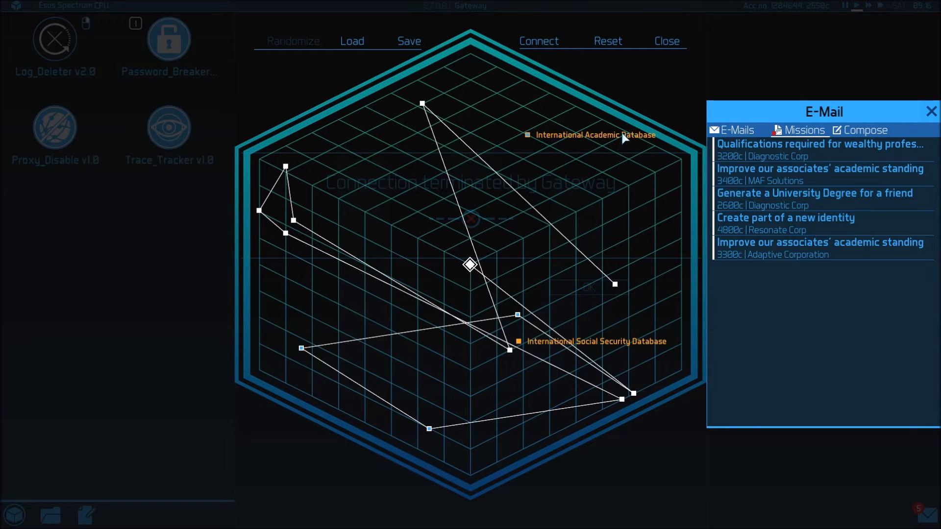
mouse_move(596, 176)
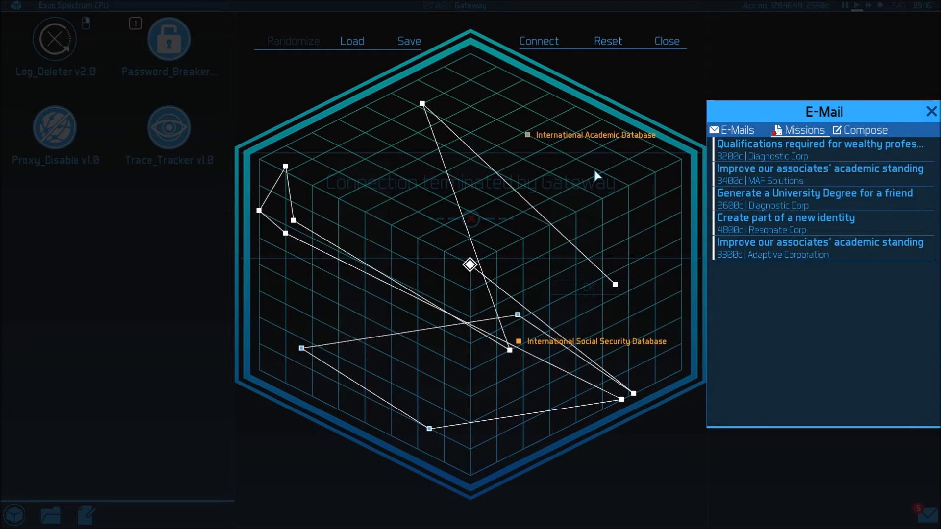
mouse_move(855, 368)
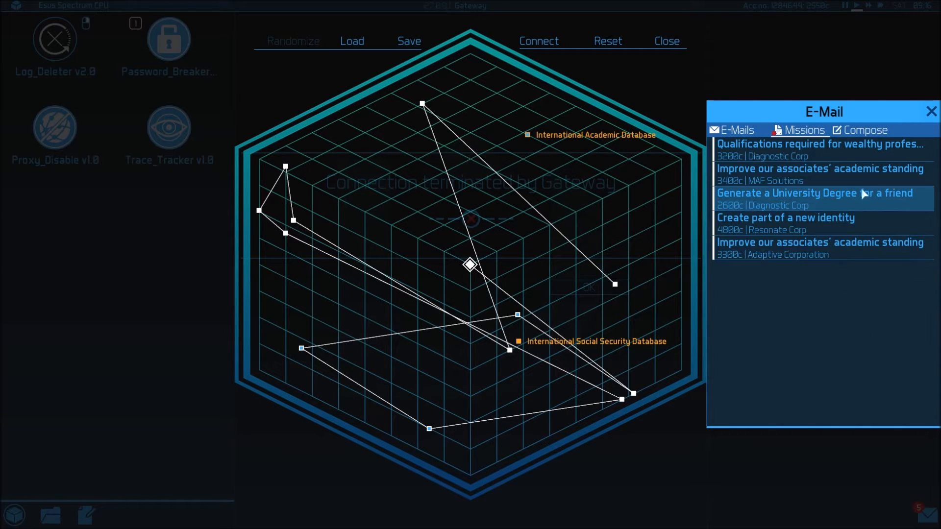
mouse_move(859, 206)
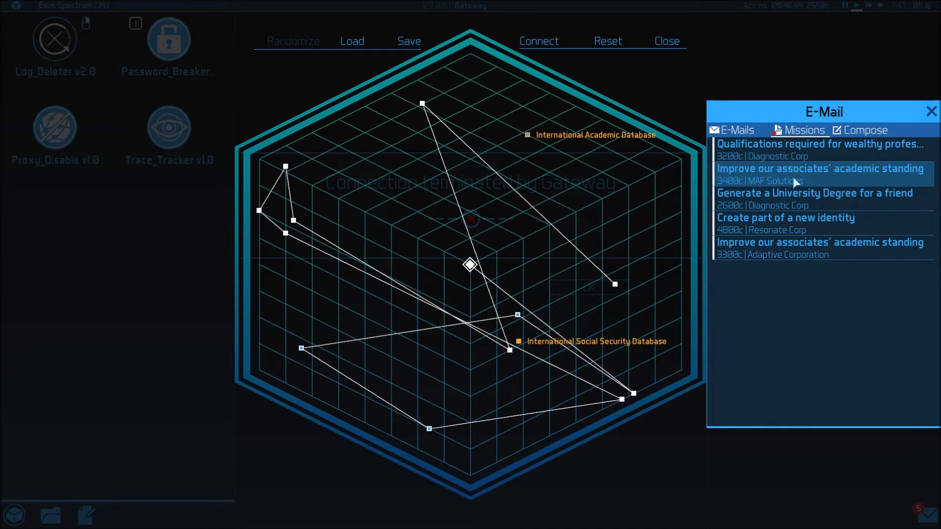
mouse_move(546, 339)
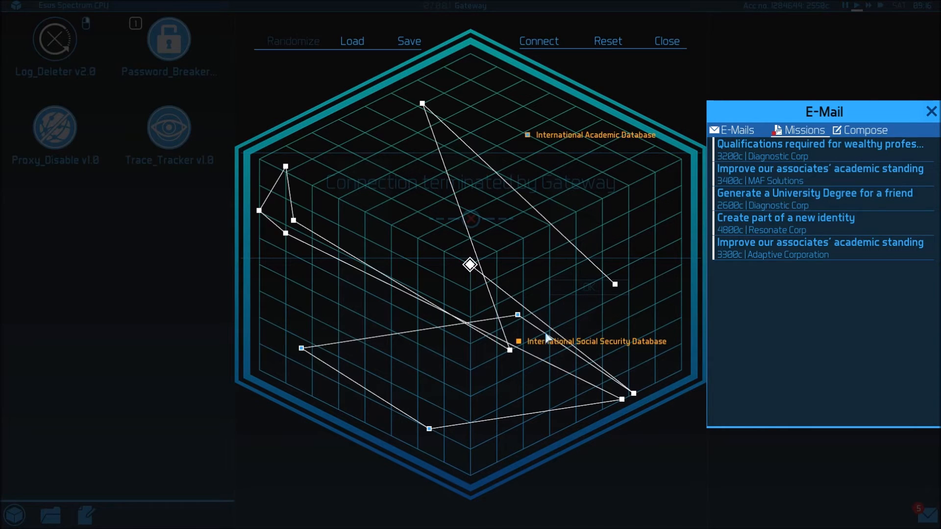
mouse_move(557, 149)
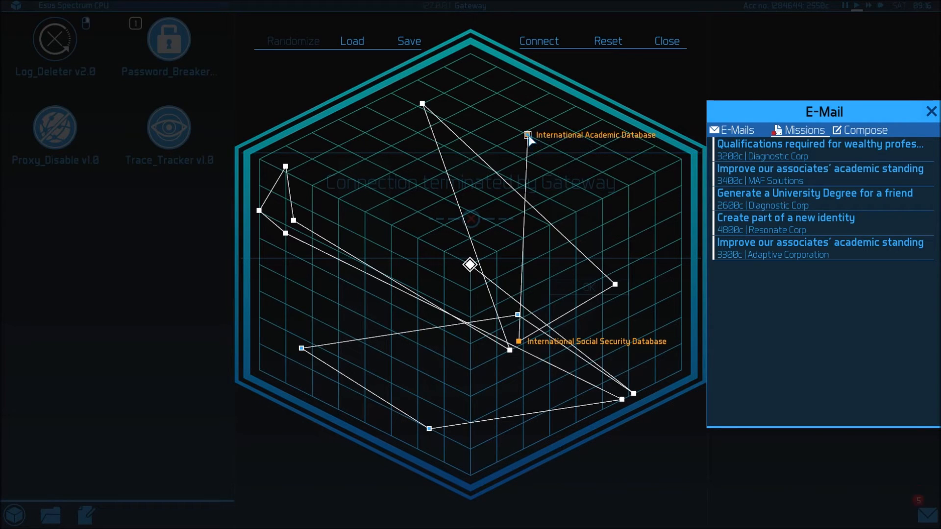
mouse_move(597, 264)
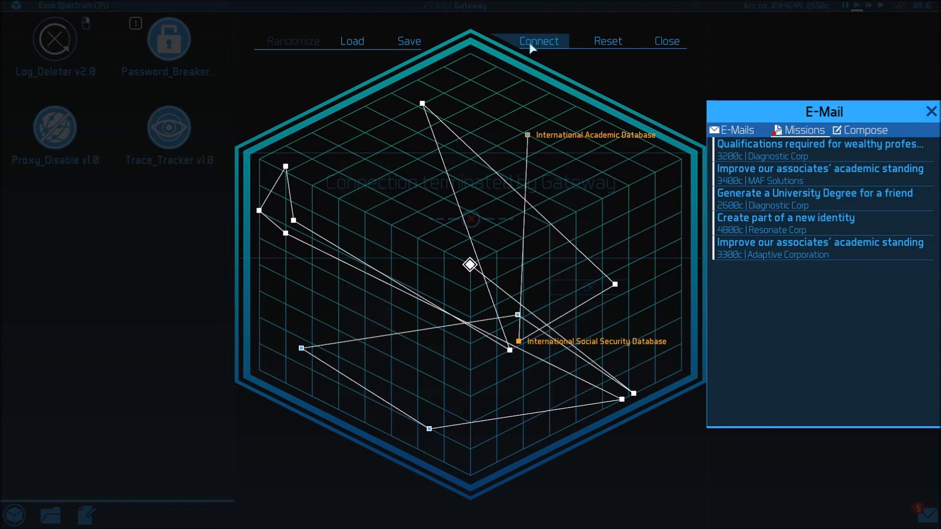
Step: Connect to the International Academic Database with the degree mission brief open and reach its login form
click(537, 40)
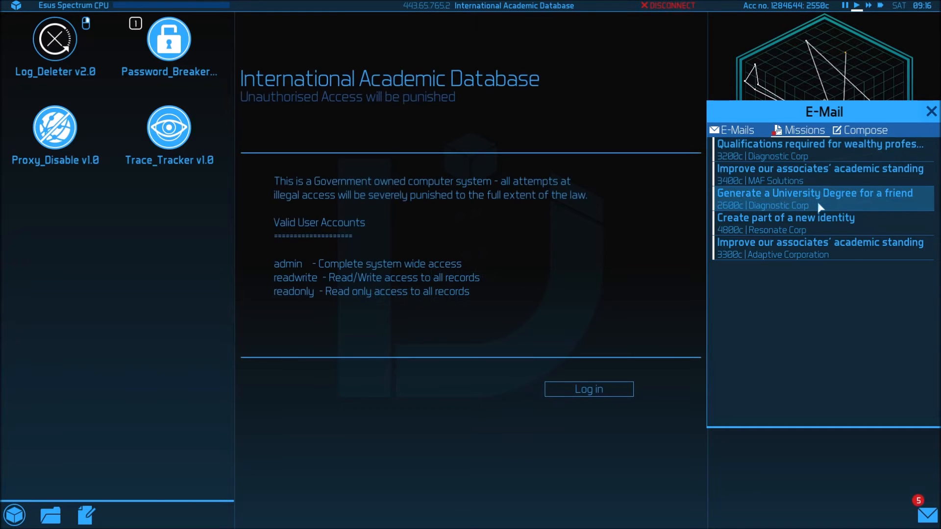
click(814, 199)
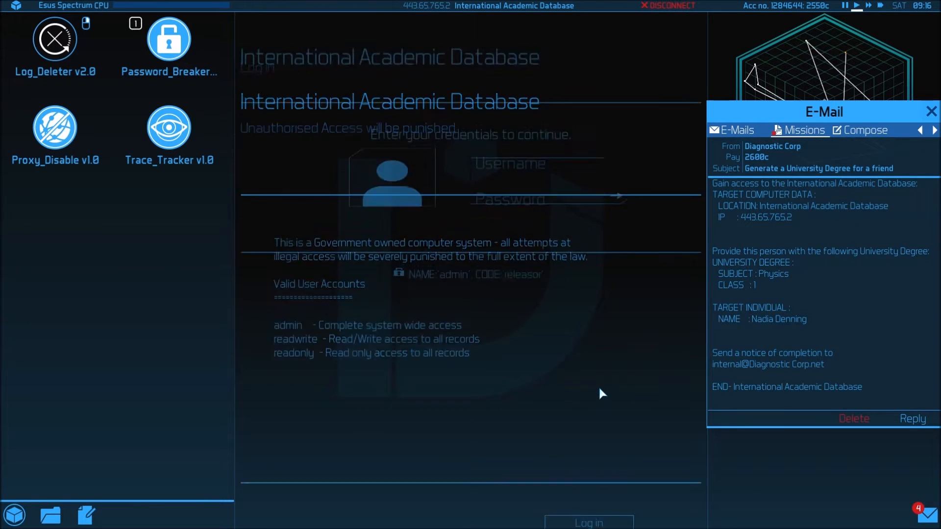
click(537, 237)
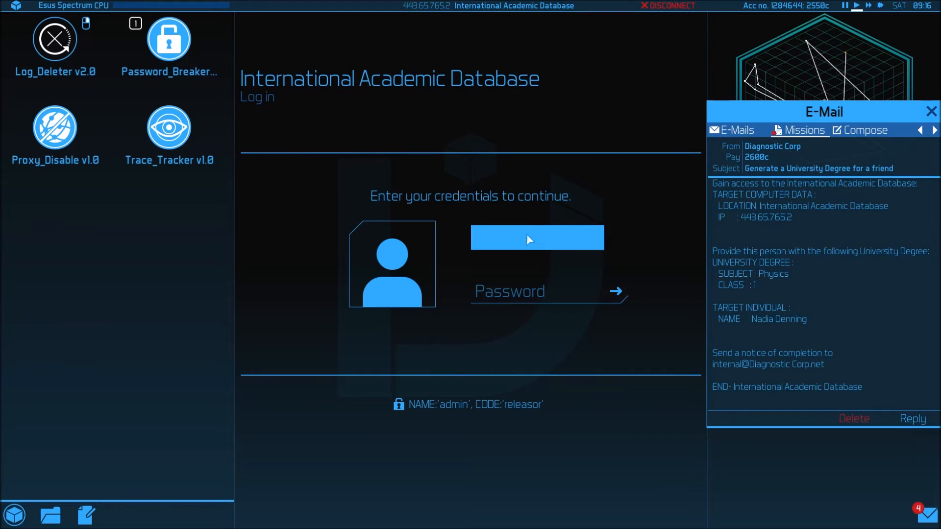
click(537, 238)
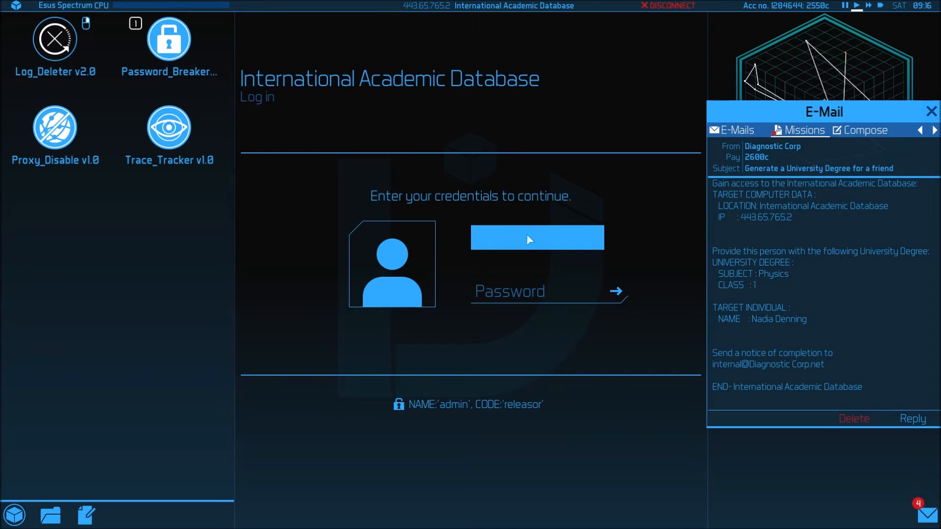
click(536, 237)
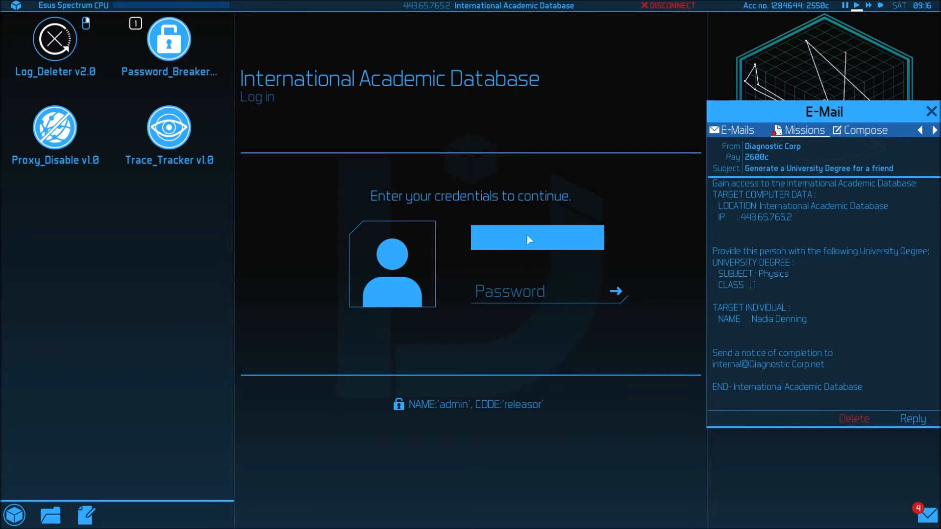
click(536, 237)
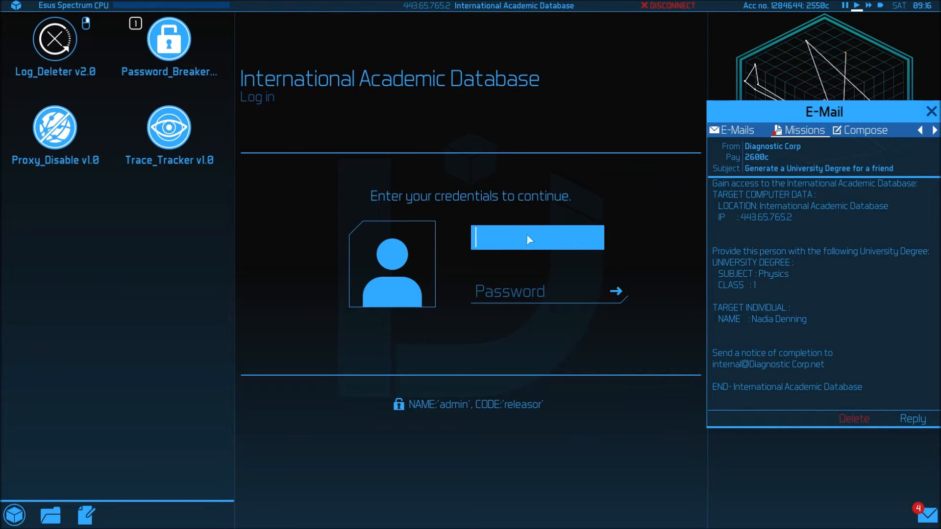
text(Nadia)
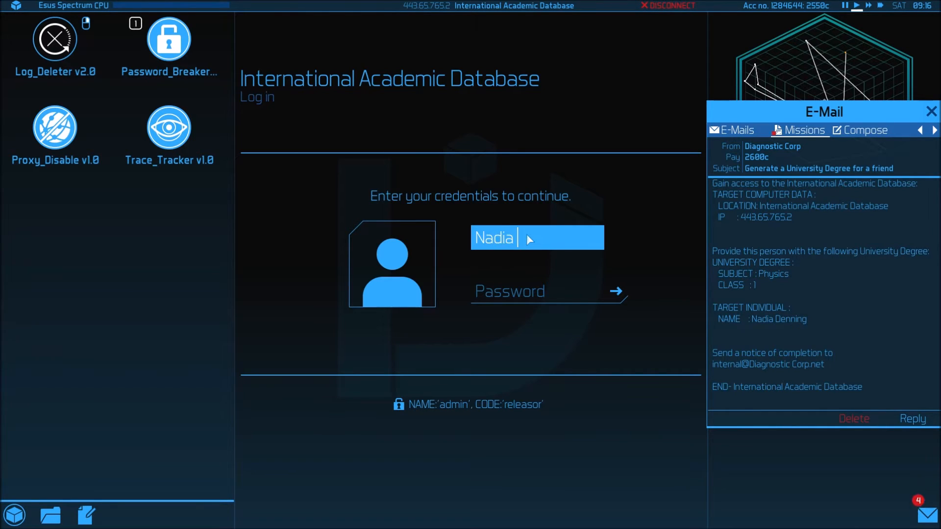
text(Den)
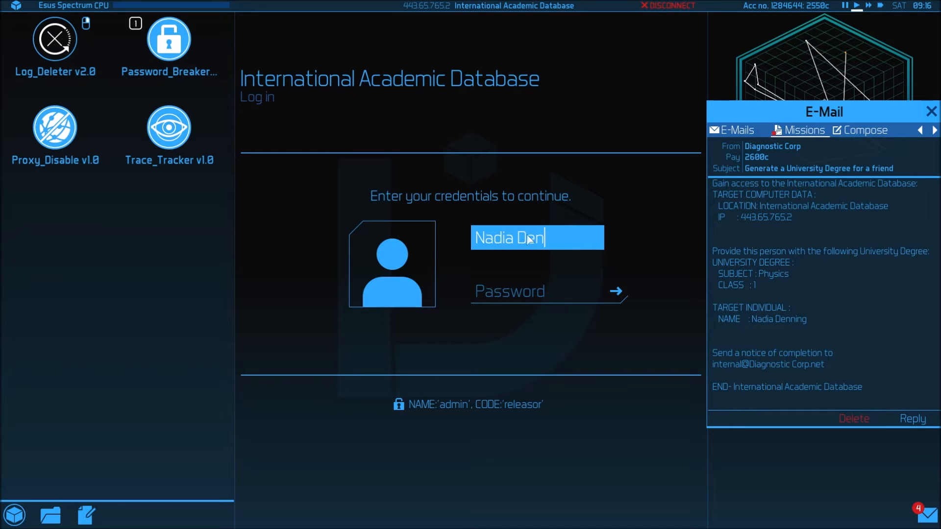
text(ning)
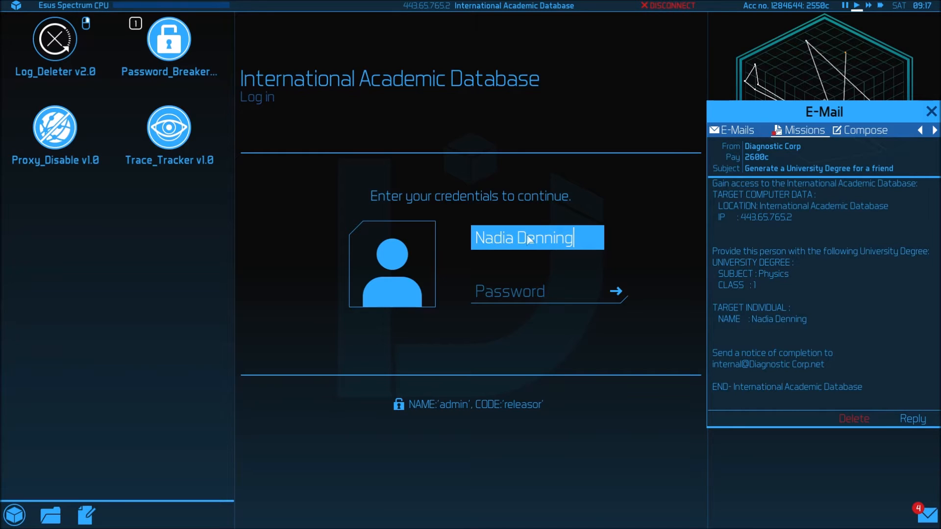
mouse_move(539, 214)
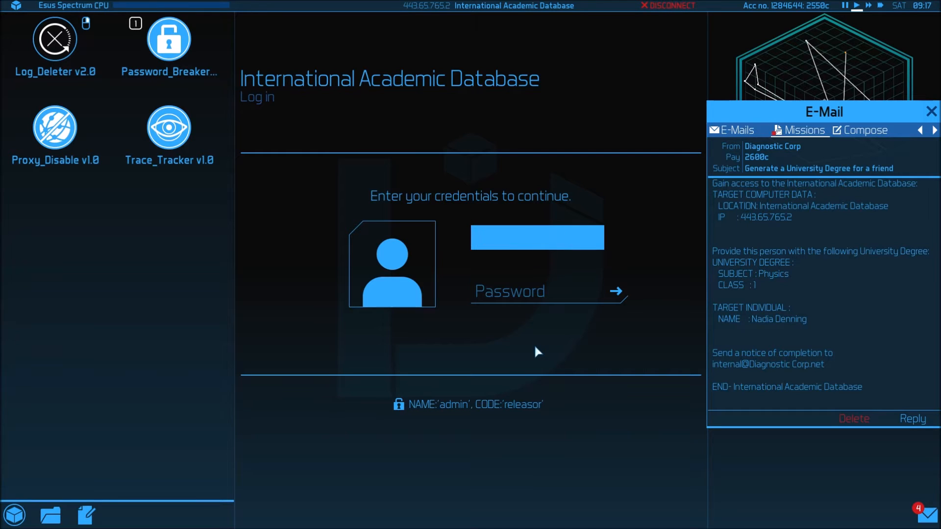
Step: Crack the admin credentials with Password_Breaker and log in to the database's Main Menu
click(537, 237)
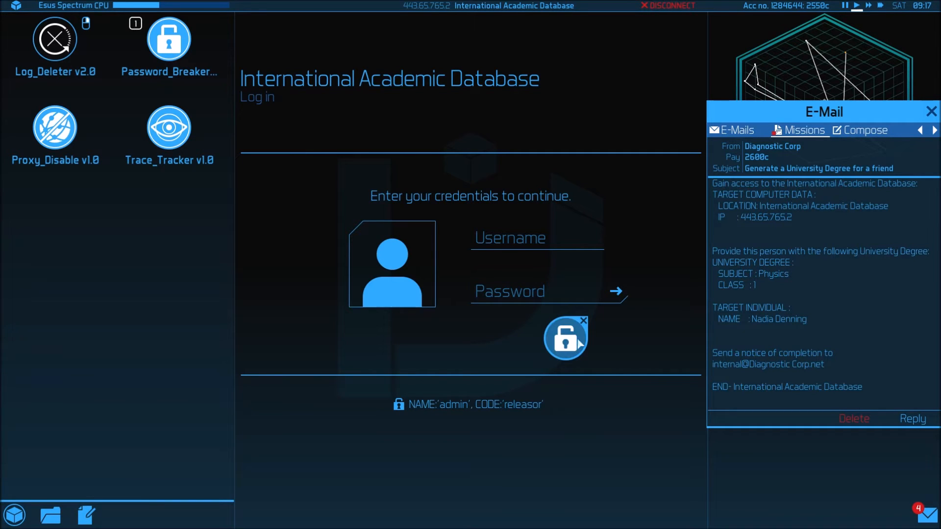
click(537, 291)
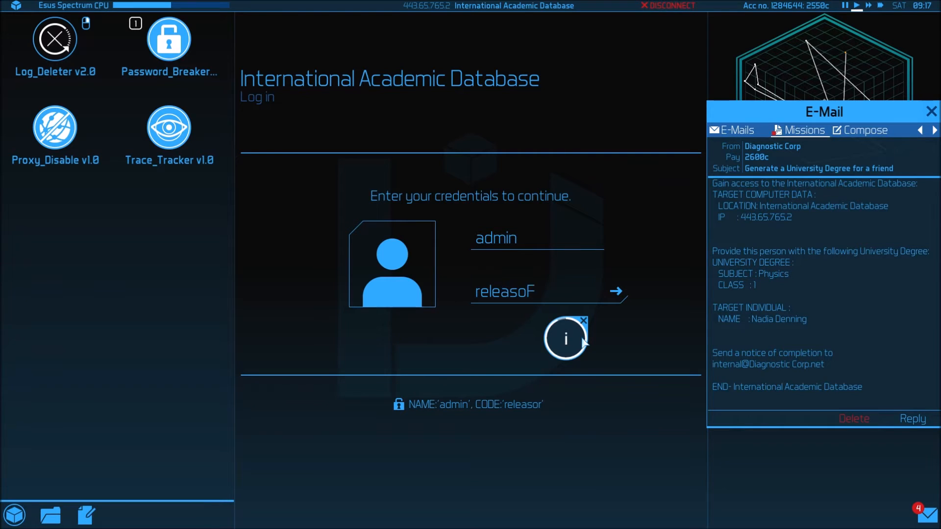
click(614, 291)
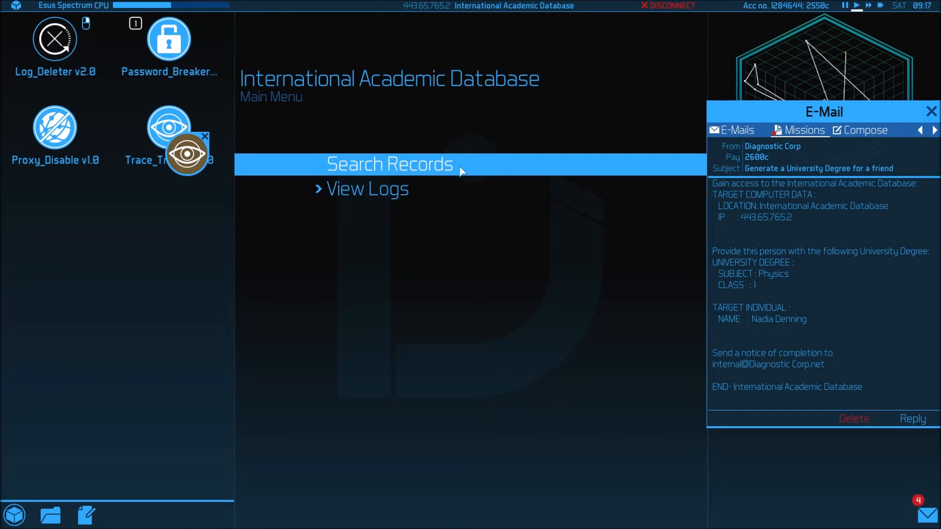
click(389, 164)
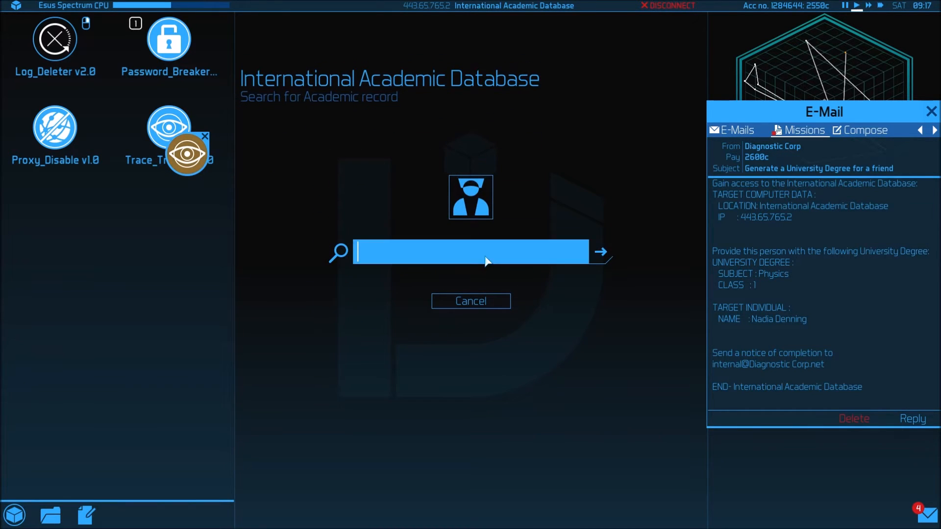
text(Na)
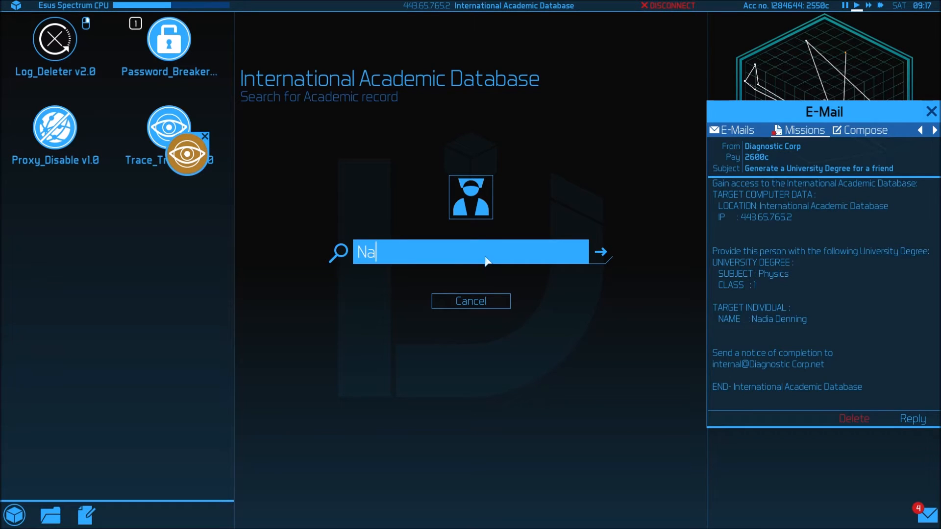
text(dia)
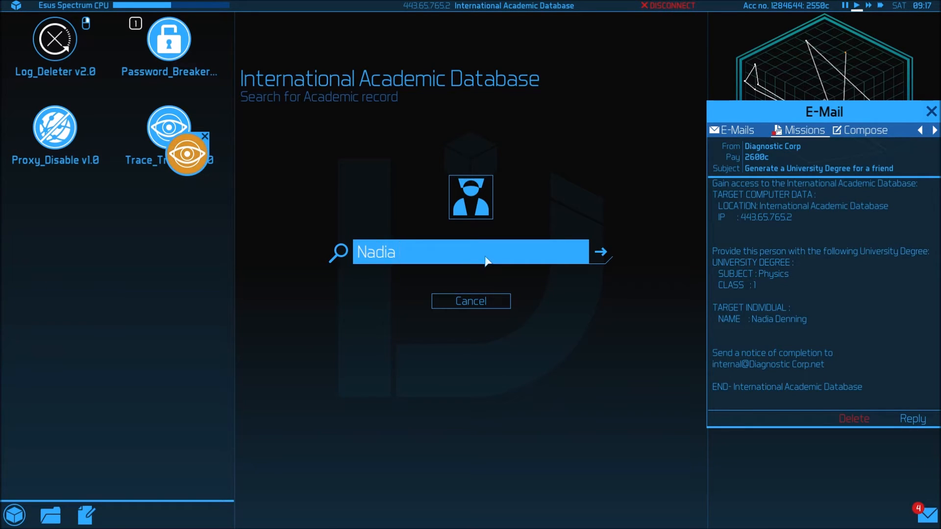
text(Denning)
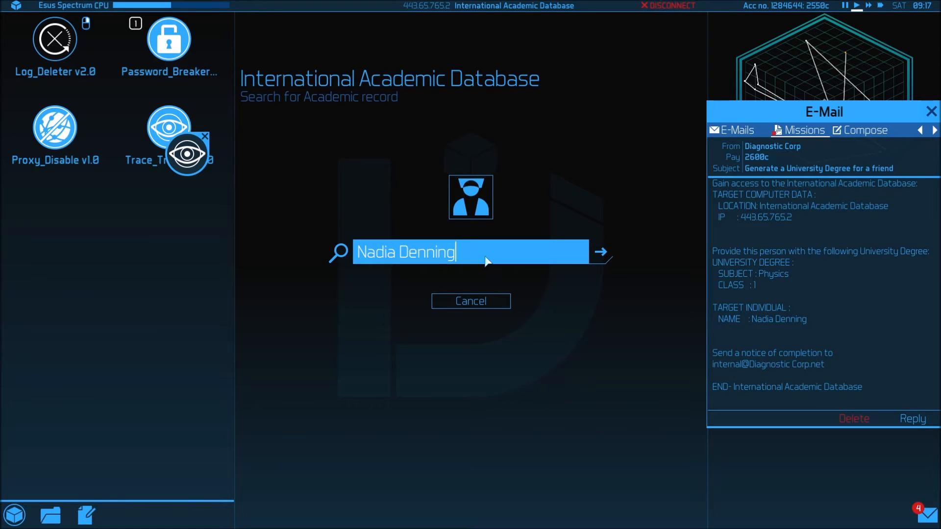
click(599, 251)
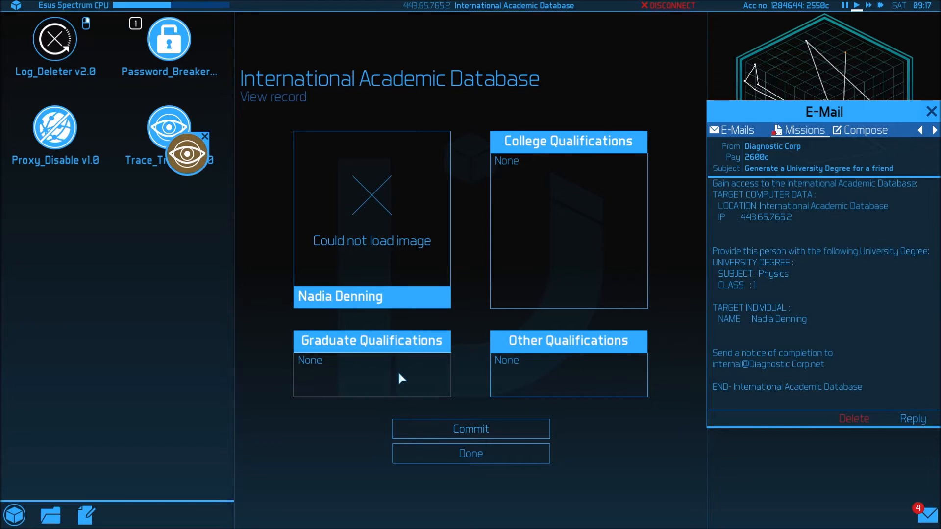
click(371, 374)
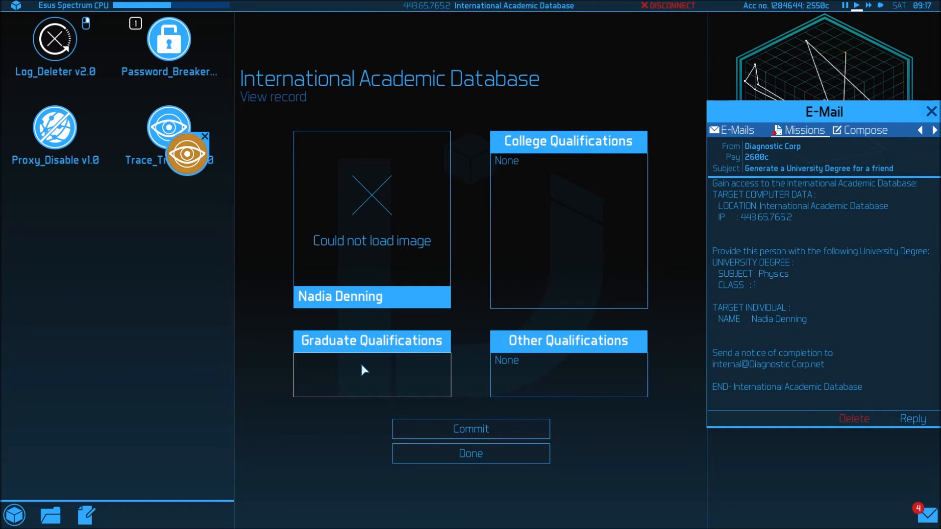
click(371, 375)
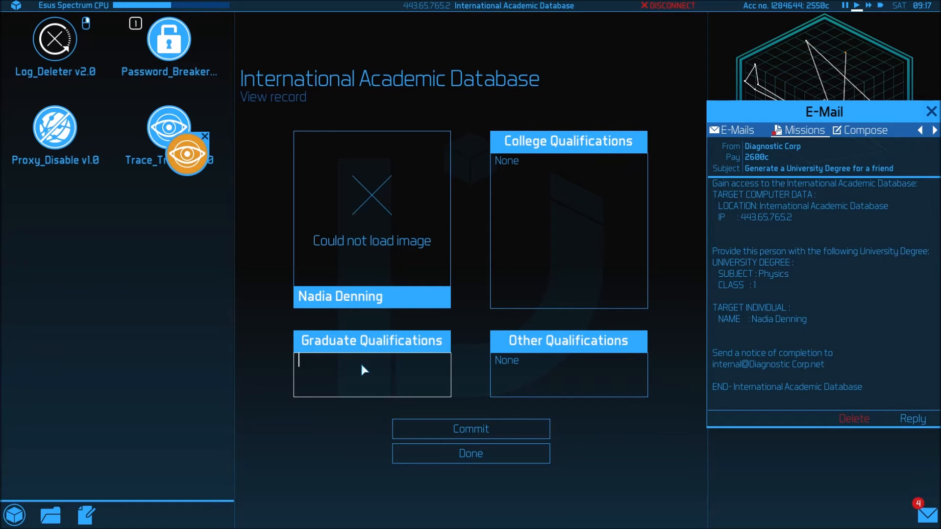
text(Ph)
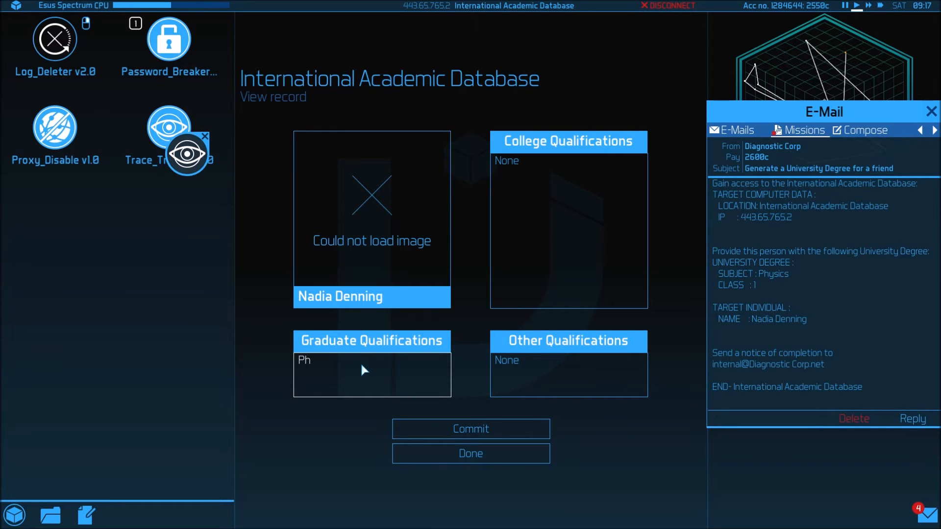
text(ysi)
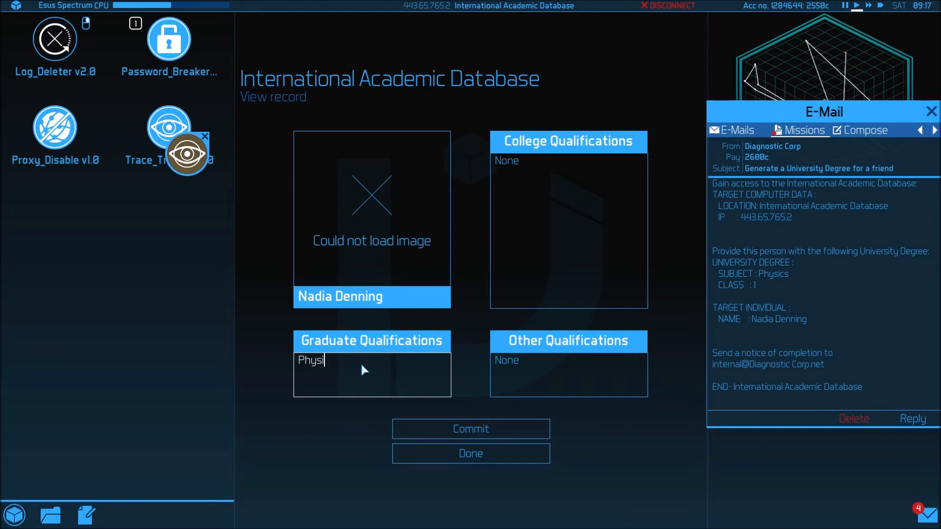
text(cs class)
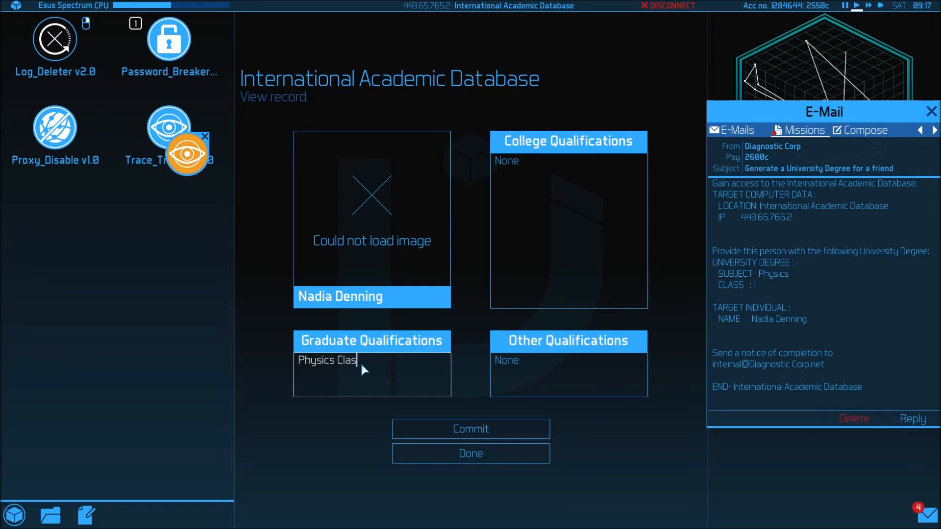
text(s 1)
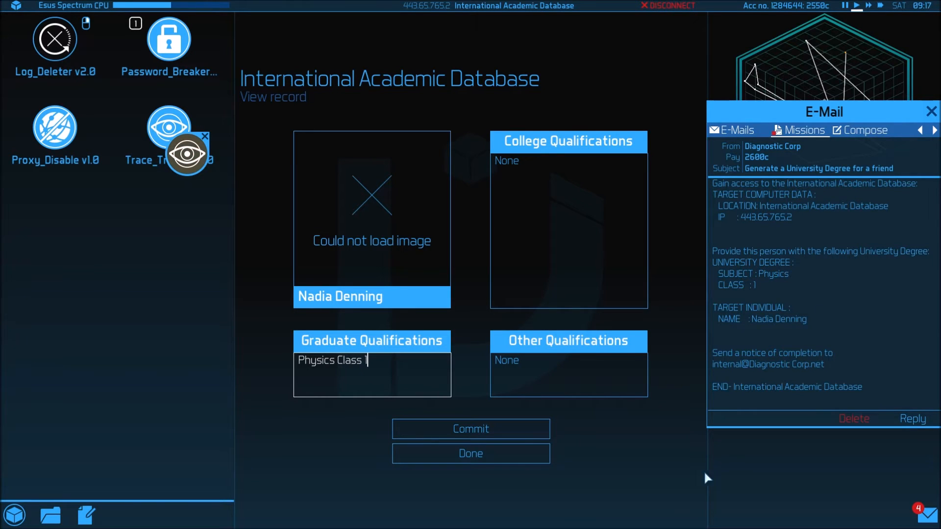
Step: Commit the updated record and reply to the mission e-mail to report completion
click(471, 428)
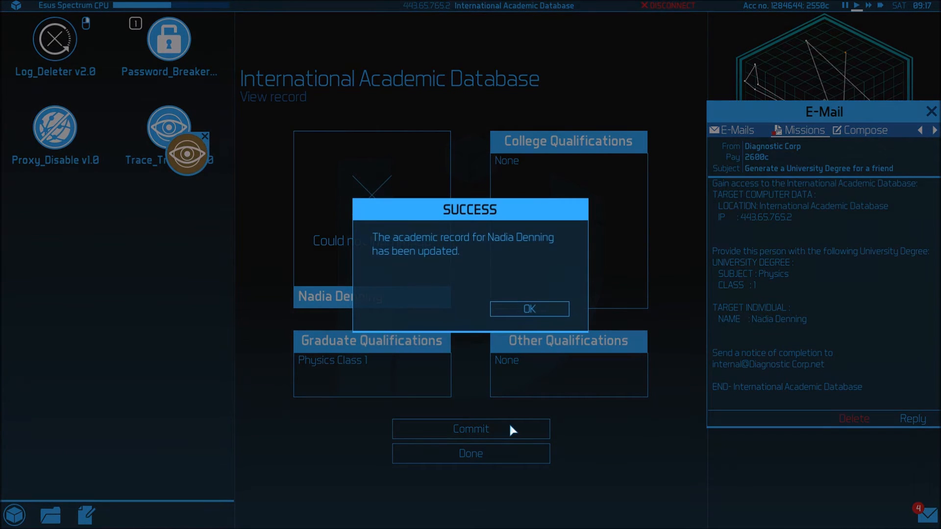
click(528, 308)
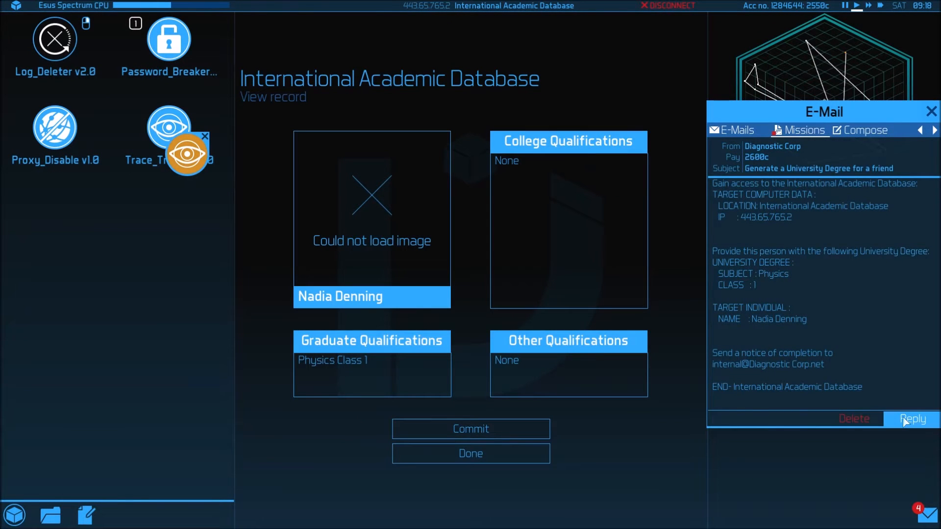
click(734, 130)
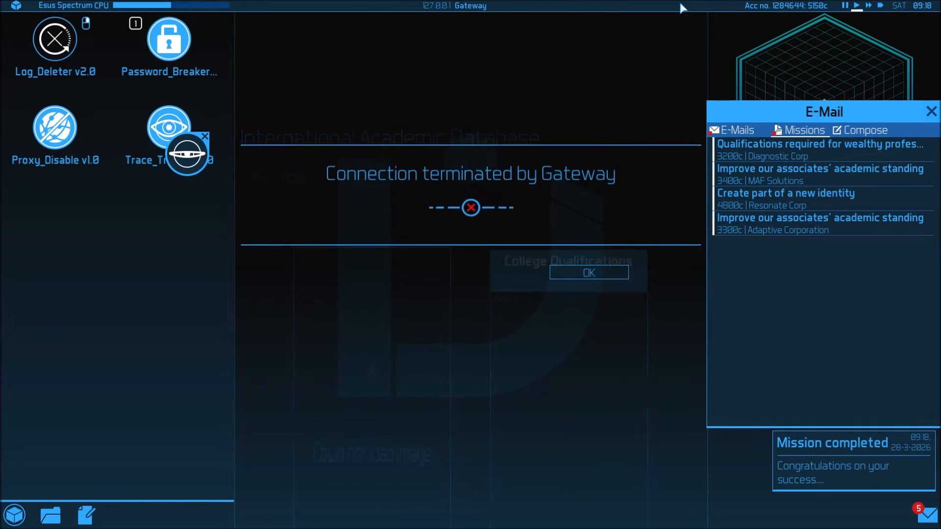
Step: Acknowledge the dropped connection, reload the saved bounce route and connect to the Uplink Test Machine
click(588, 271)
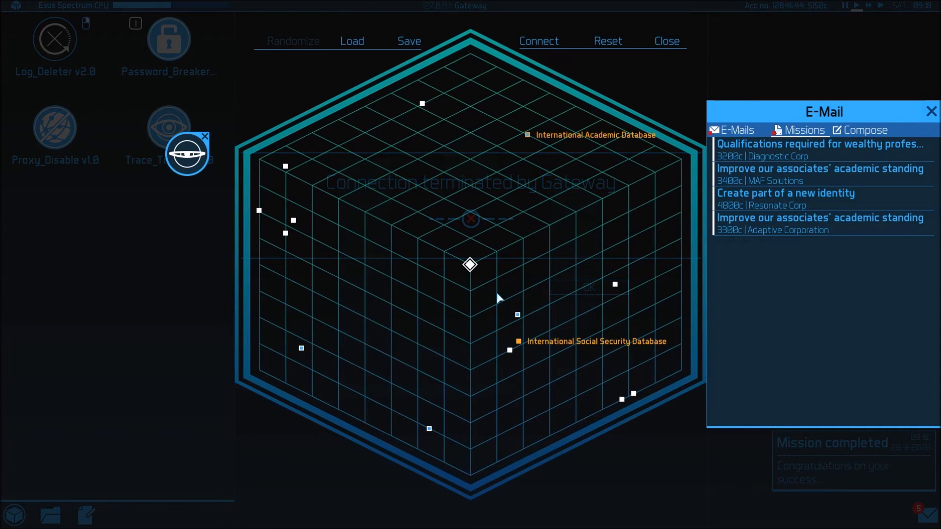
click(351, 40)
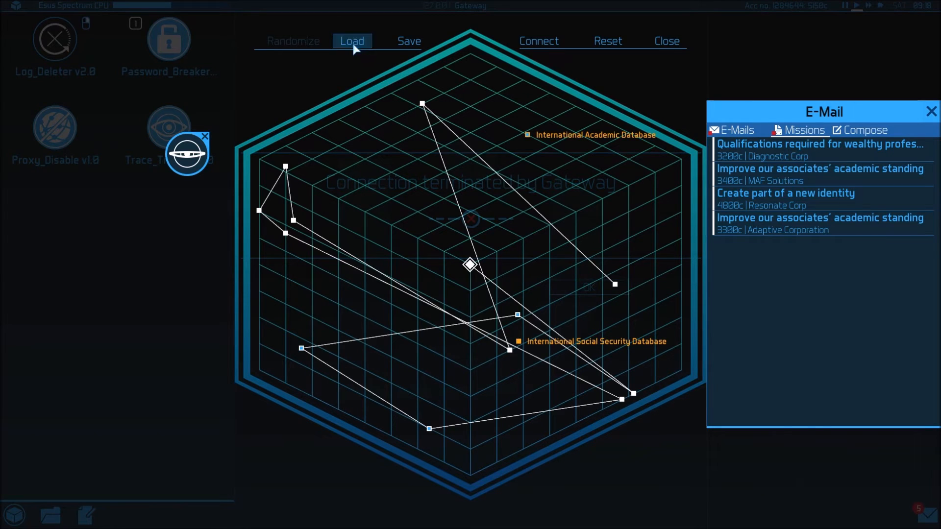
mouse_move(516, 318)
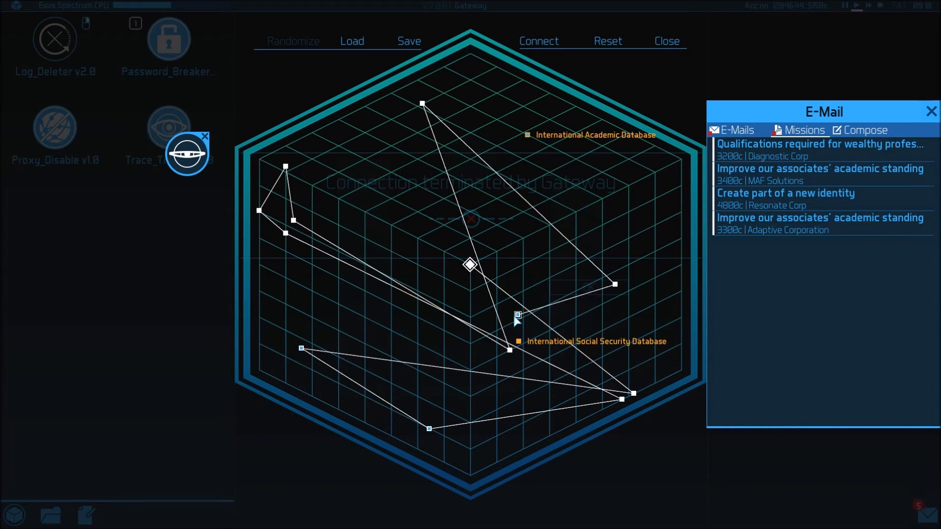
click(537, 41)
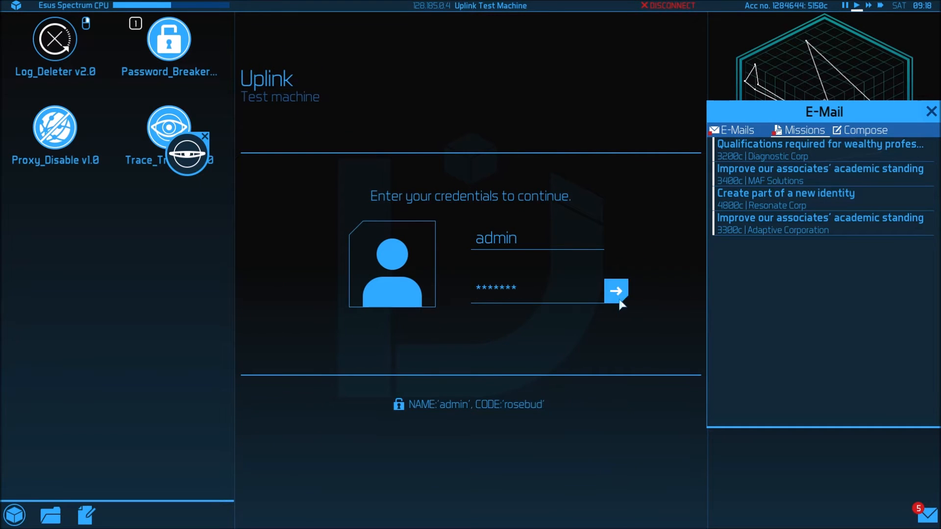
Step: Log in as admin, wipe the test machine's access logs with Log_Deleter, and disconnect
click(615, 293)
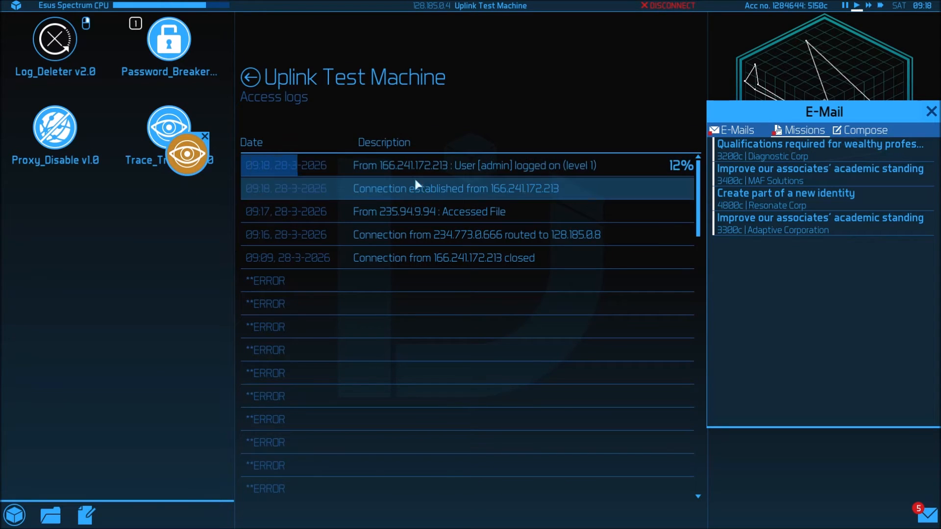
click(452, 235)
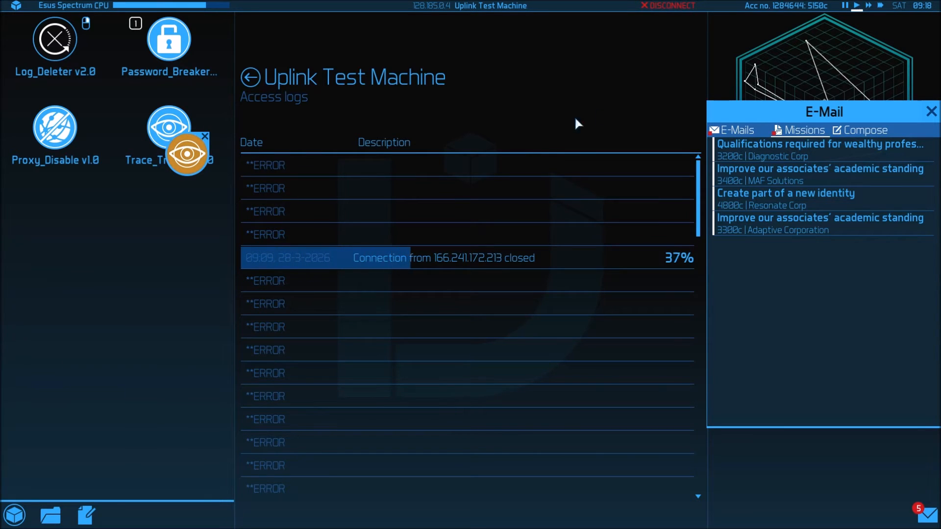
mouse_move(630, 75)
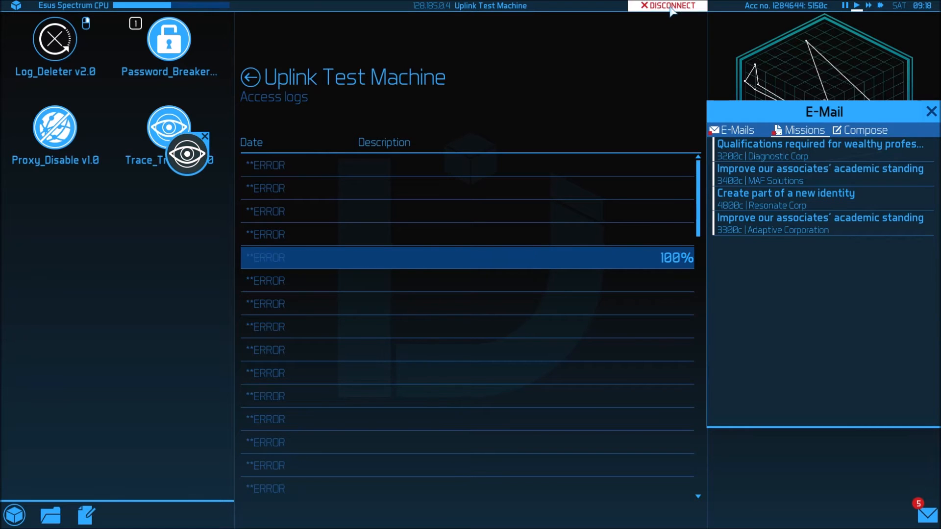
click(666, 5)
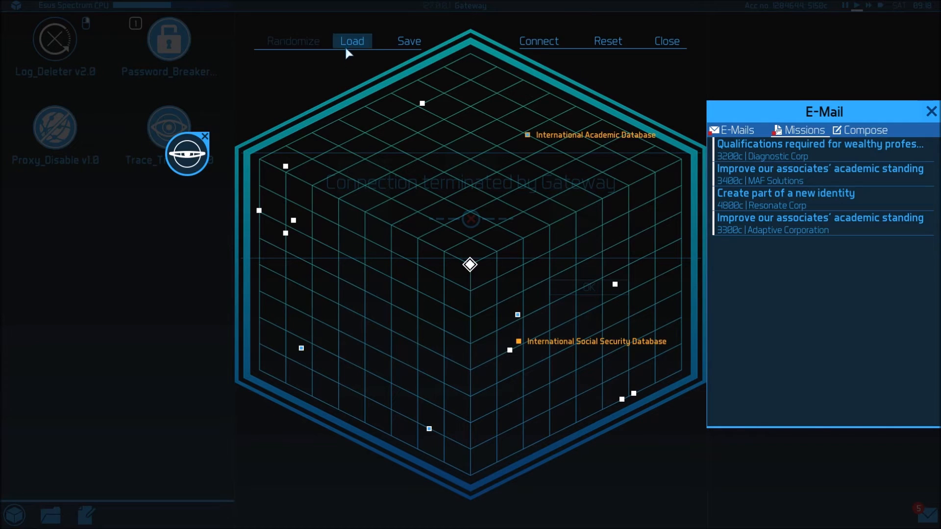
Step: Reload the saved bounce route and connect through it to the International Academic Database
click(352, 40)
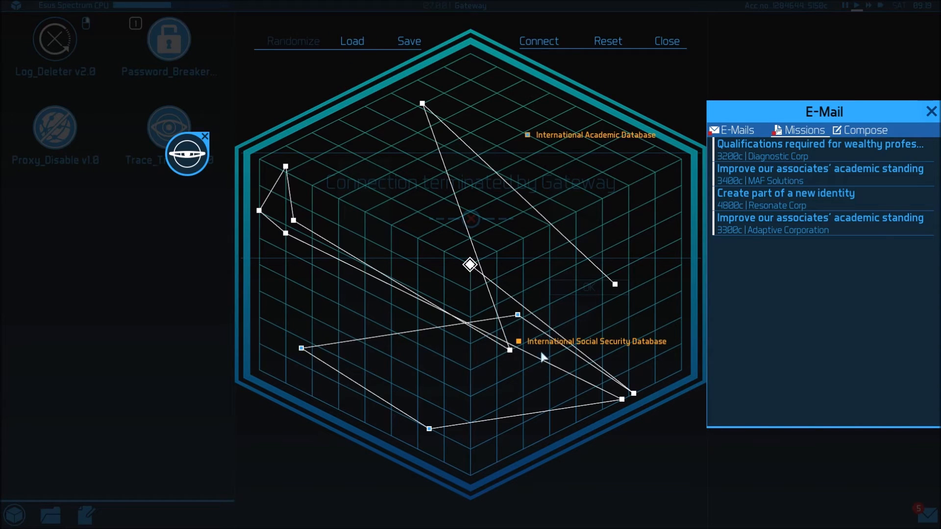
mouse_move(534, 144)
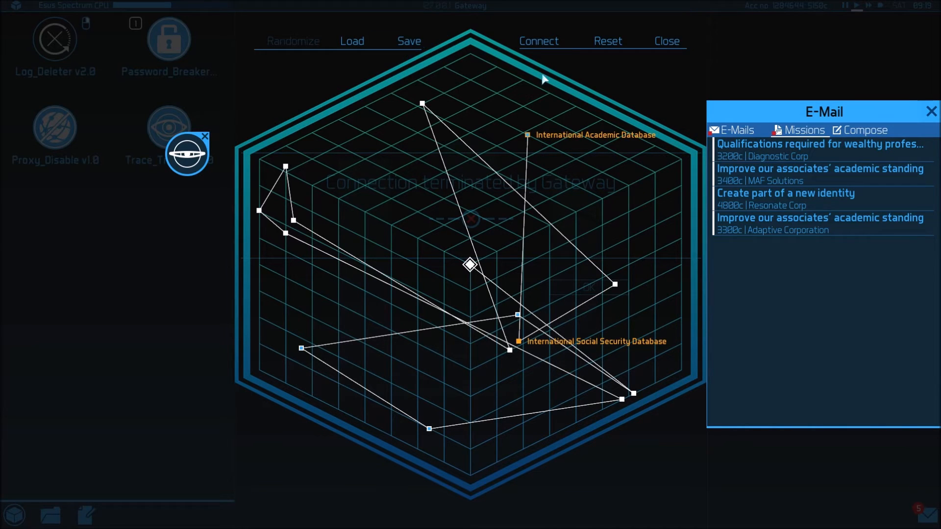
click(538, 40)
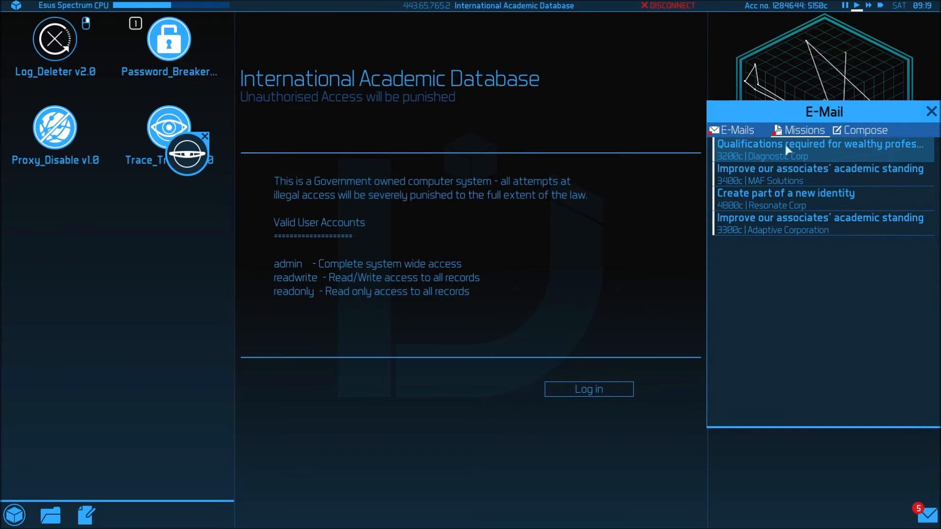
Step: Review the Diagnostic Corp mission, log in as admin and go to Search Records
click(816, 144)
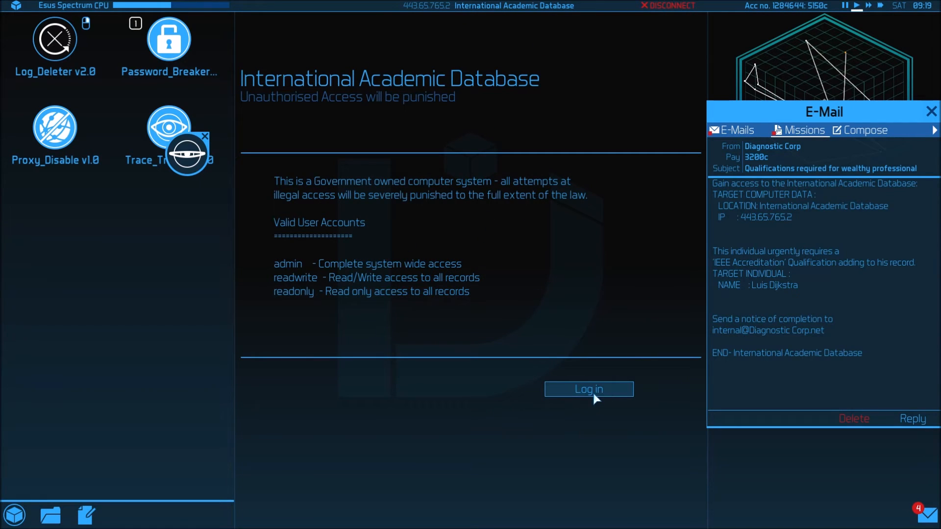
click(587, 389)
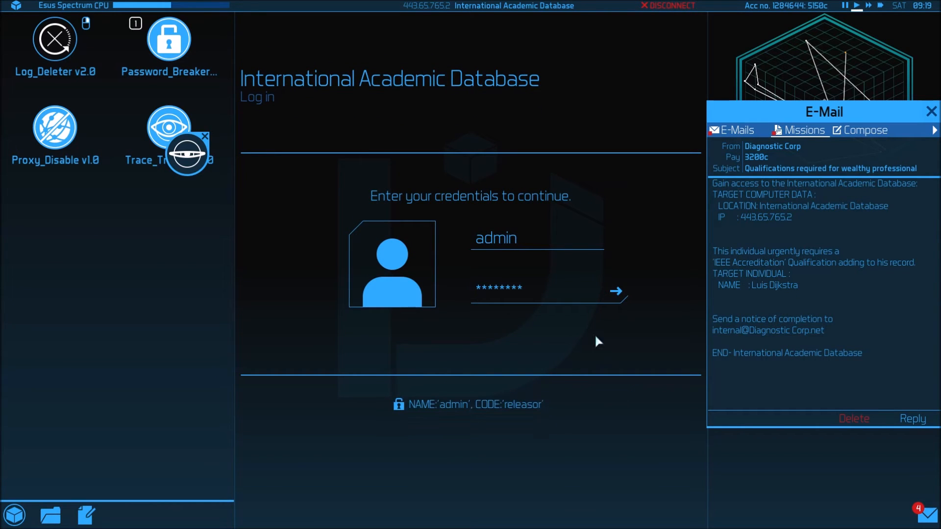
click(615, 292)
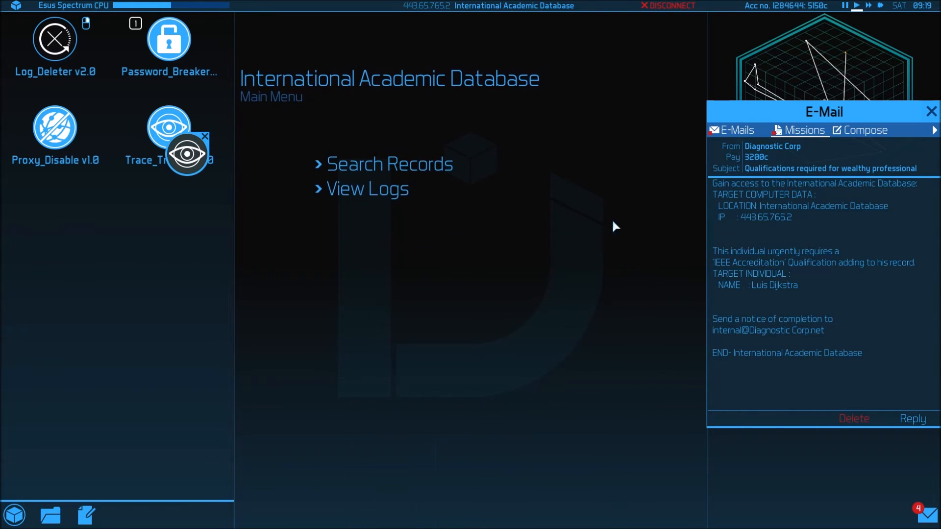
click(390, 163)
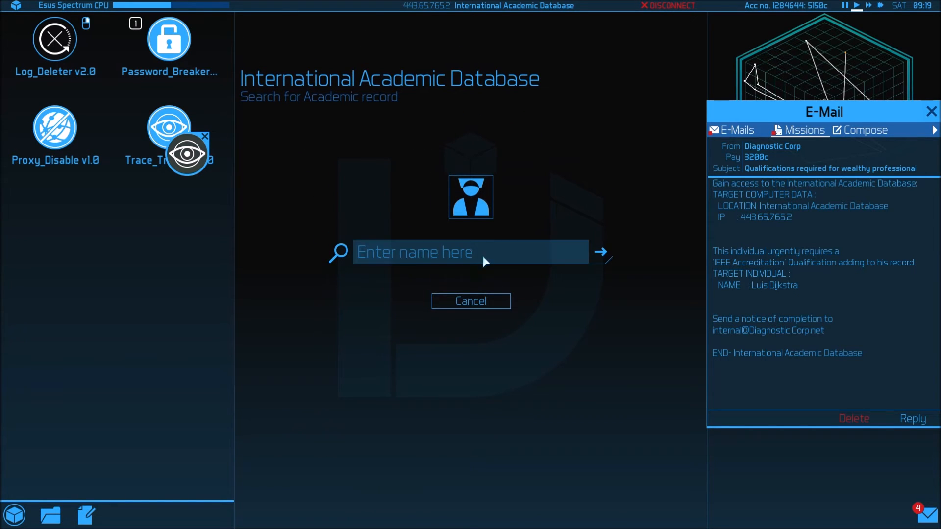
click(470, 251)
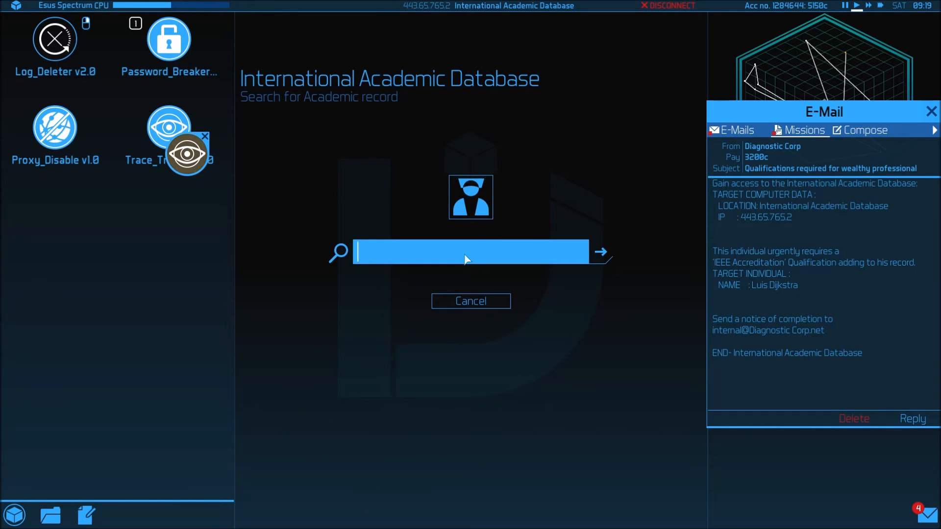
text(Luis Di)
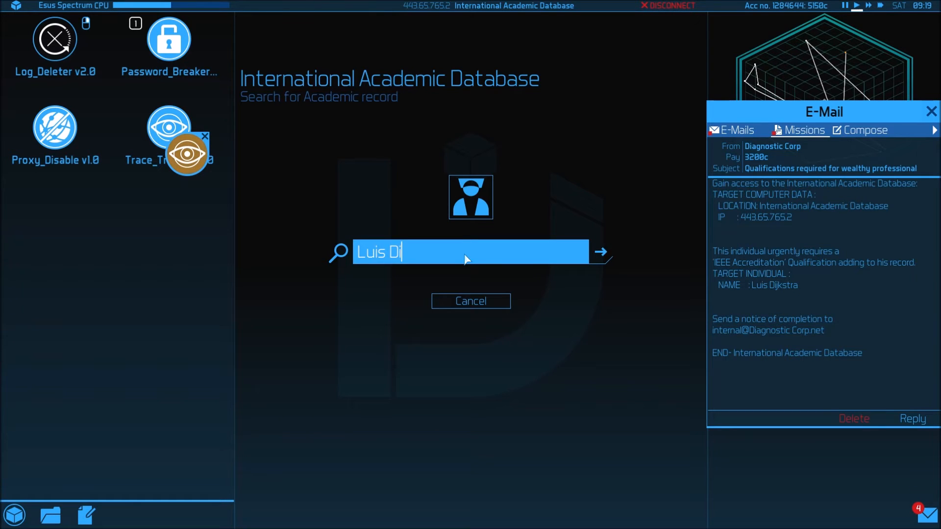
text(jkst)
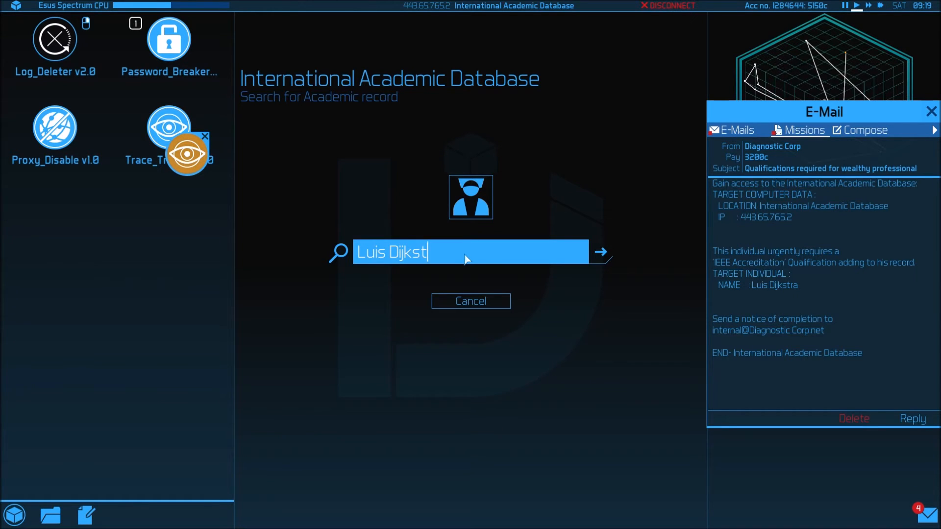
click(600, 251)
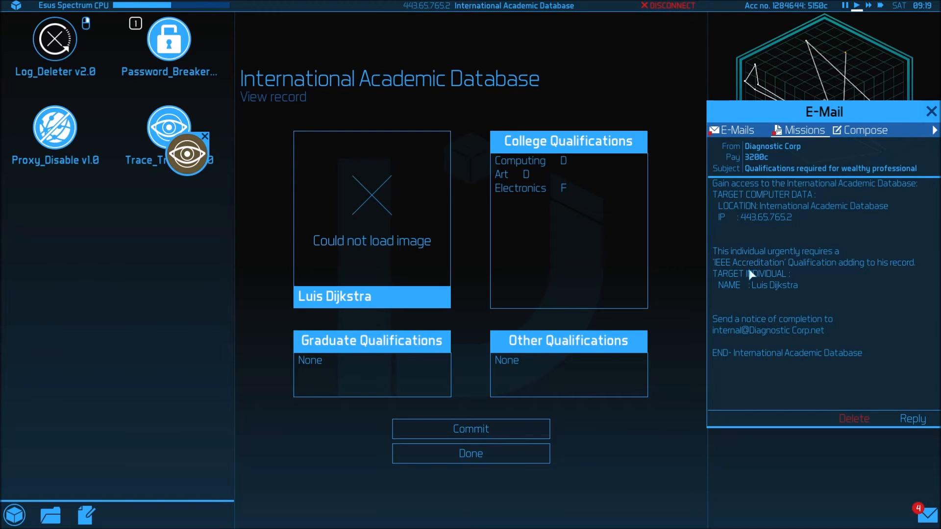
click(566, 374)
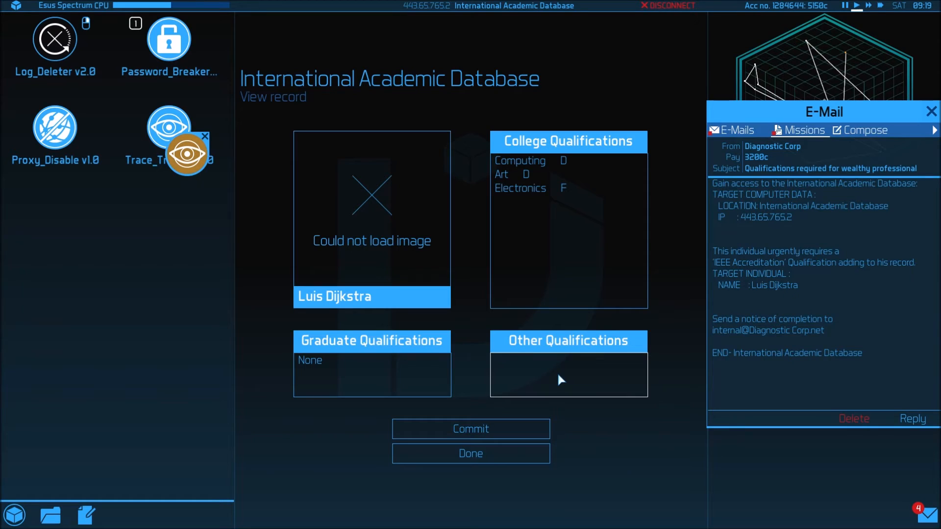
text(IEEE A)
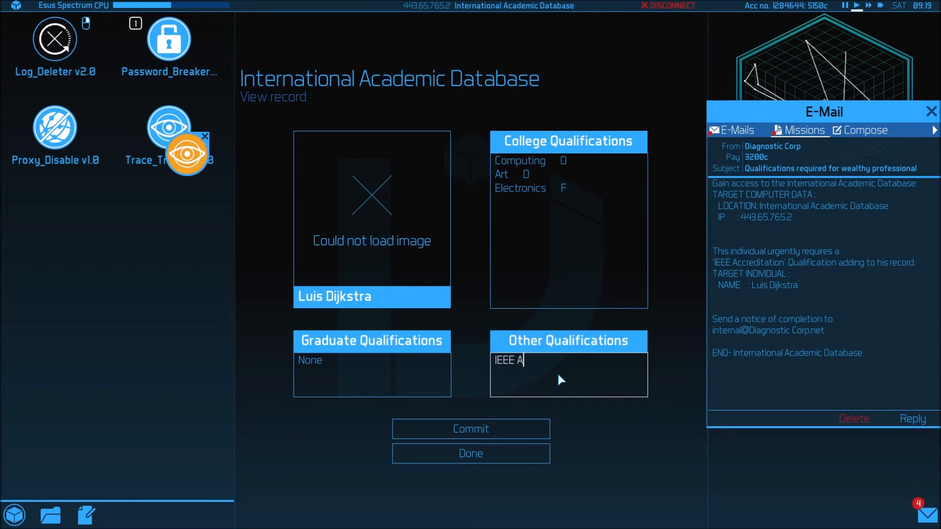
text(ccred)
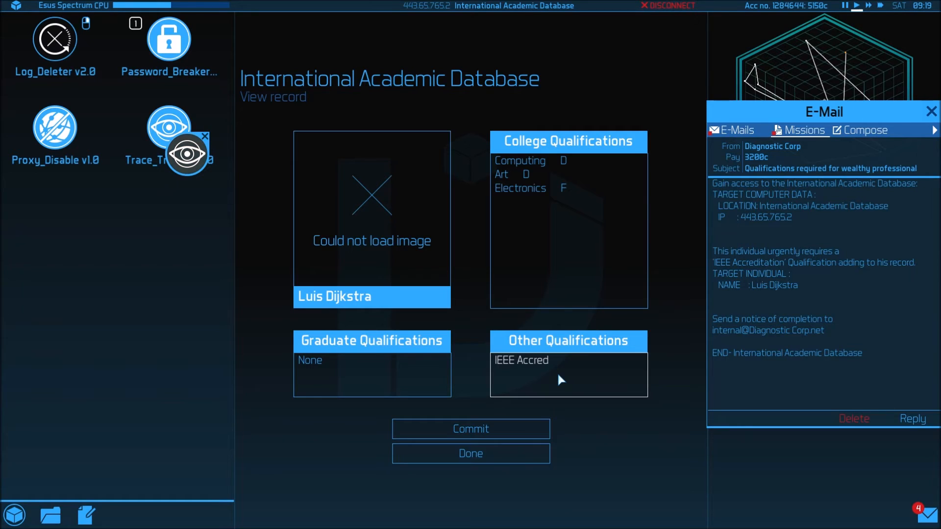
text(itation)
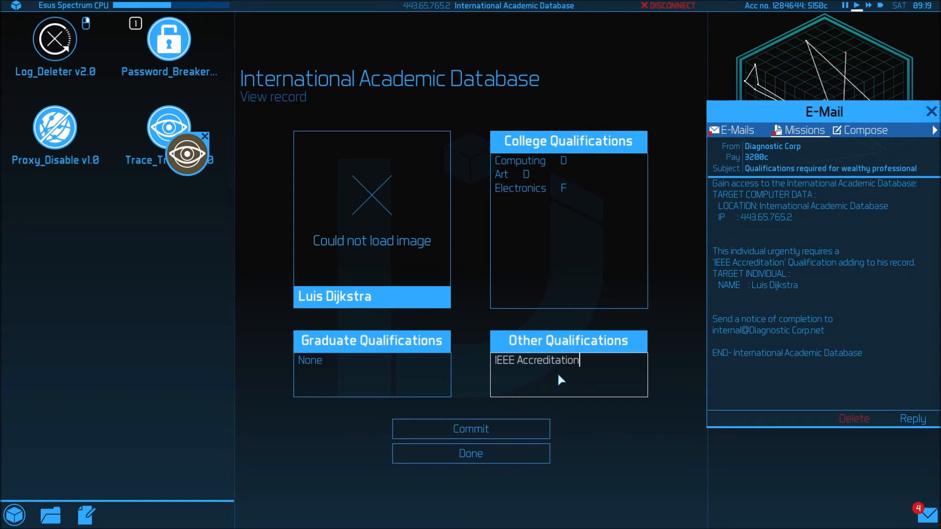
mouse_move(868, 438)
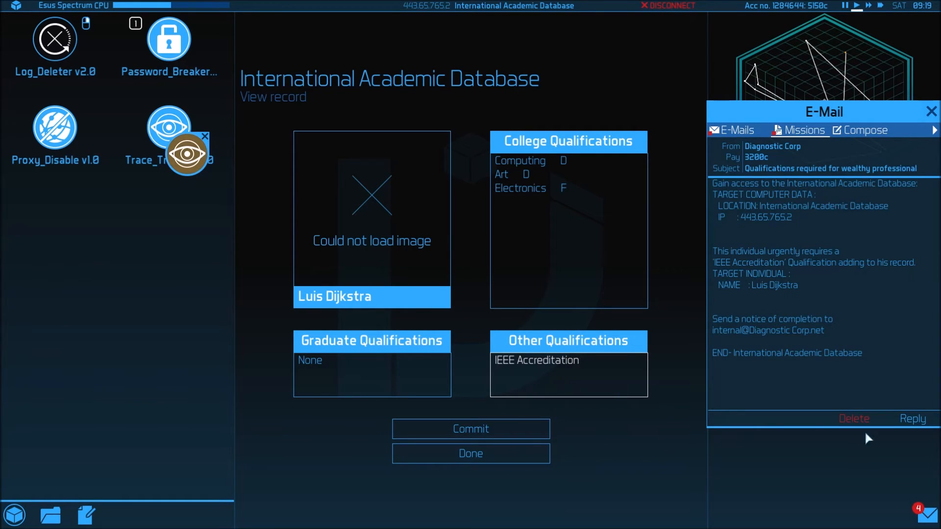
click(469, 429)
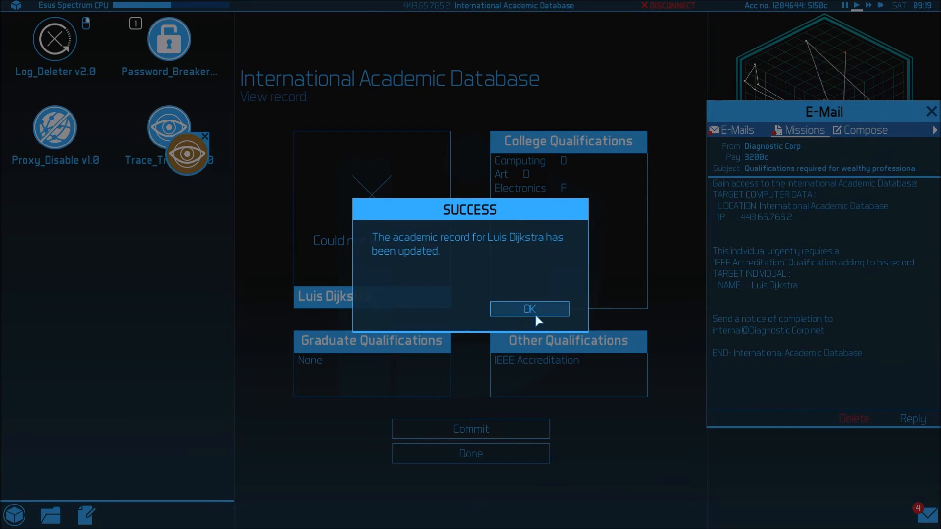
click(528, 309)
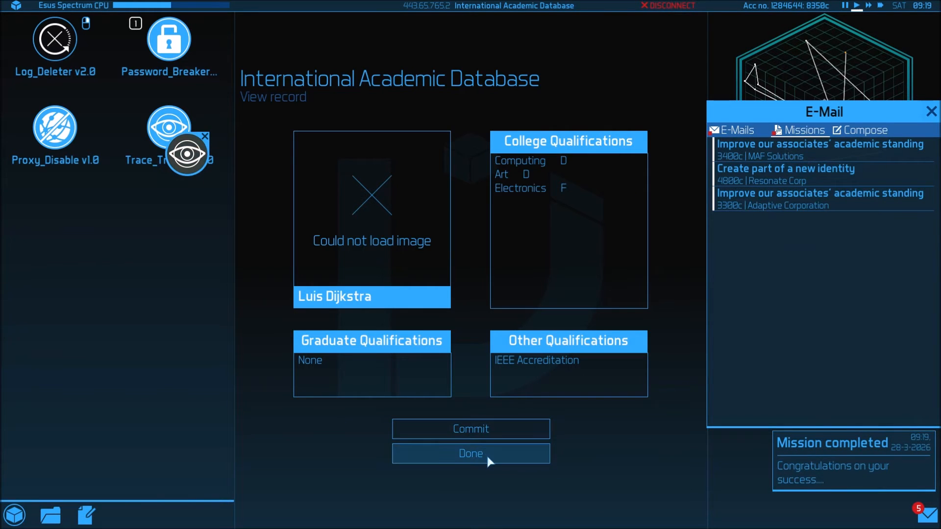
click(470, 453)
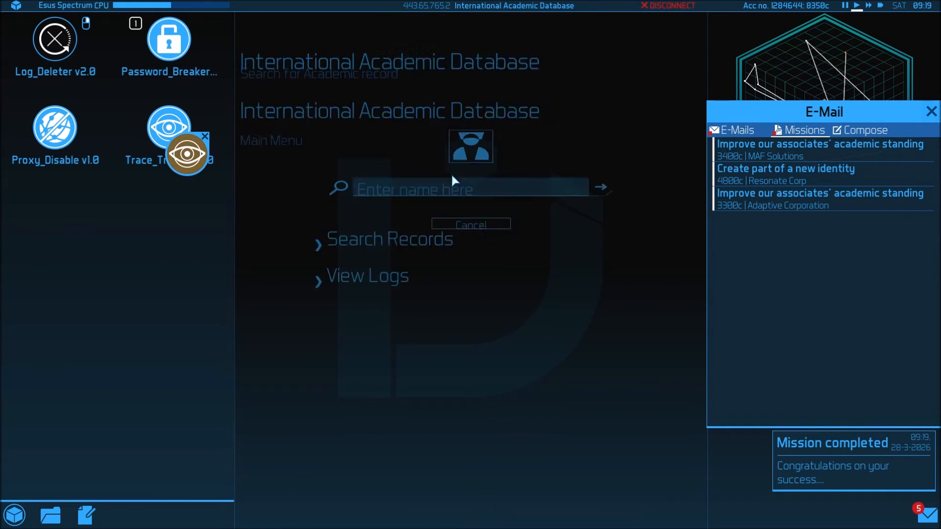
click(820, 149)
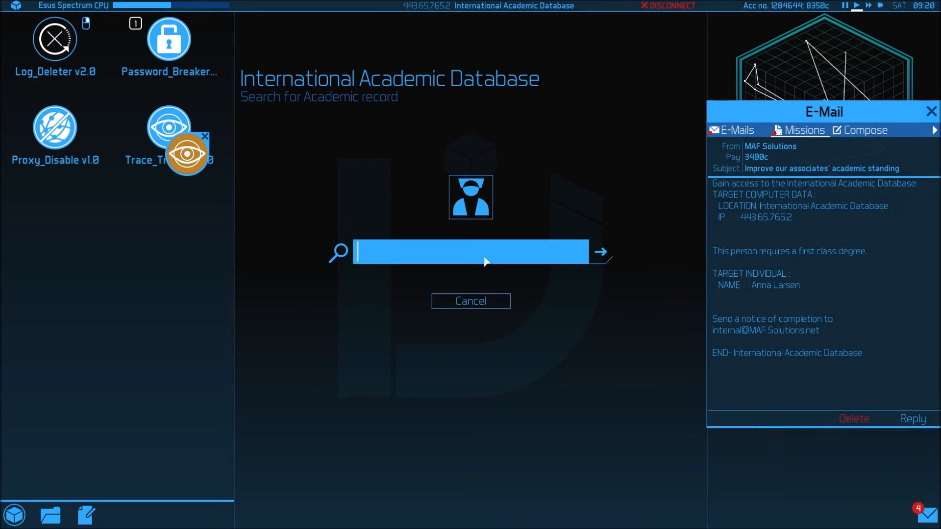
text(Anna)
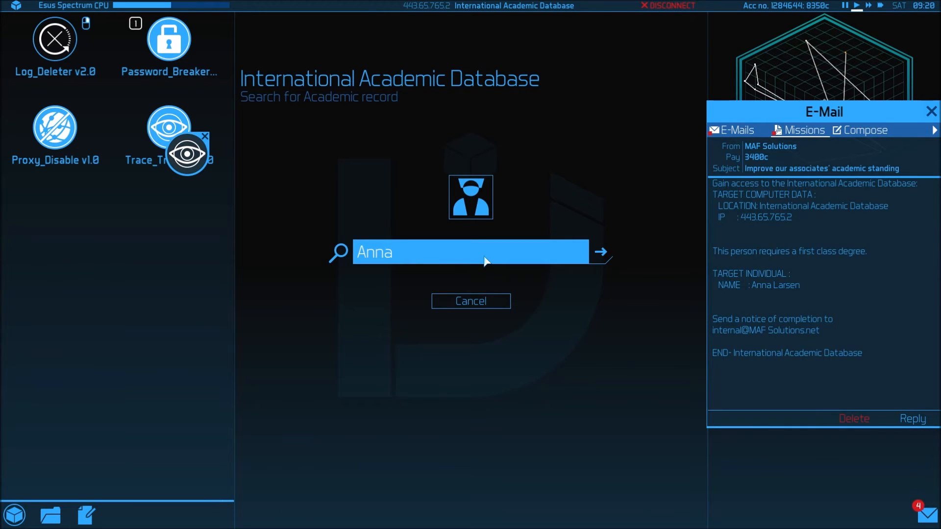
click(599, 251)
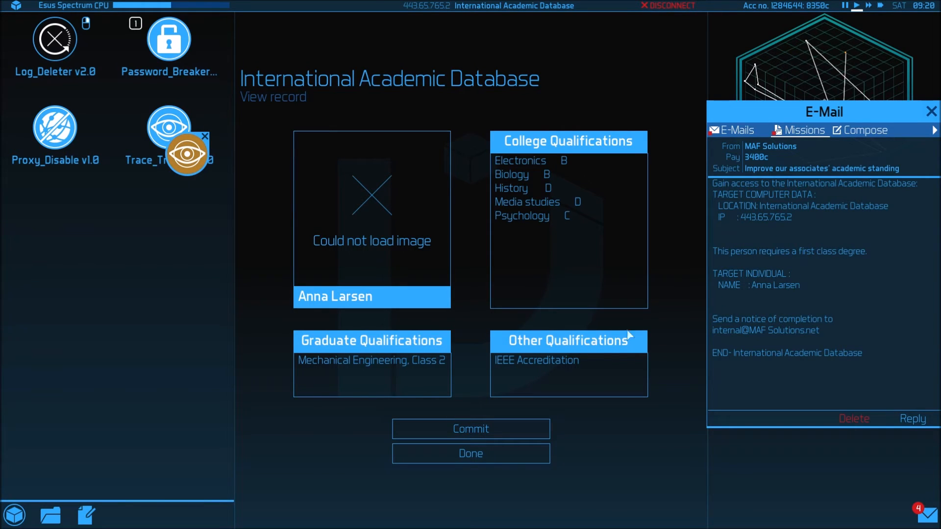
mouse_move(765, 267)
text(1)
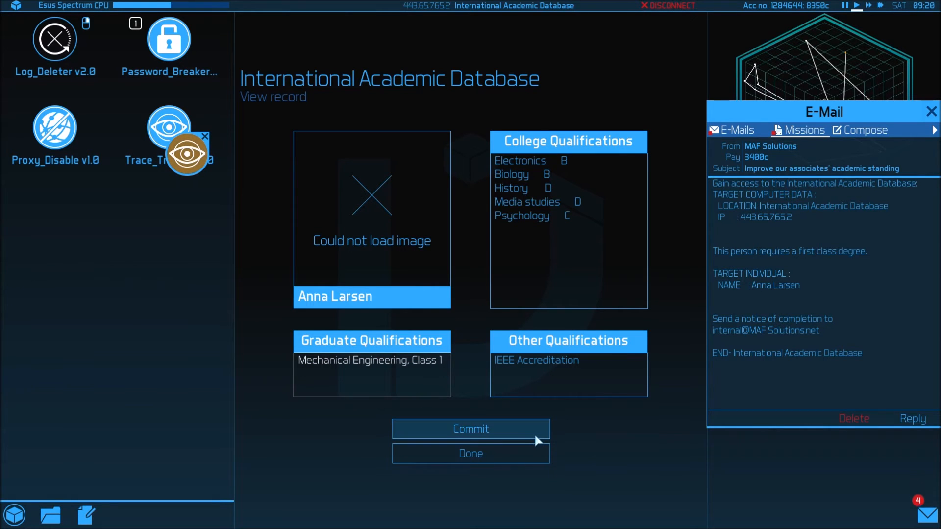
mouse_move(545, 319)
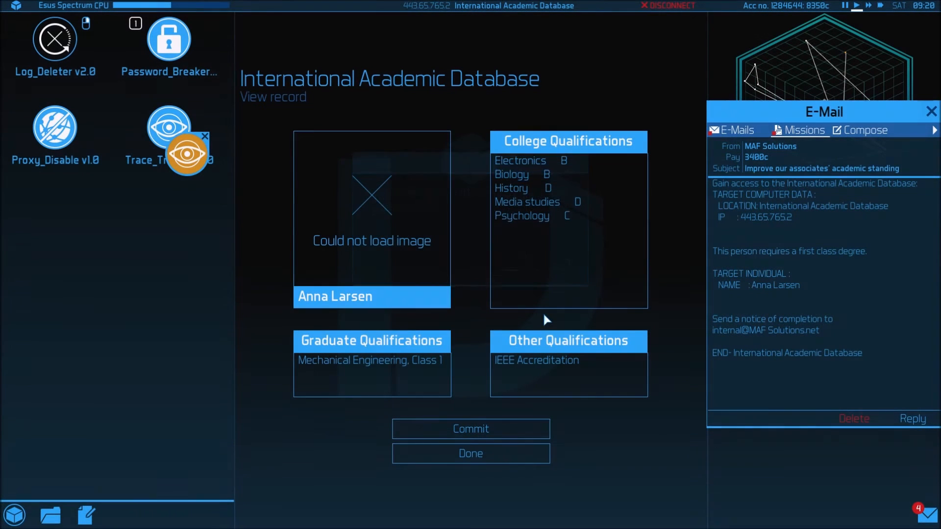
click(912, 418)
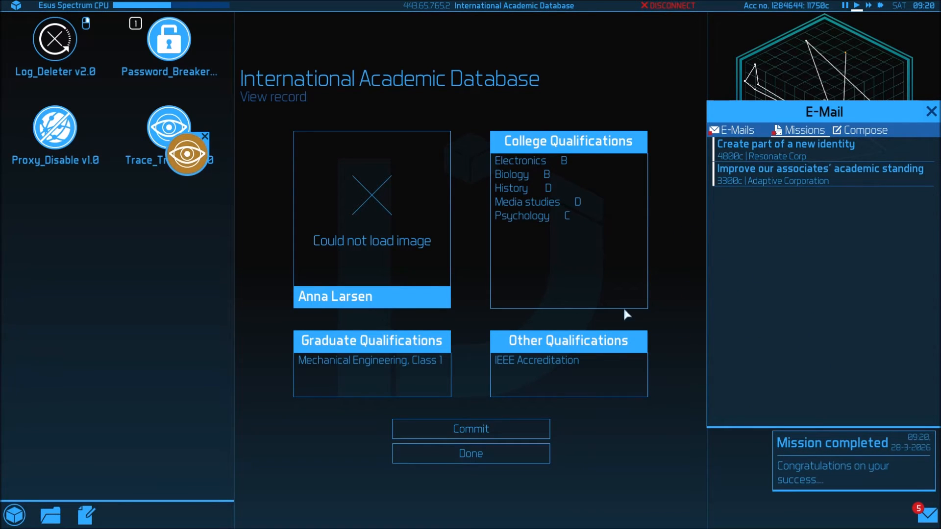
click(470, 452)
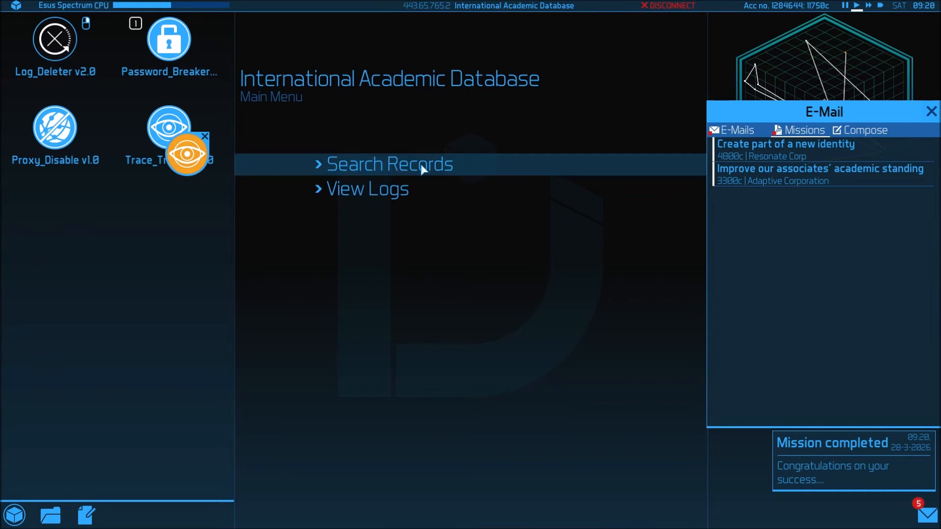
click(388, 163)
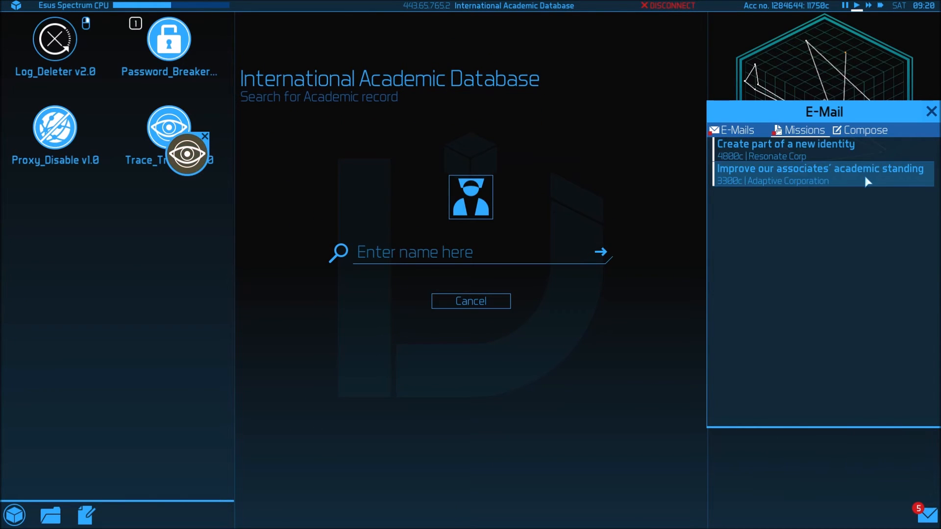
click(820, 174)
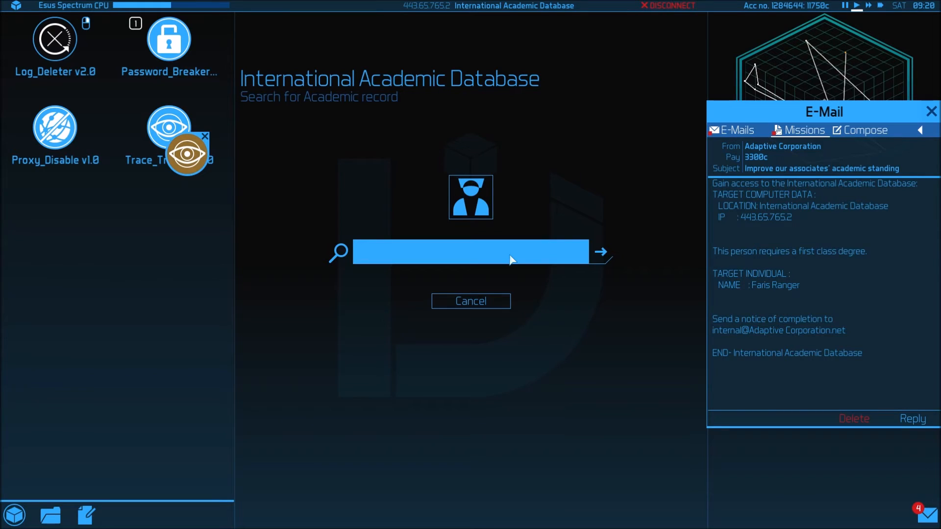
text(Faris)
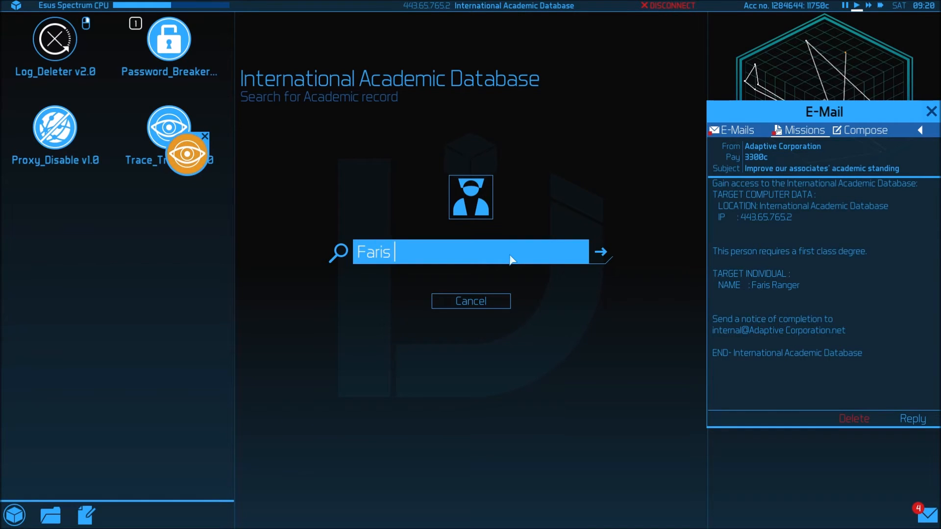
text(Ranger)
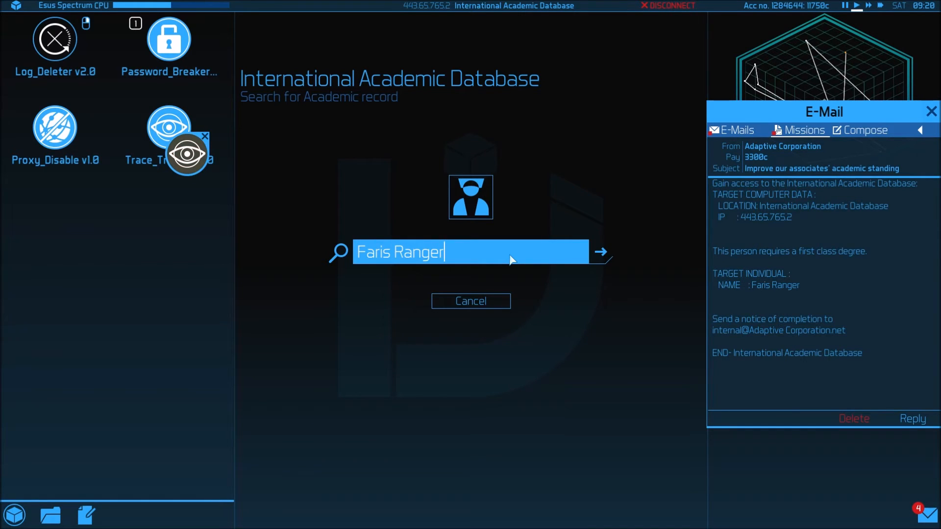
click(599, 251)
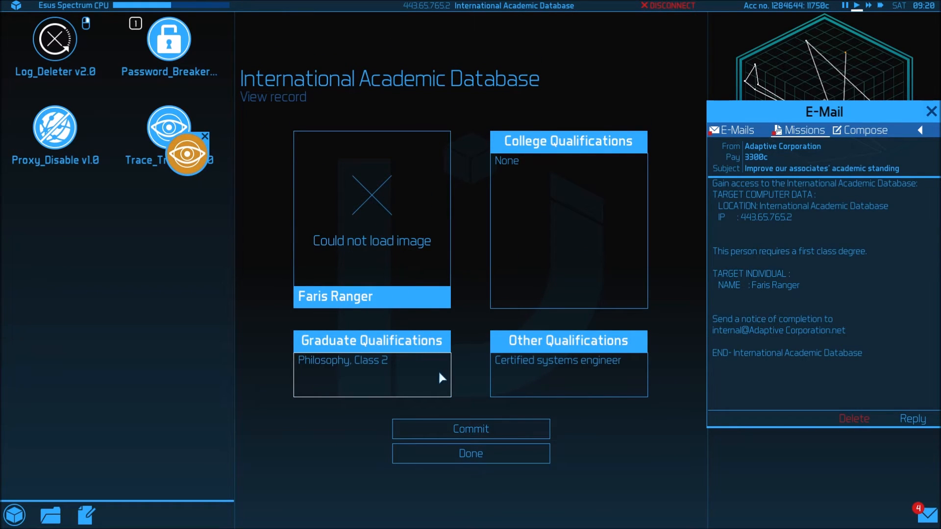
Step: Change his Philosophy degree from Class 2 to Class 1 and commit the record
click(385, 361)
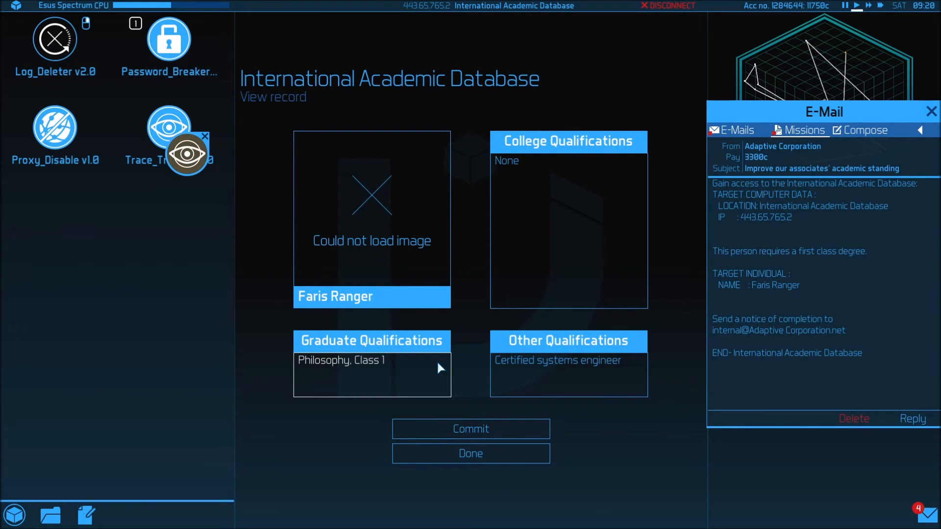
click(470, 428)
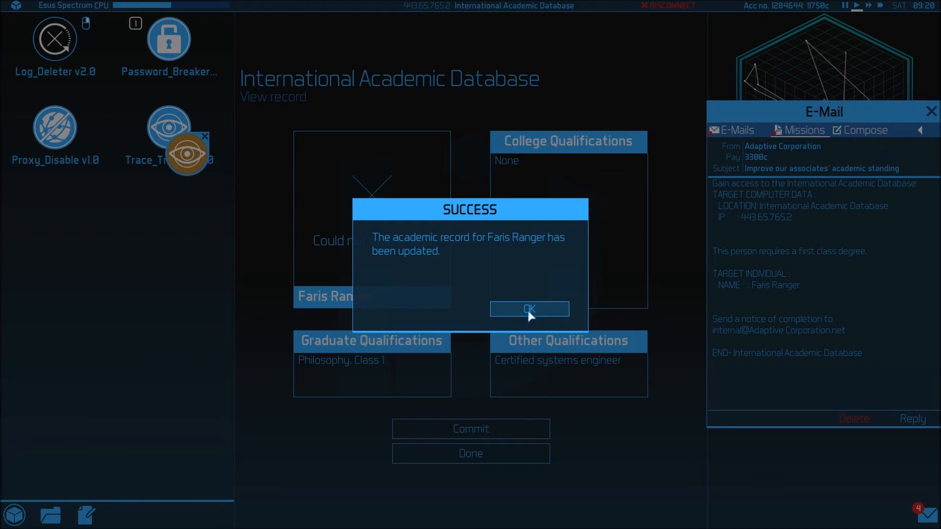
click(528, 309)
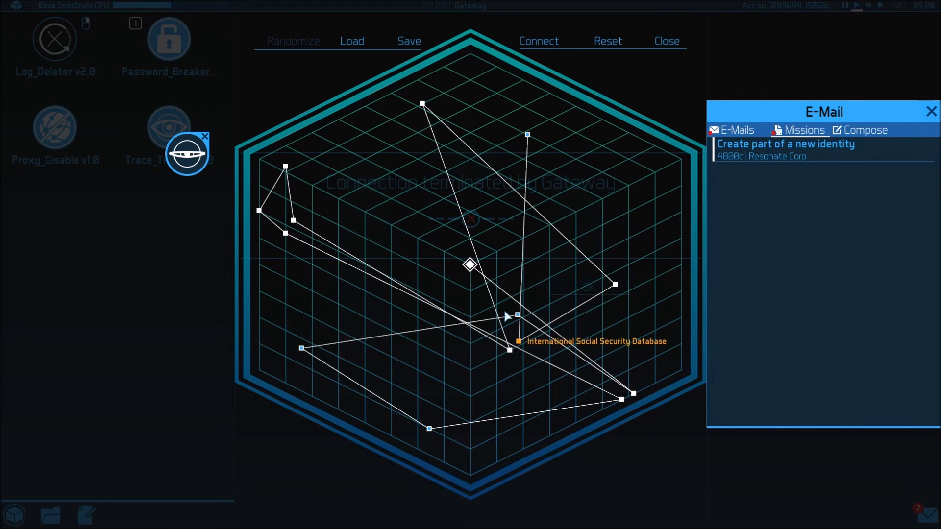
Step: Connect through the bounce route to the Uplink Test Machine and view its access logs for wiping
click(538, 41)
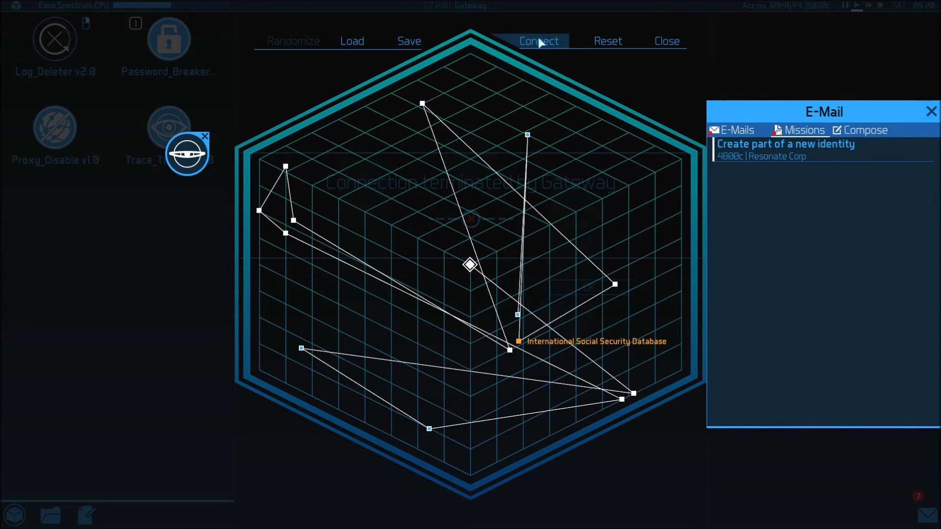
click(538, 41)
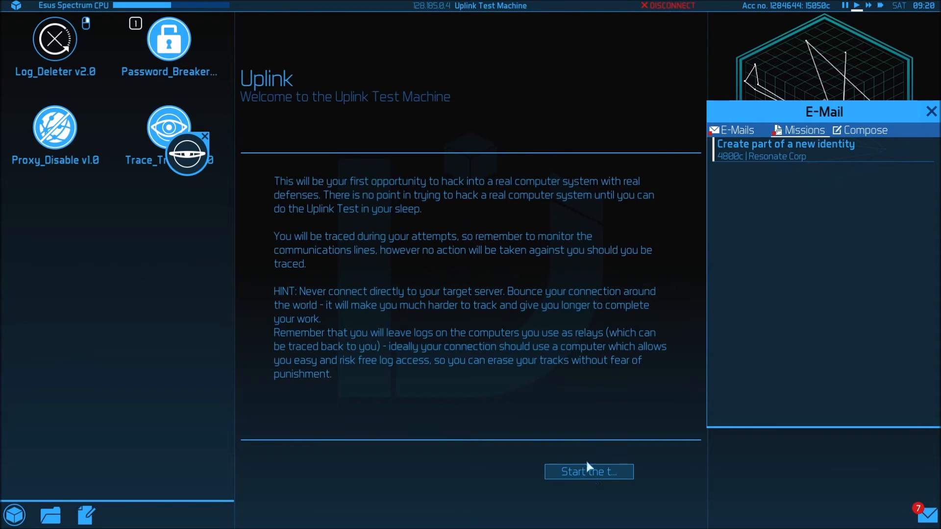
click(588, 471)
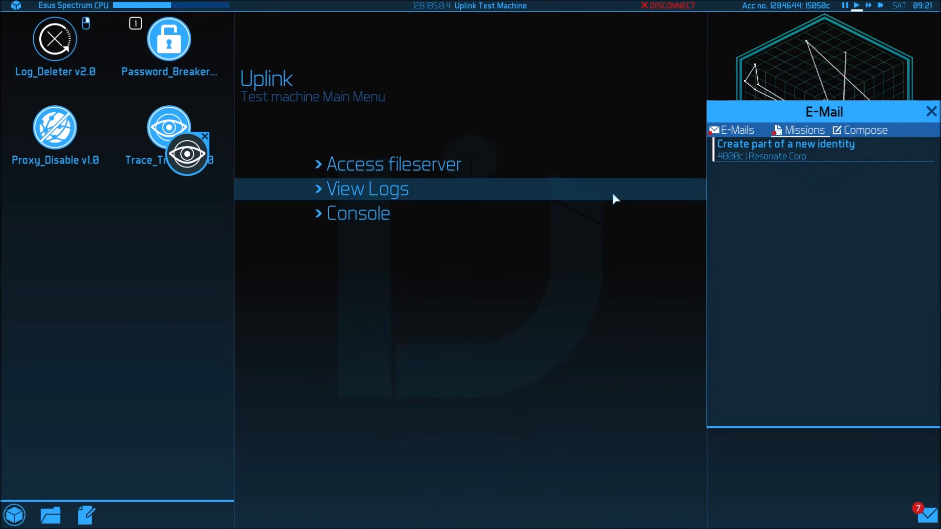
click(366, 188)
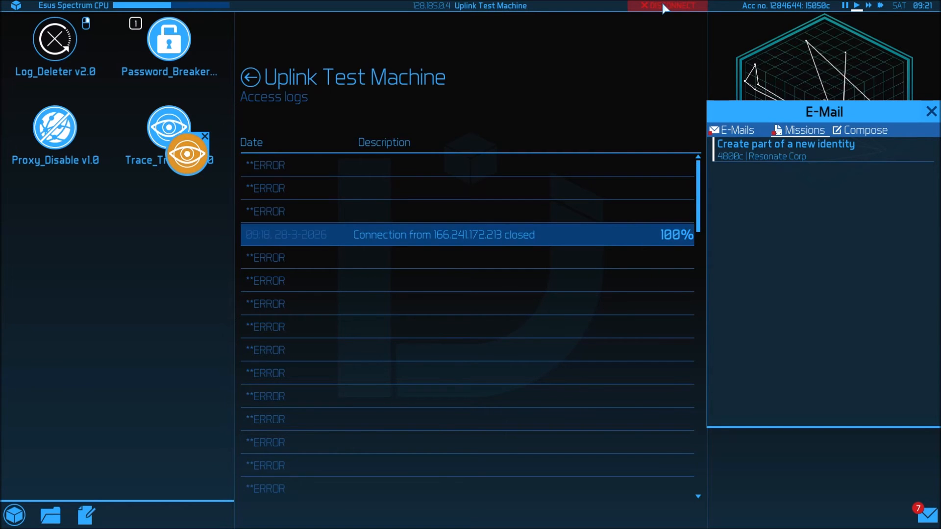
Step: Disconnect from the test machine and bring up the e-mail inbox
click(665, 6)
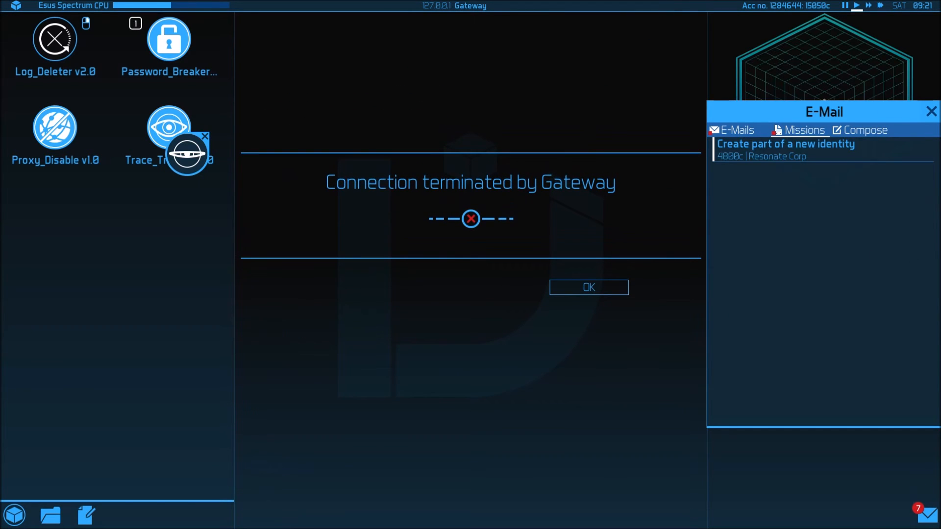
click(930, 112)
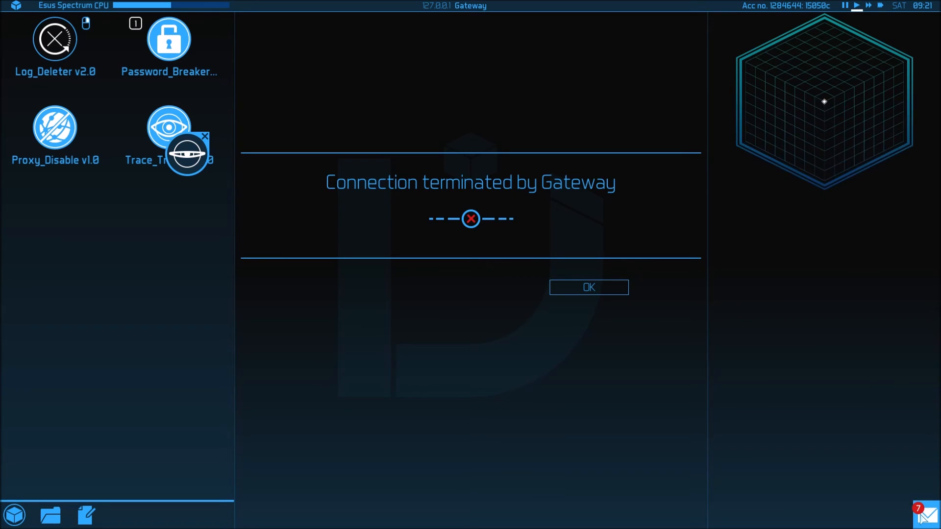
click(929, 514)
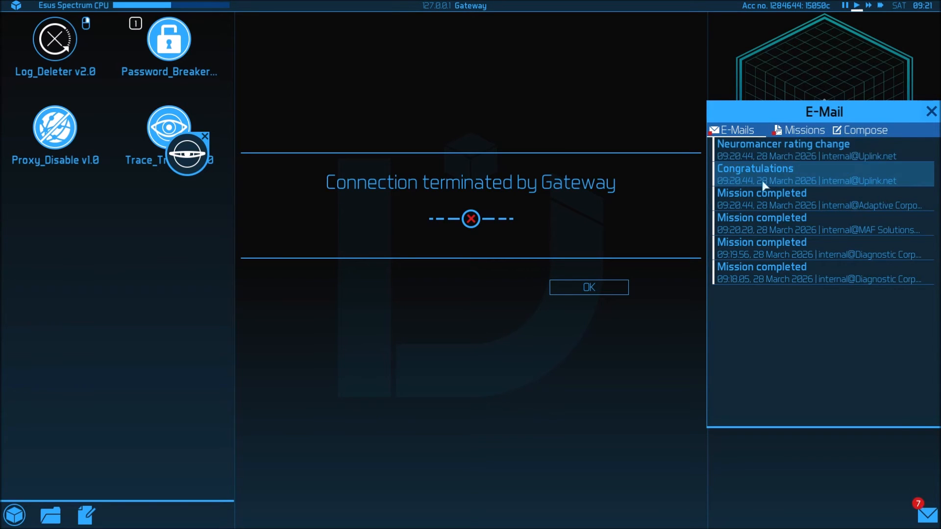
Step: Read and delete the Adaptive Corporation and Diagnostic Corp completion e-mails, emptying the inbox
click(783, 149)
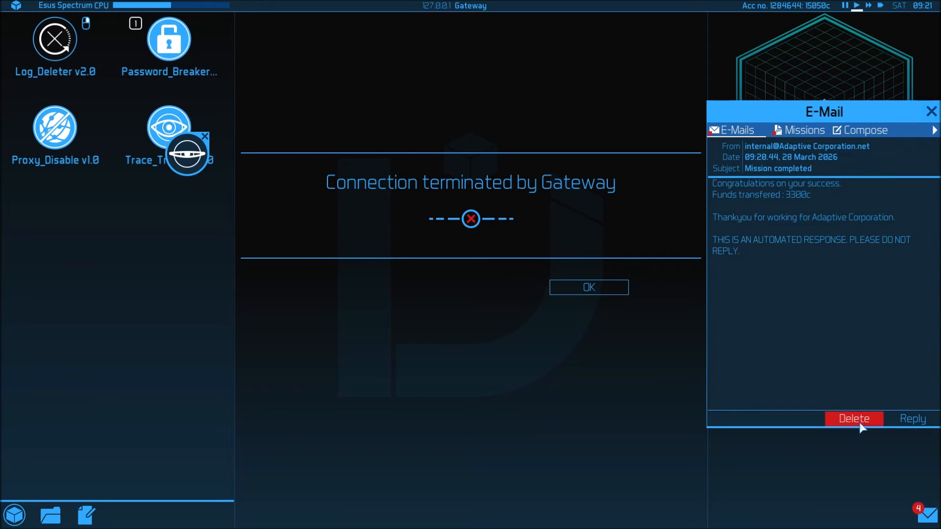
click(852, 418)
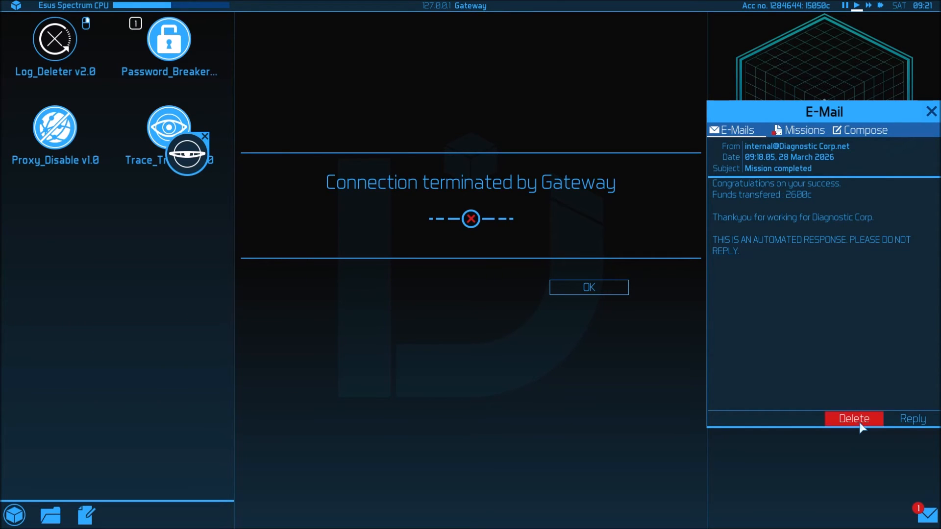
click(852, 418)
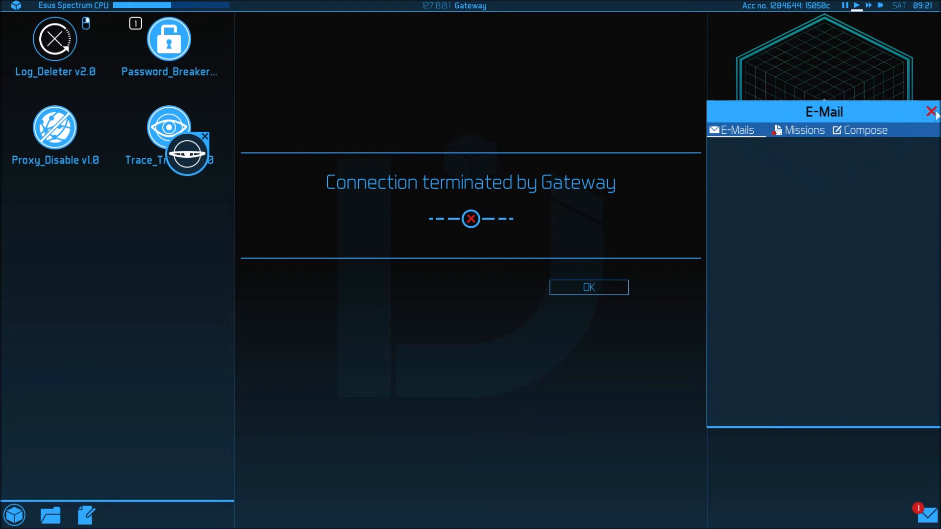
click(930, 111)
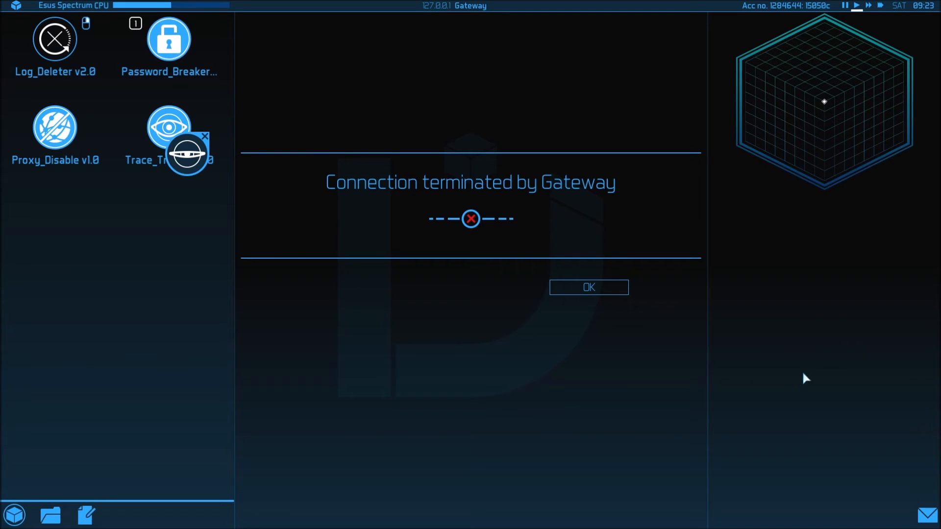
mouse_move(814, 403)
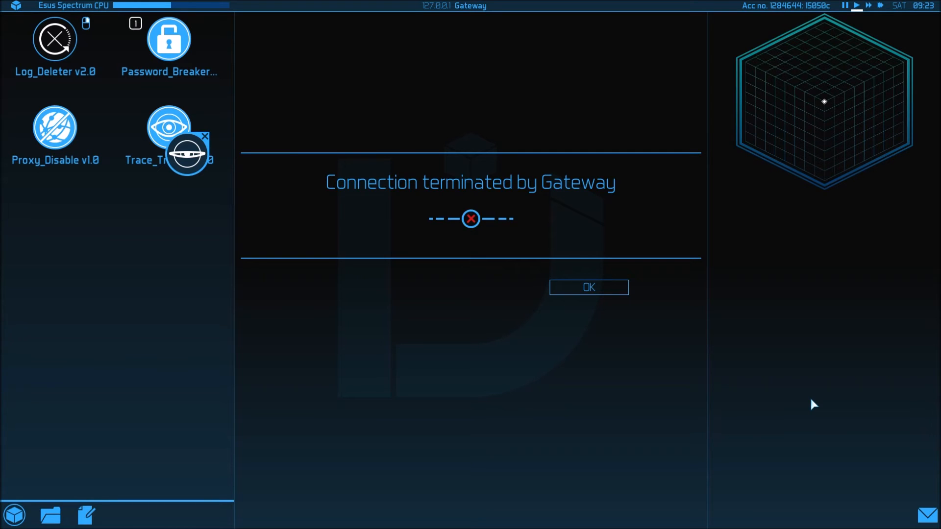
Step: Open the e-mail panel from the status bar
click(925, 514)
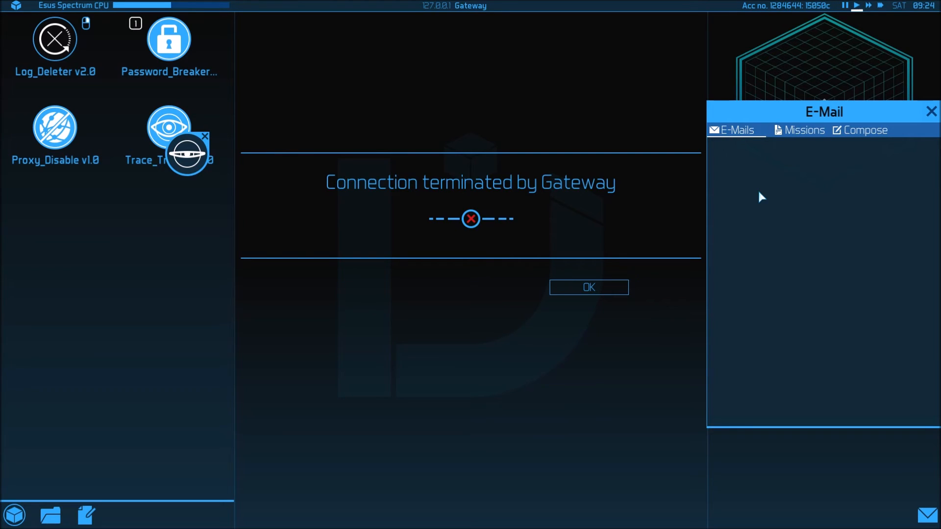
mouse_move(782, 193)
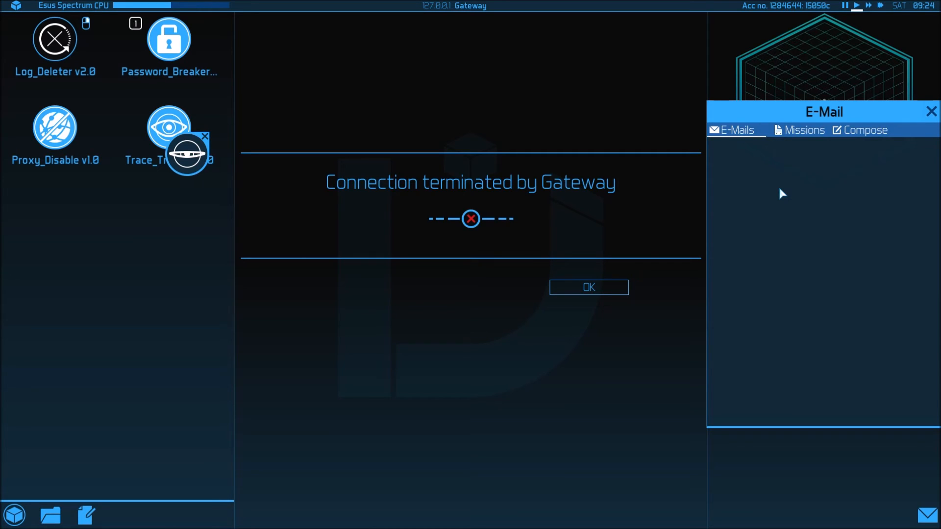
mouse_move(836, 158)
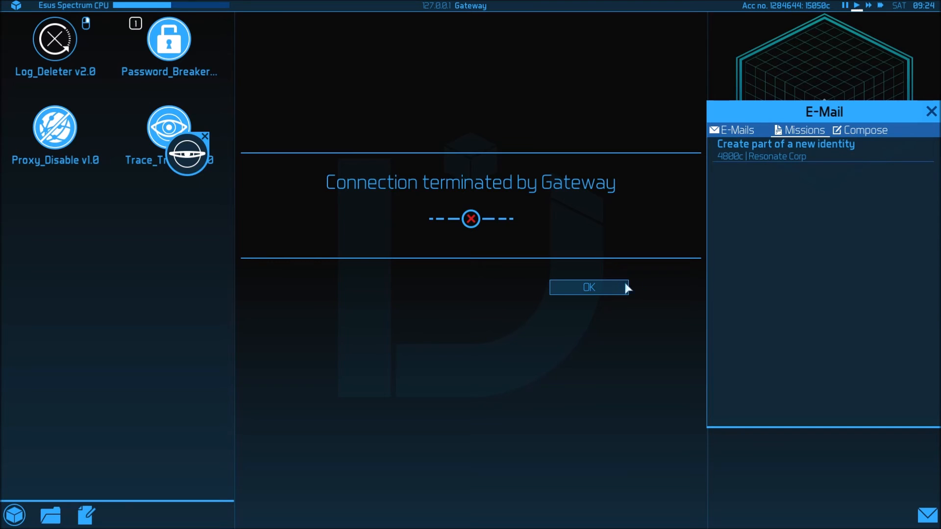
mouse_move(863, 64)
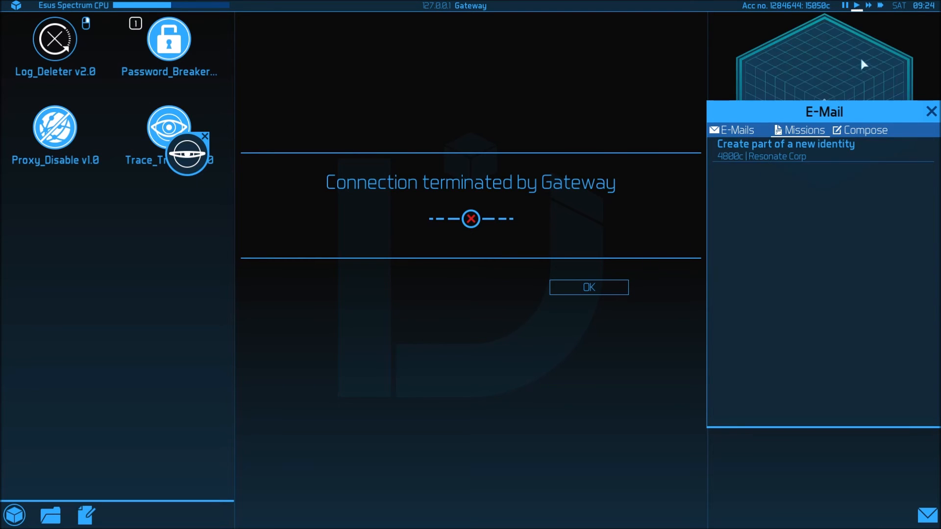
Step: Reload the saved bounce route, connect to the International Social Security Database and log in as admin
click(587, 288)
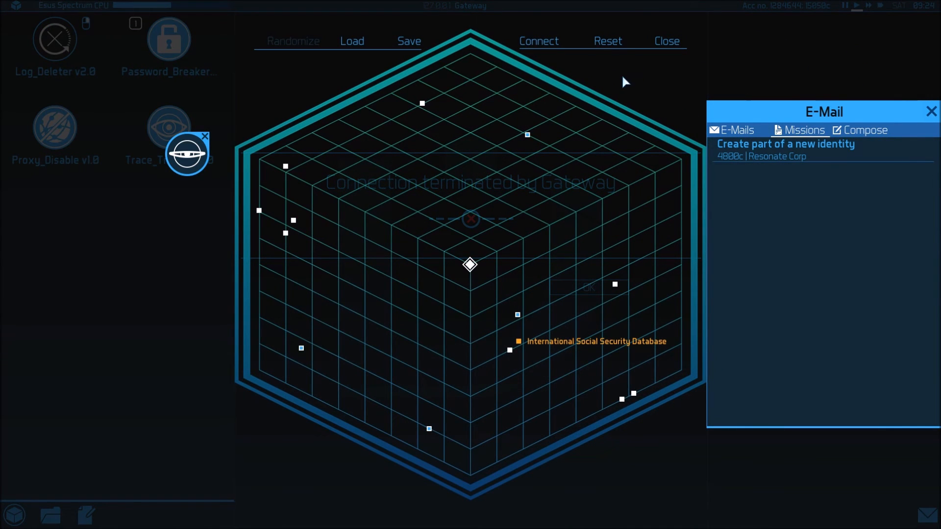
mouse_move(352, 41)
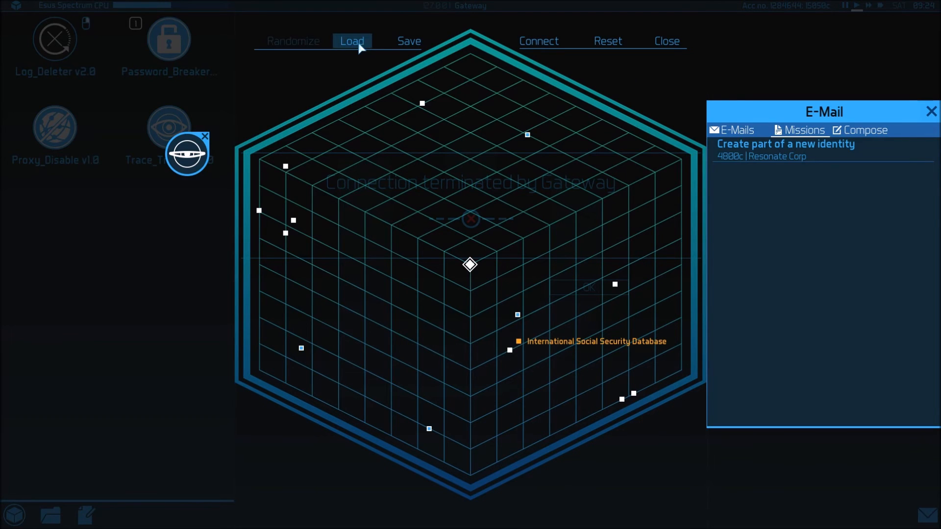
click(352, 40)
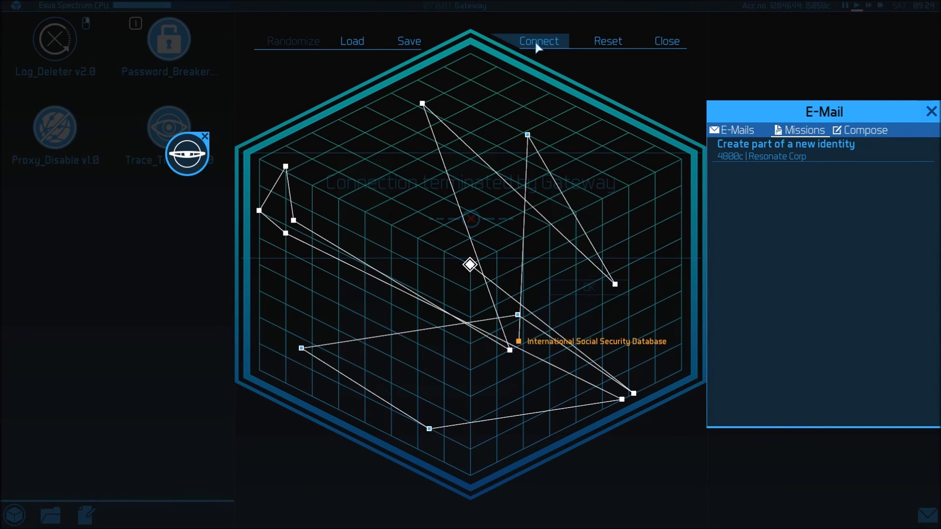
click(538, 40)
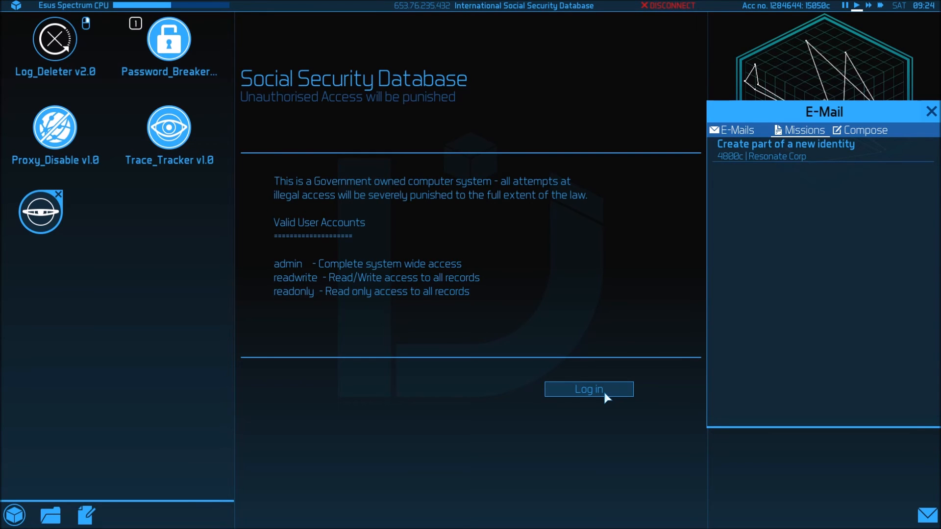
click(588, 389)
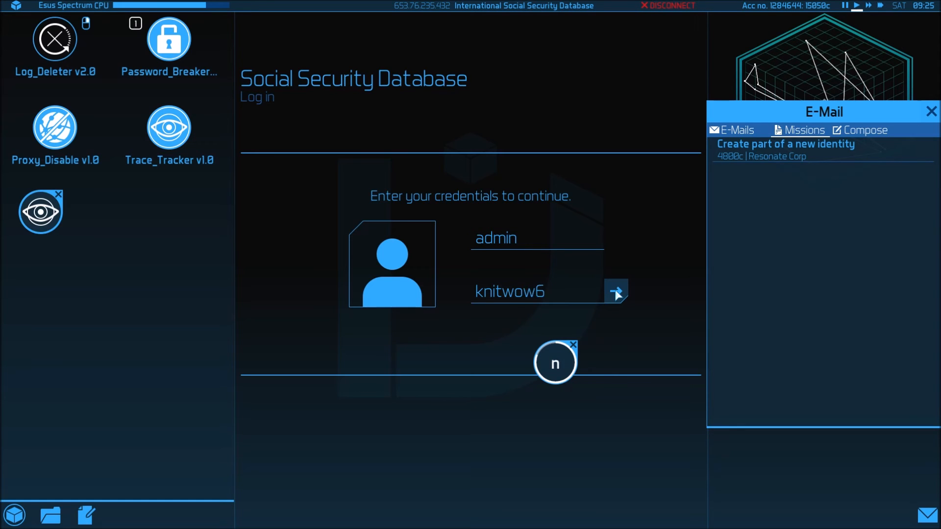
click(615, 291)
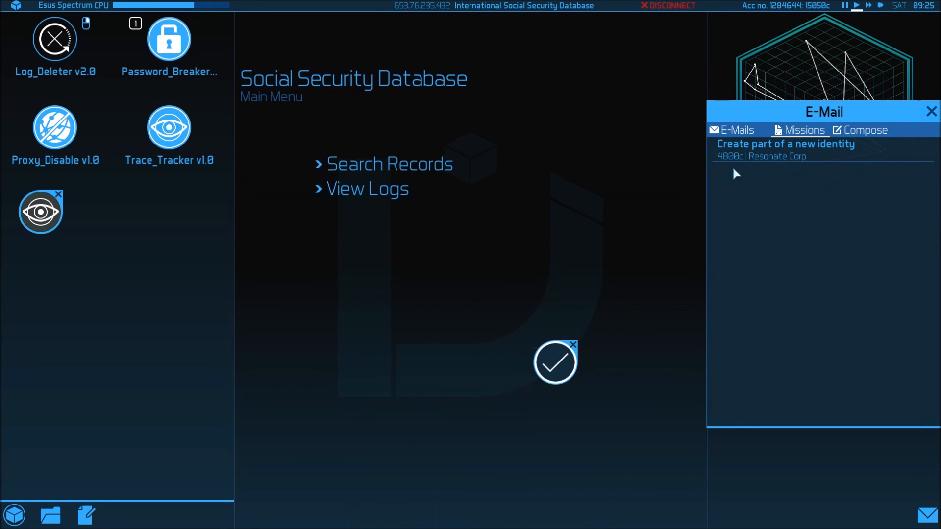
Step: Look up the target individual's Social Security record by name
click(389, 164)
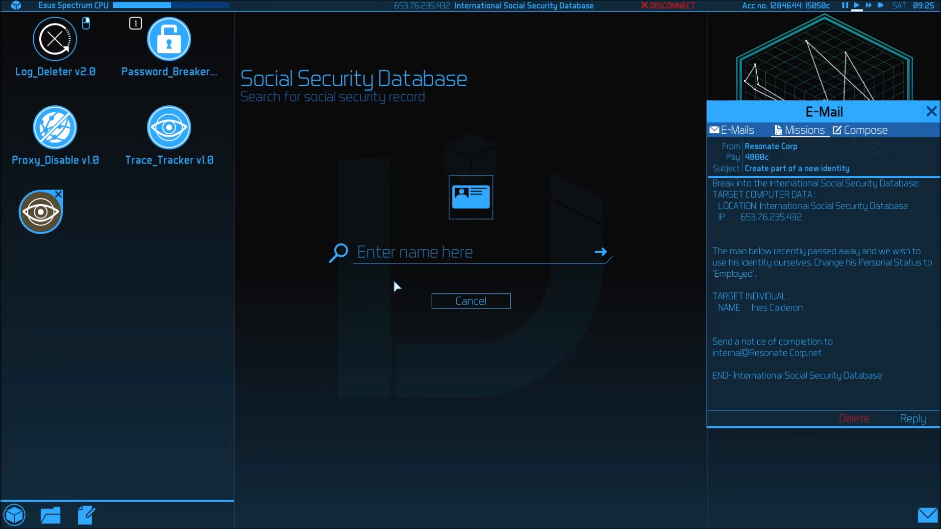
click(473, 251)
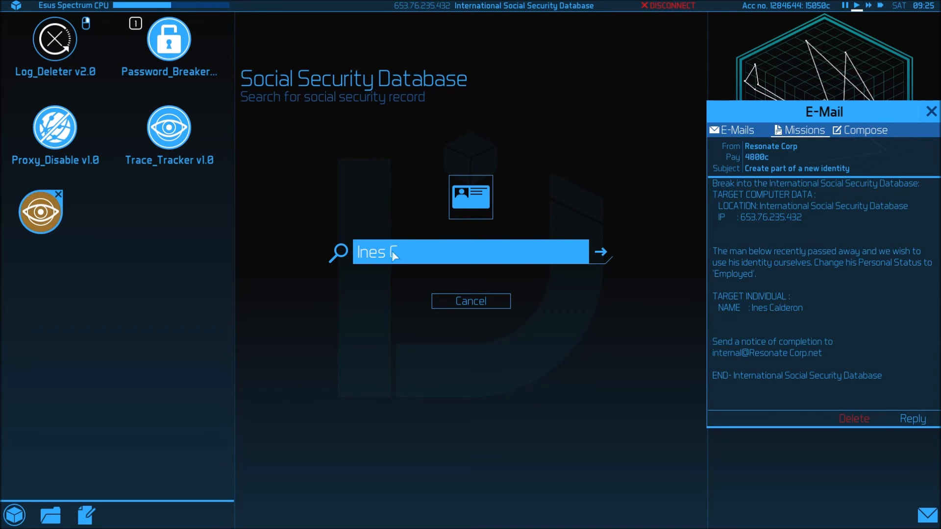
text(ald)
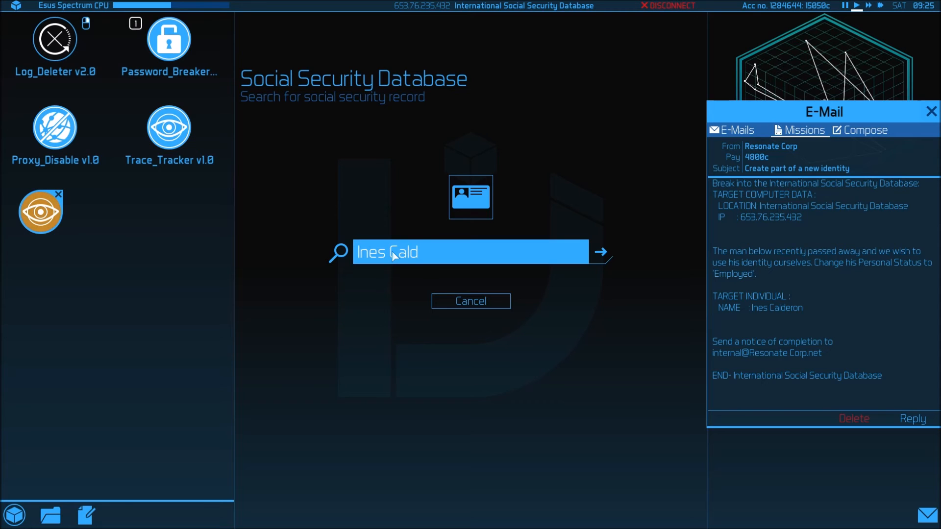
click(600, 251)
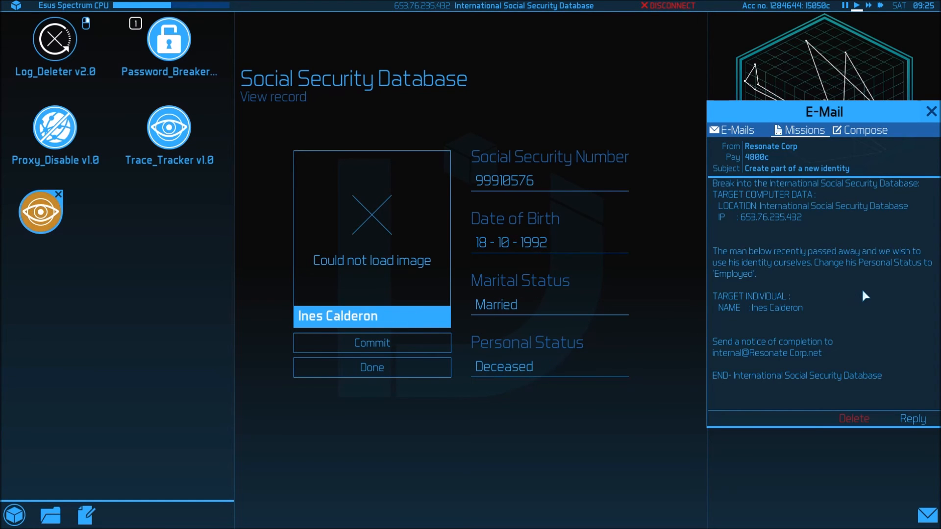
Step: Change Personal Status to 'Employed' and commit it, retrying after Proxy_Disable until accepted
click(548, 366)
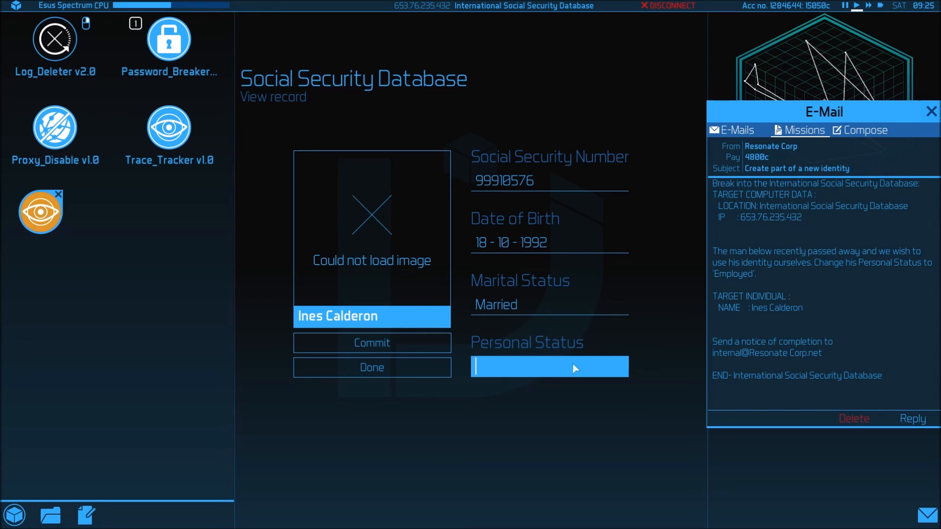
text(Em)
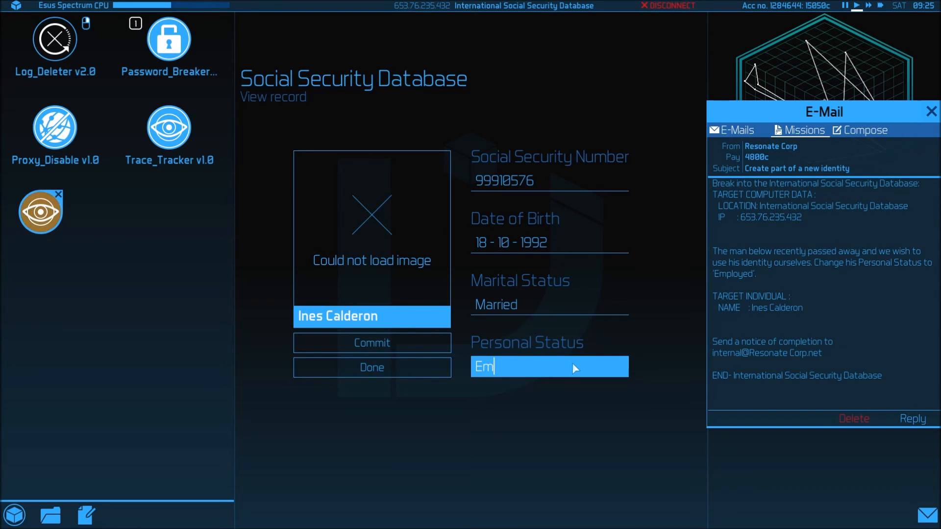
text(plo)
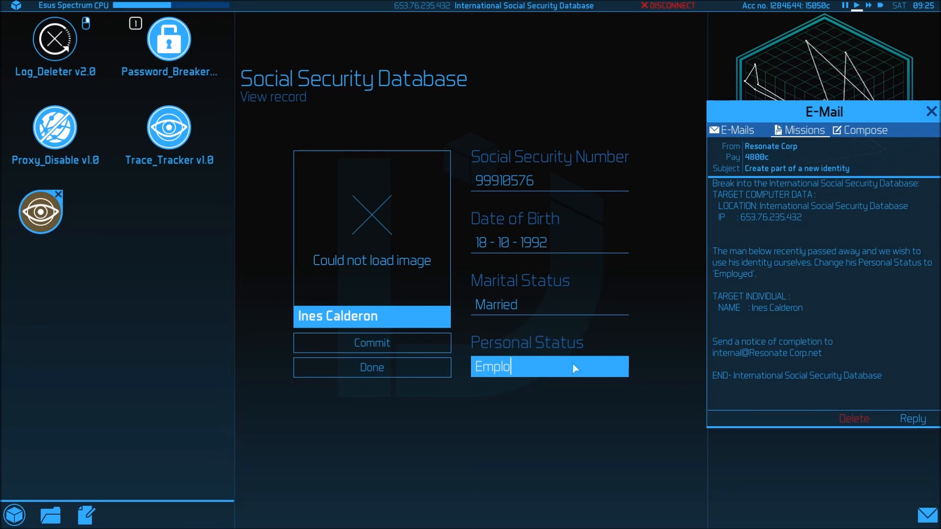
text(yed)
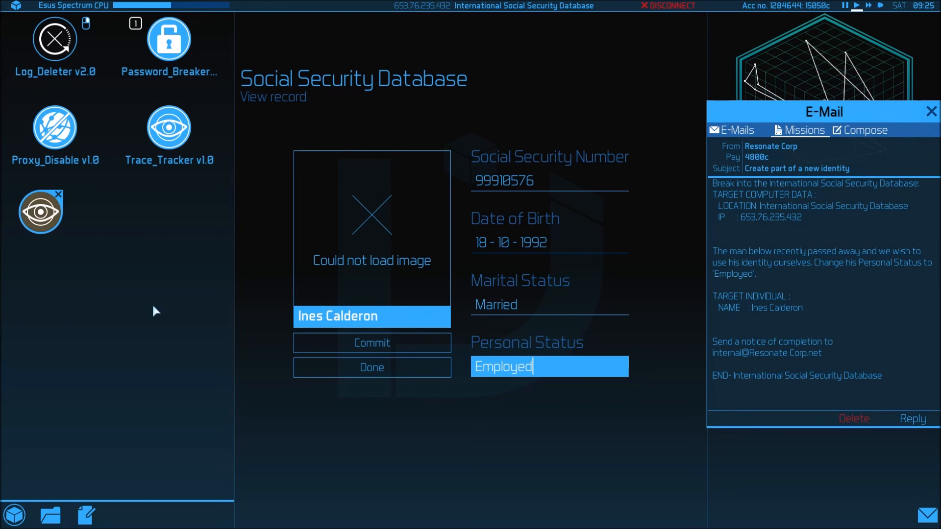
click(371, 342)
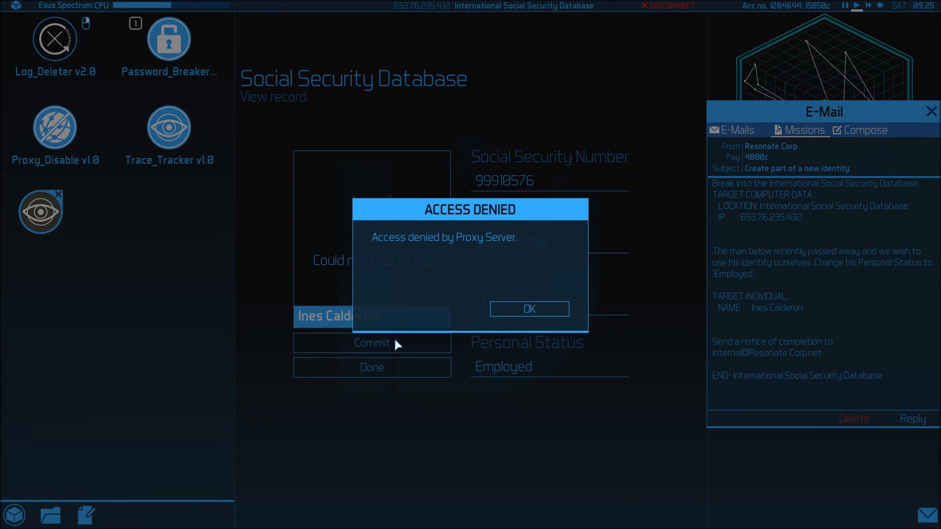
mouse_move(529, 308)
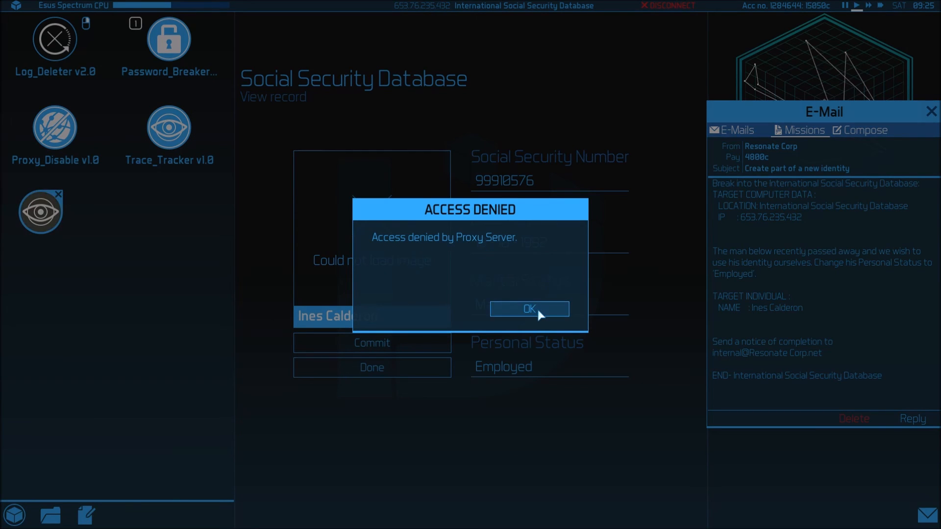
click(529, 308)
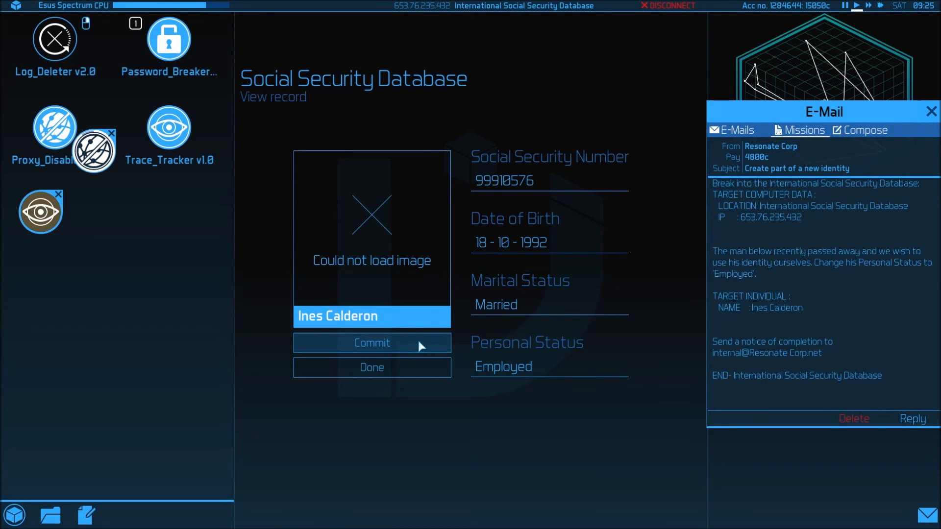
click(371, 343)
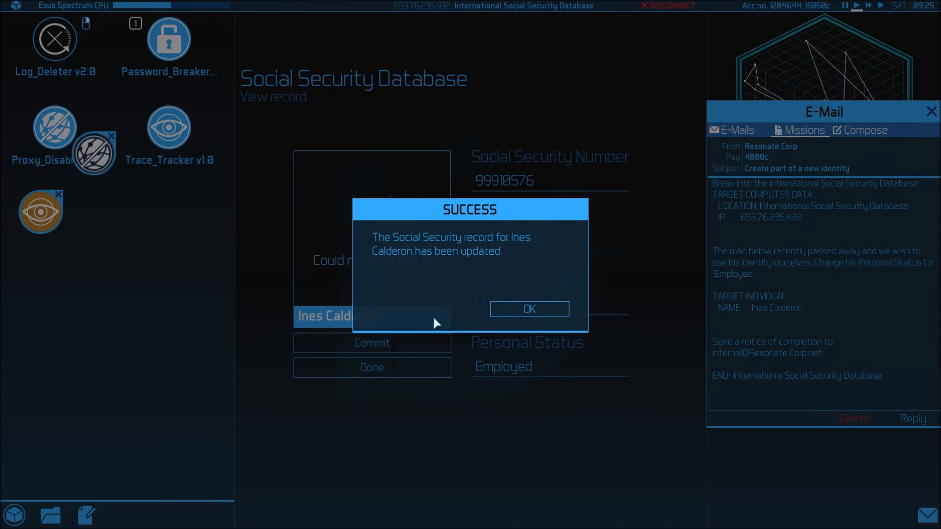
click(527, 308)
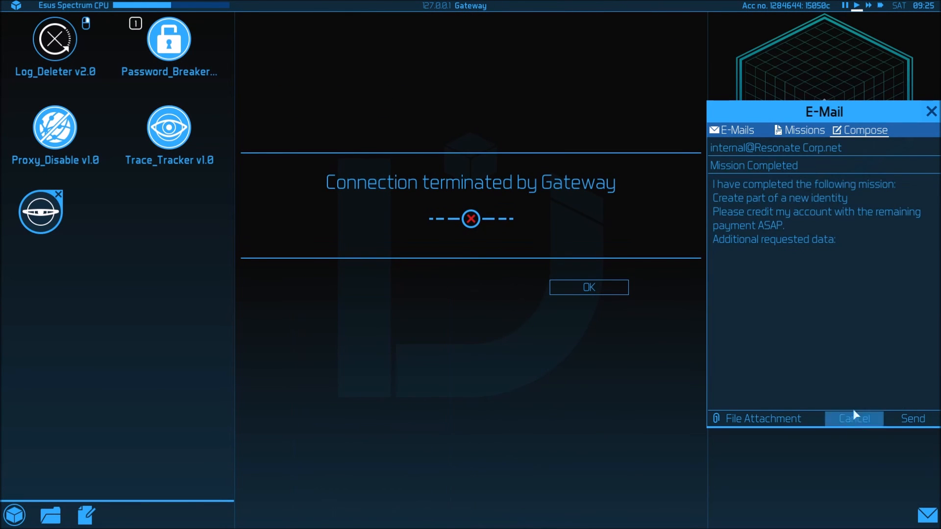
Step: Send the completion notice, then run the Uplink Test Machine login until the connection terminates
click(911, 418)
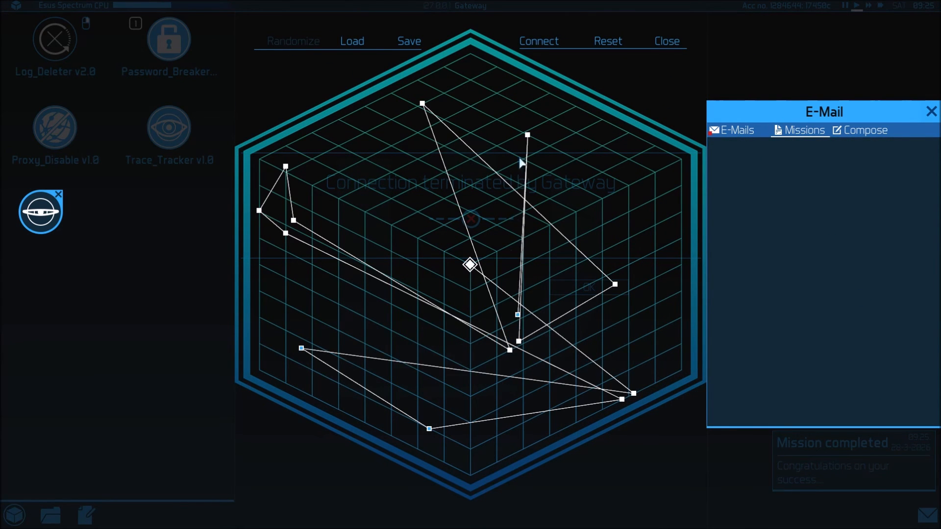
click(538, 41)
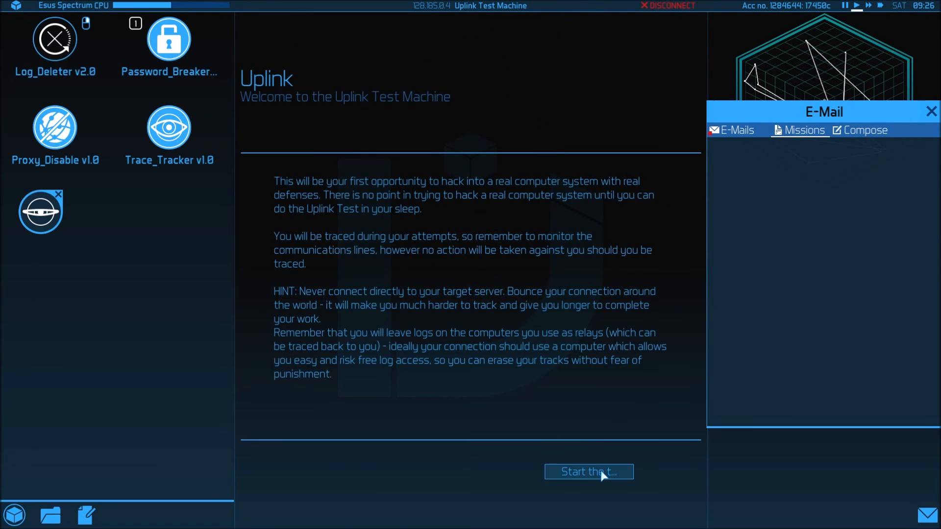
click(588, 471)
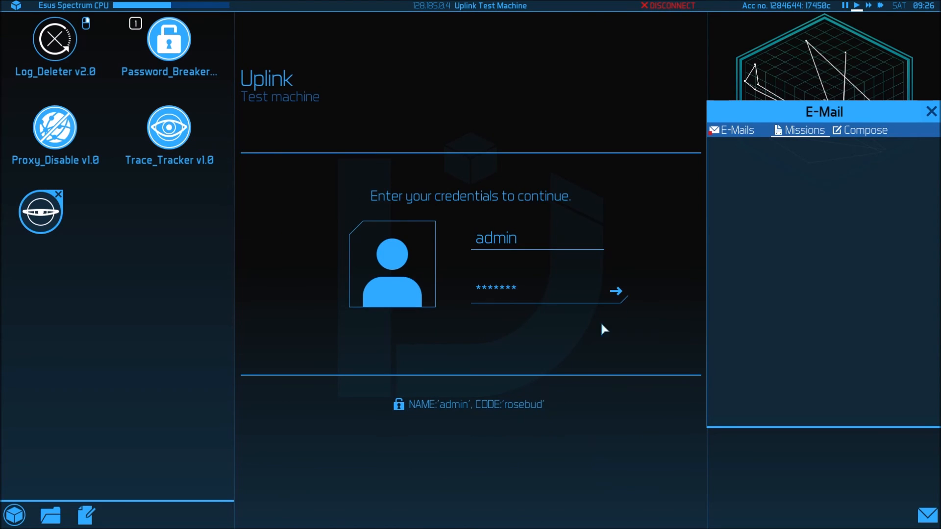
click(615, 291)
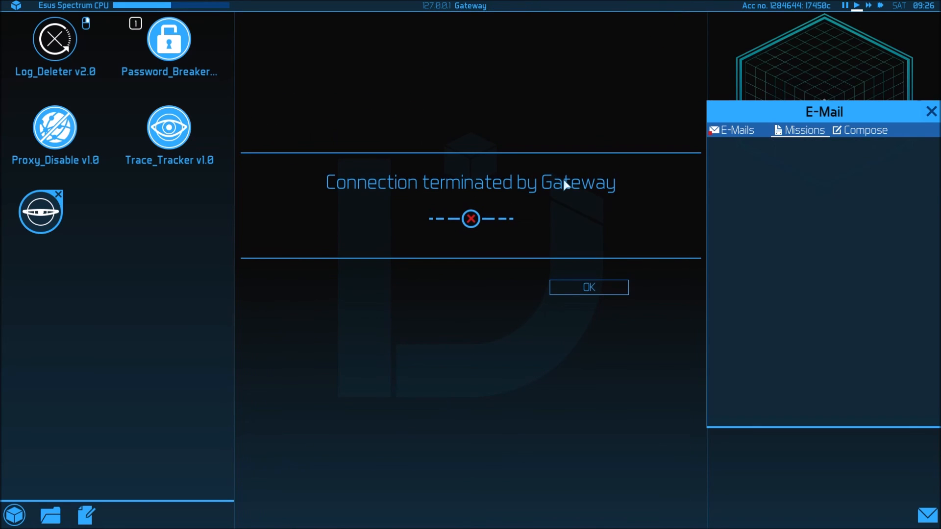
click(588, 287)
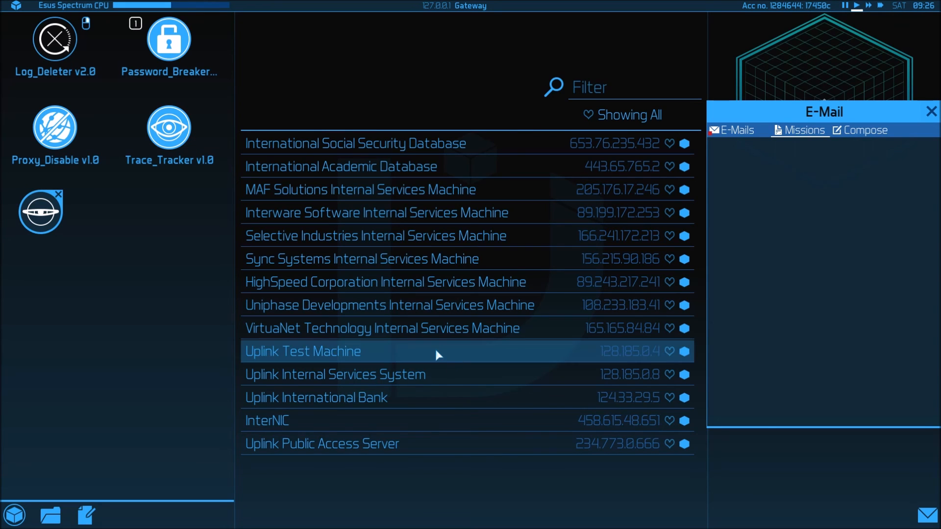
Step: Connect to the Uplink Internal Services System and log in with the hinted credentials
click(334, 374)
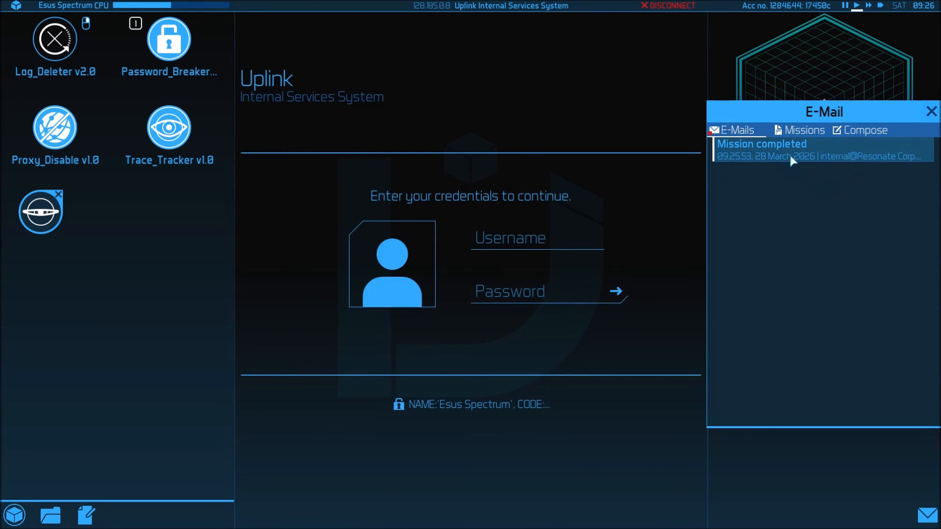
click(822, 150)
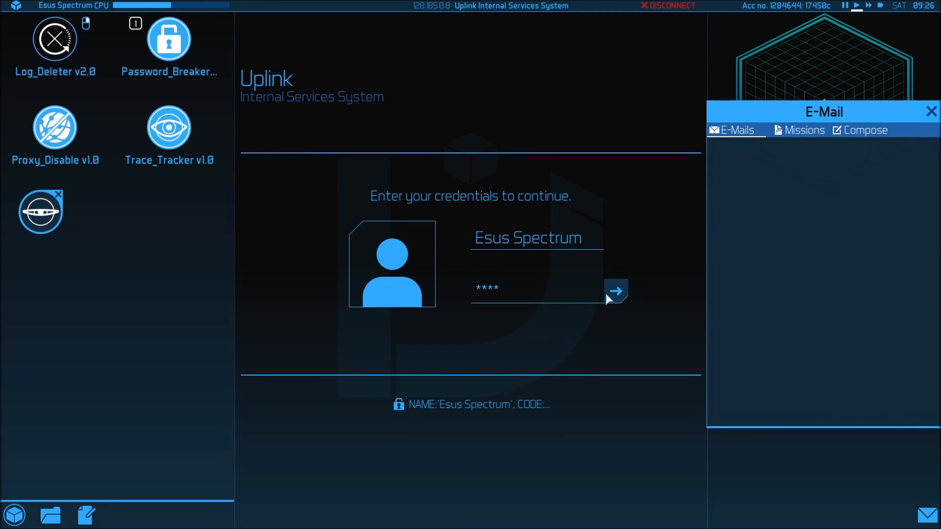
click(615, 293)
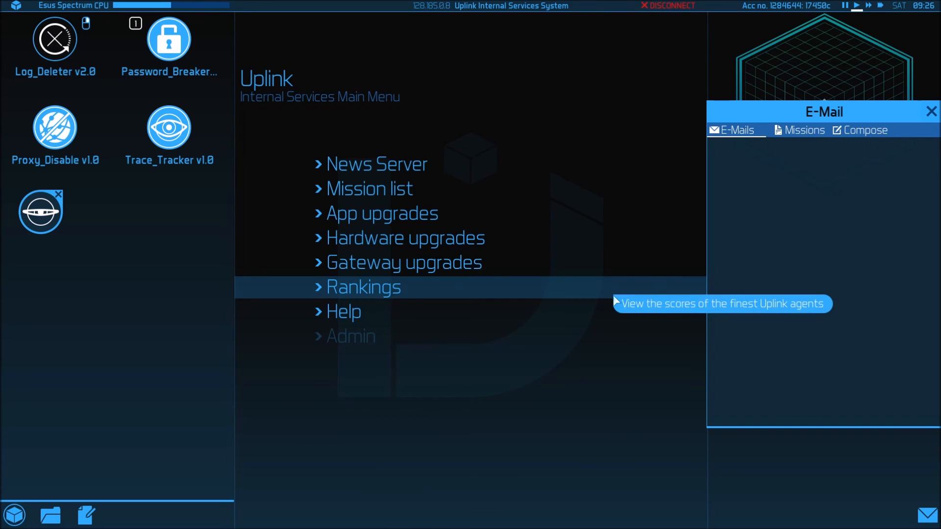
mouse_move(169, 39)
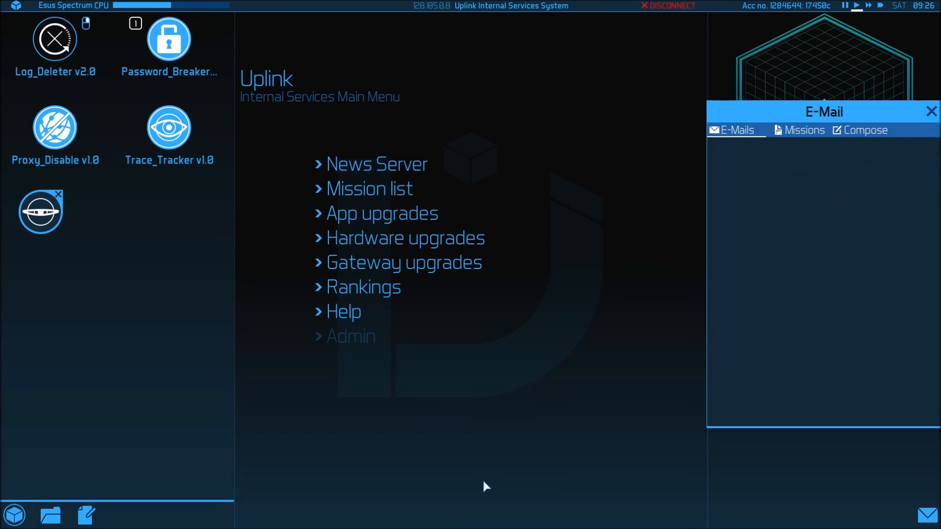
mouse_move(405, 238)
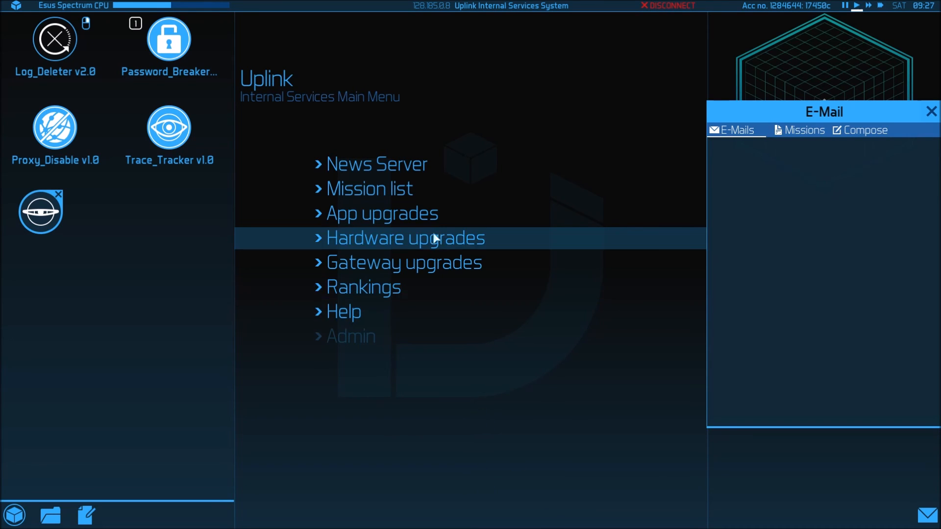
Step: Buy Log_Deleter v4.0 for 4000c from the security software catalogue
click(382, 213)
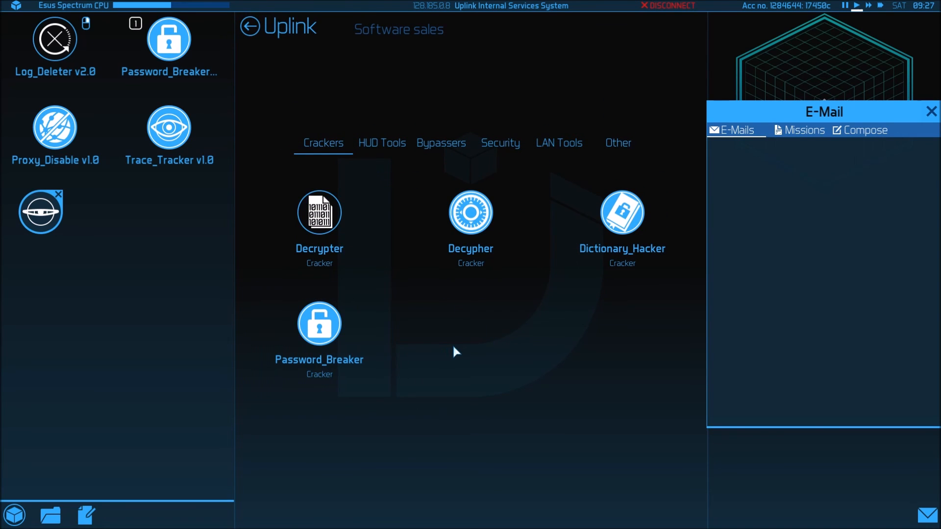
mouse_move(584, 219)
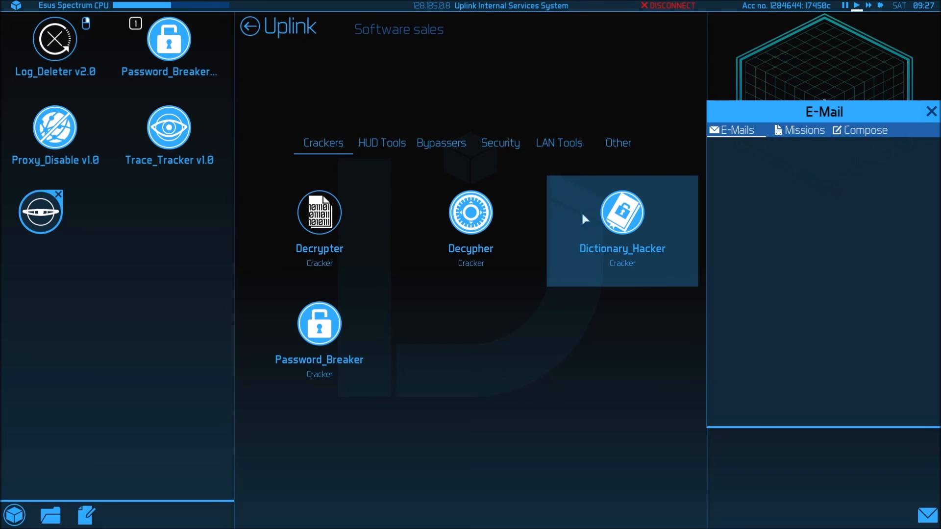
click(500, 143)
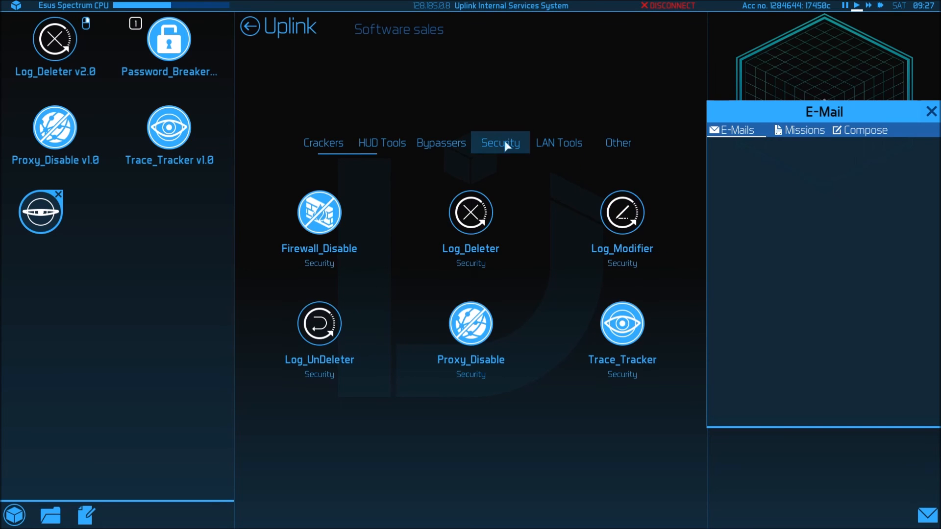
mouse_move(460, 301)
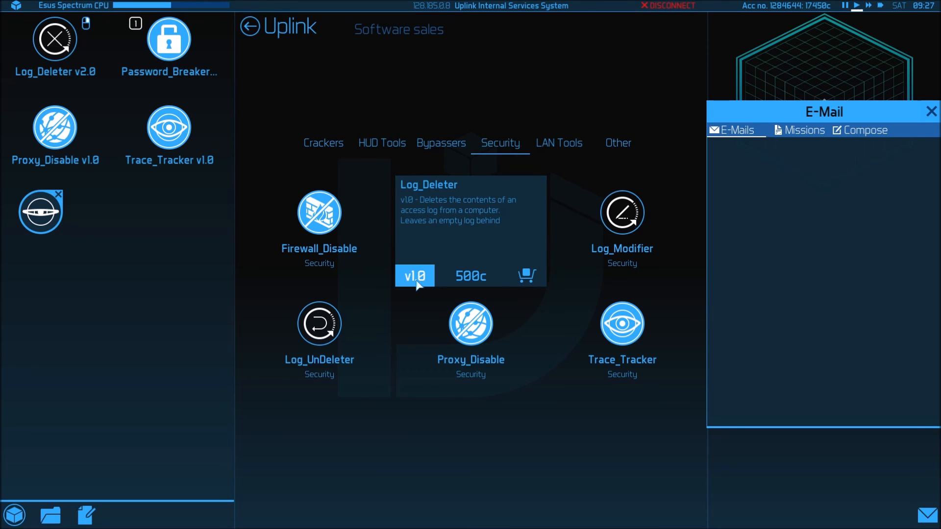
click(414, 275)
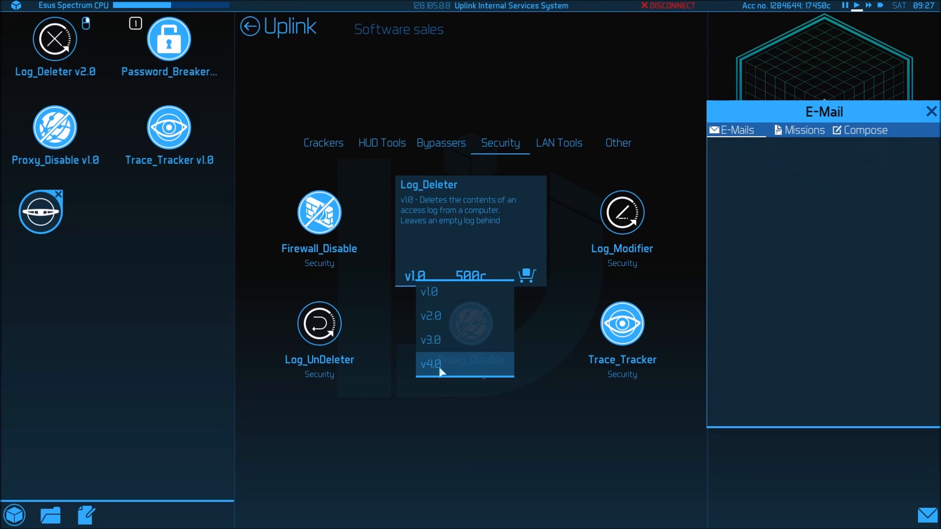
click(432, 364)
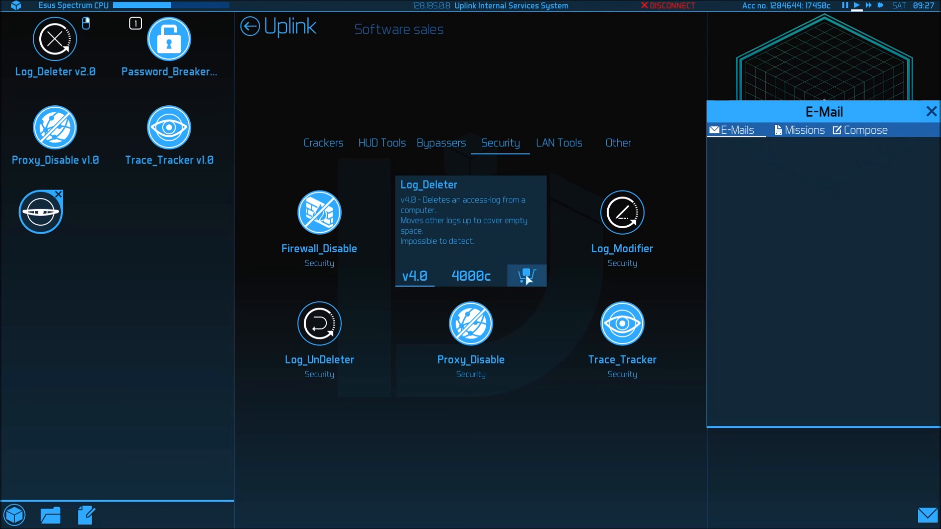
click(525, 275)
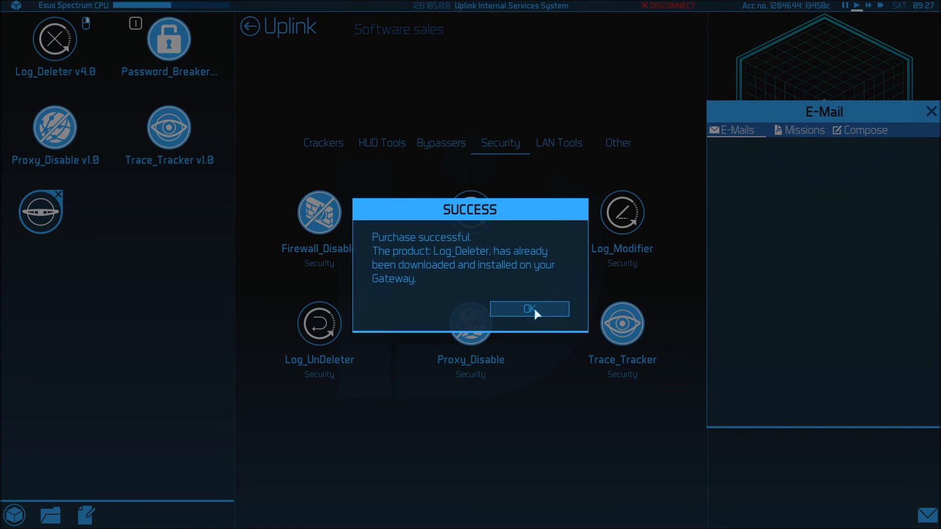
click(527, 308)
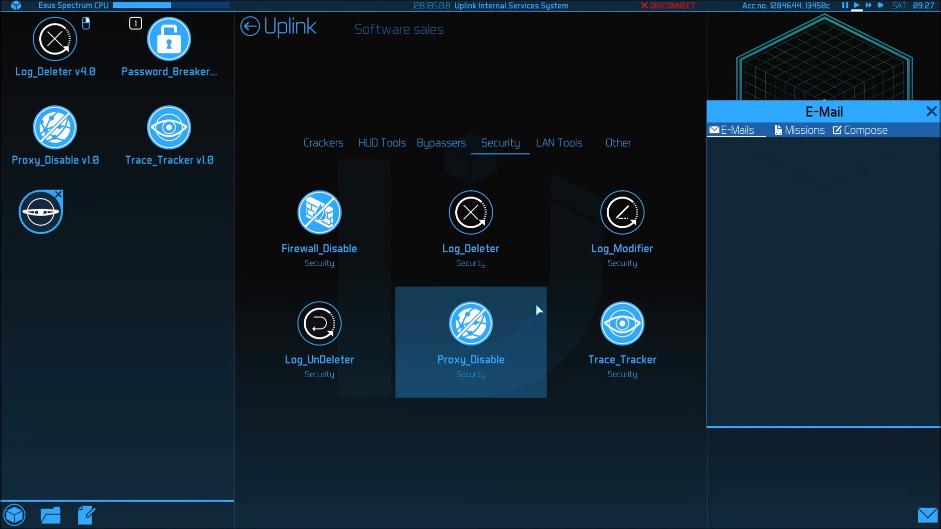
mouse_move(409, 258)
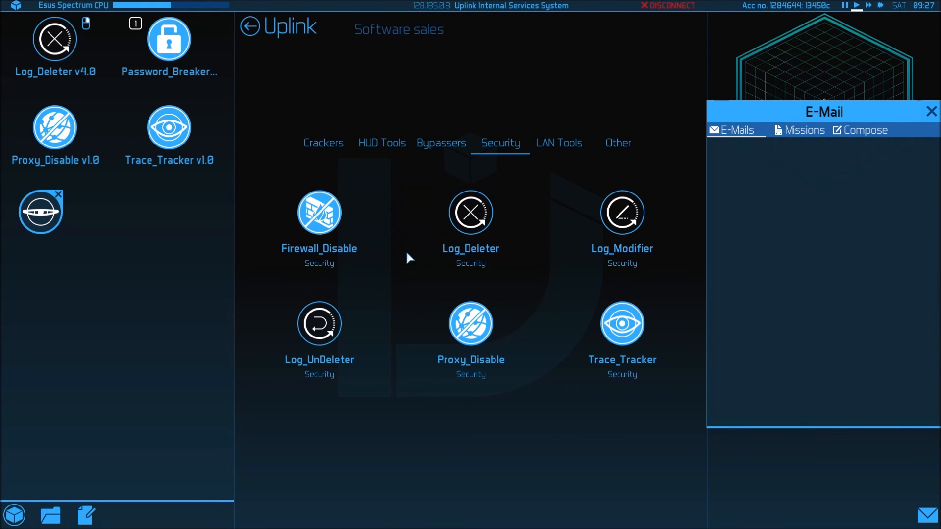
mouse_move(84, 78)
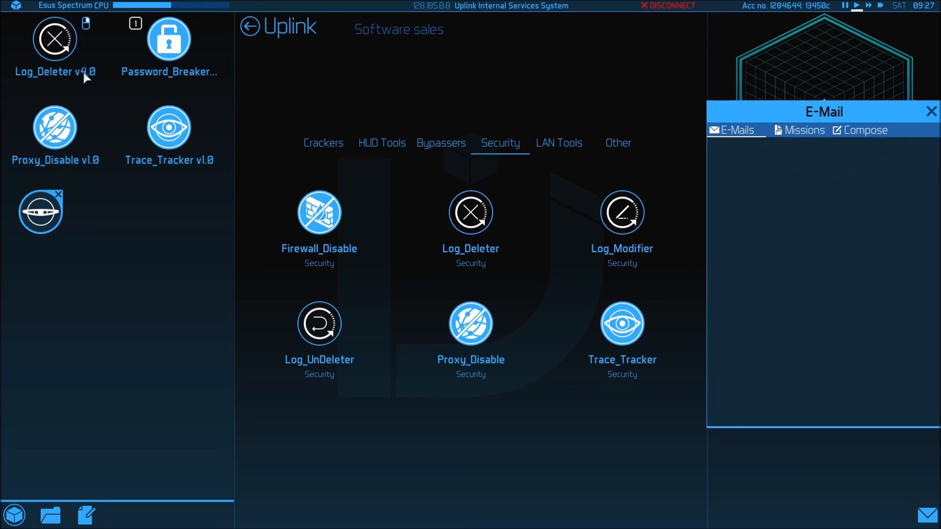
mouse_move(462, 454)
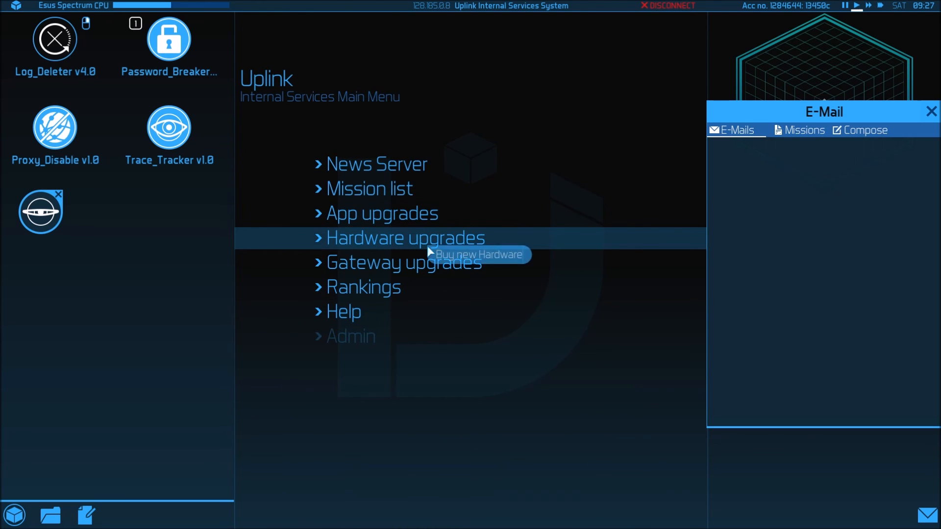
Step: Buy a 100 Ghz CPU for 3000c in hardware sales, leaving 10450c
click(405, 237)
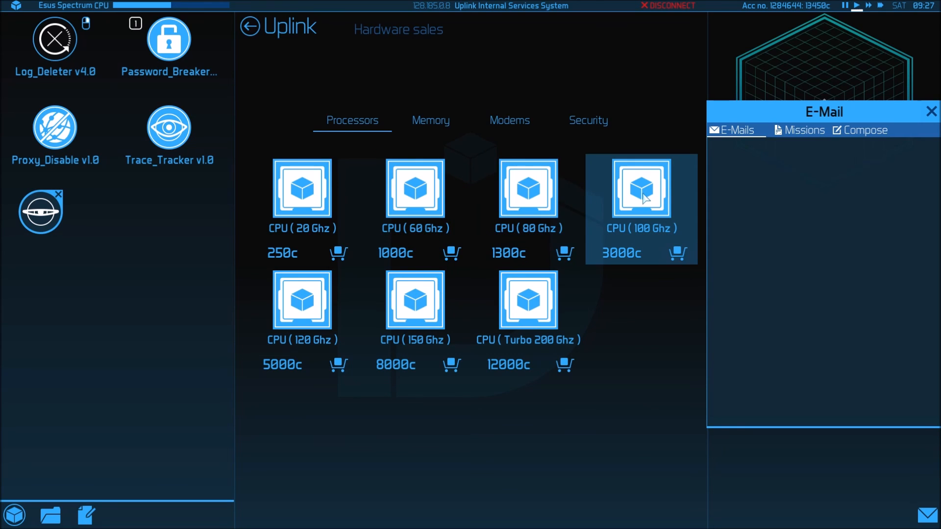
mouse_move(653, 292)
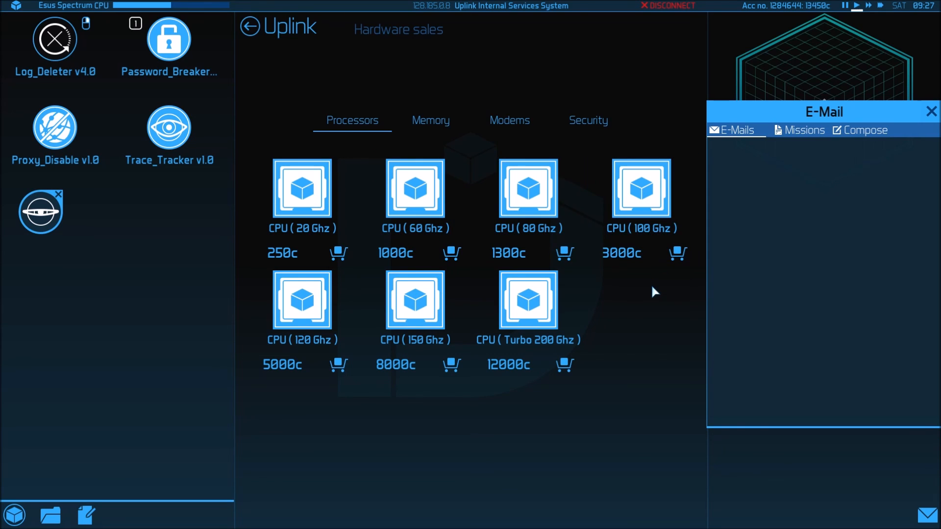
mouse_move(641, 189)
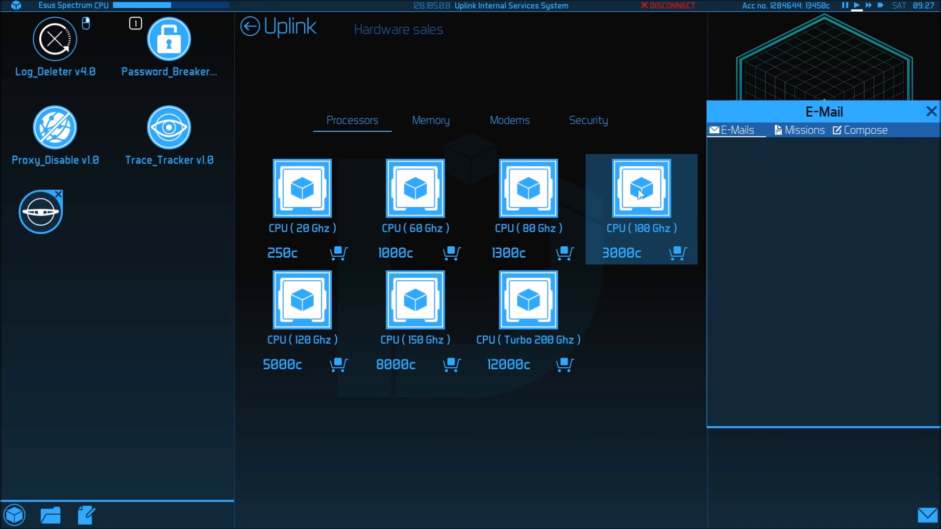
mouse_move(604, 201)
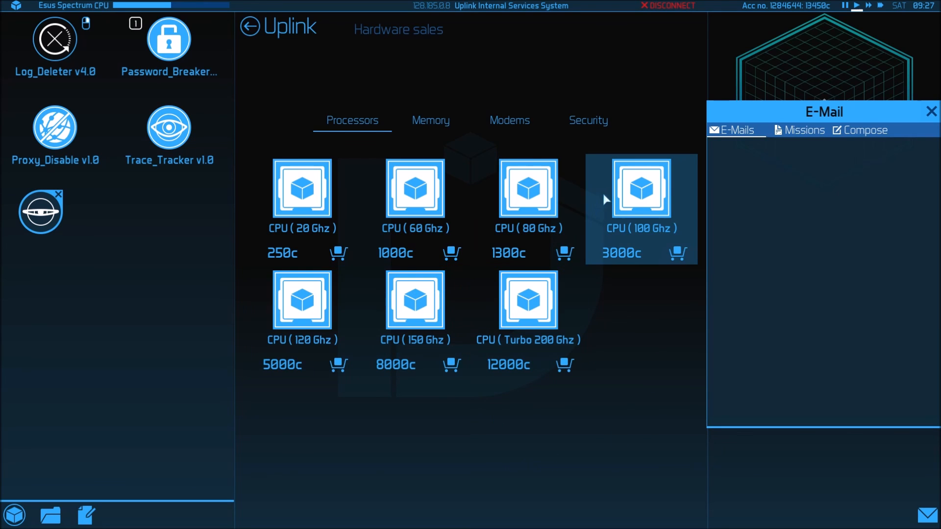
mouse_move(654, 188)
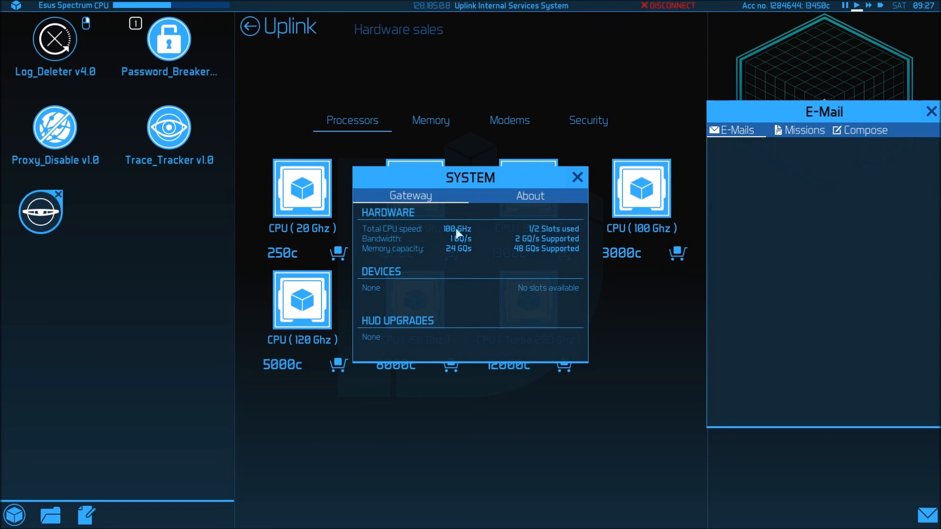
click(576, 176)
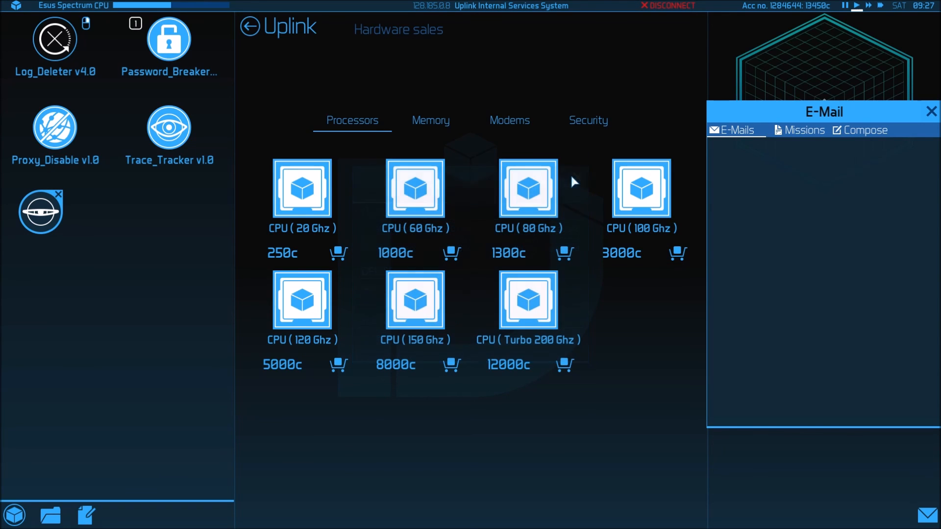
mouse_move(636, 210)
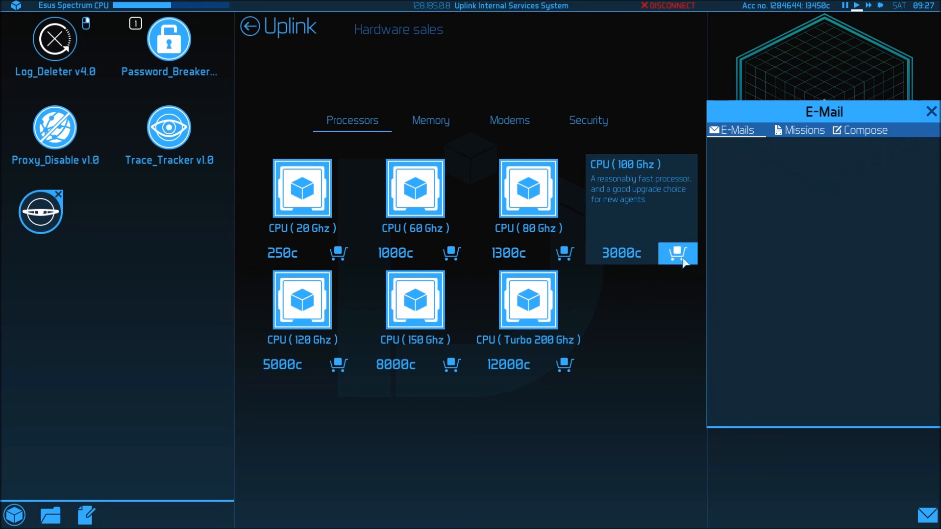
click(676, 253)
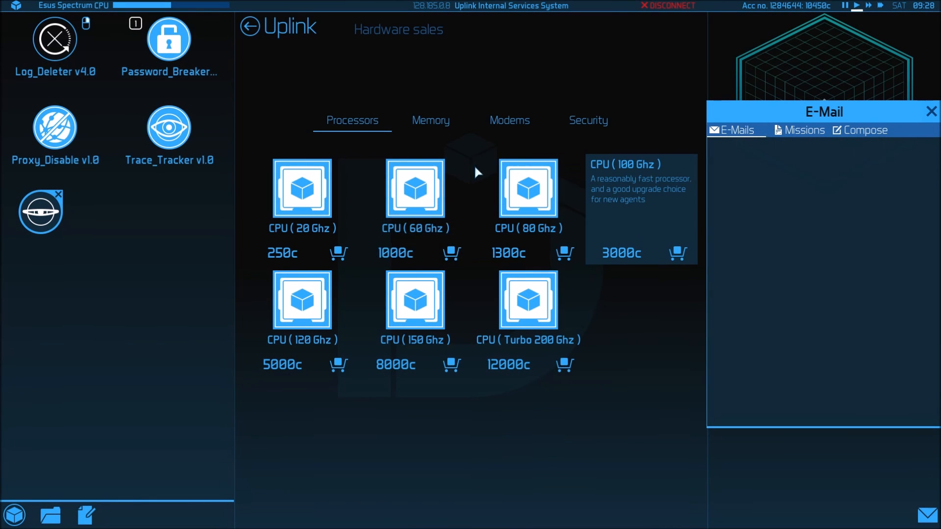
click(431, 120)
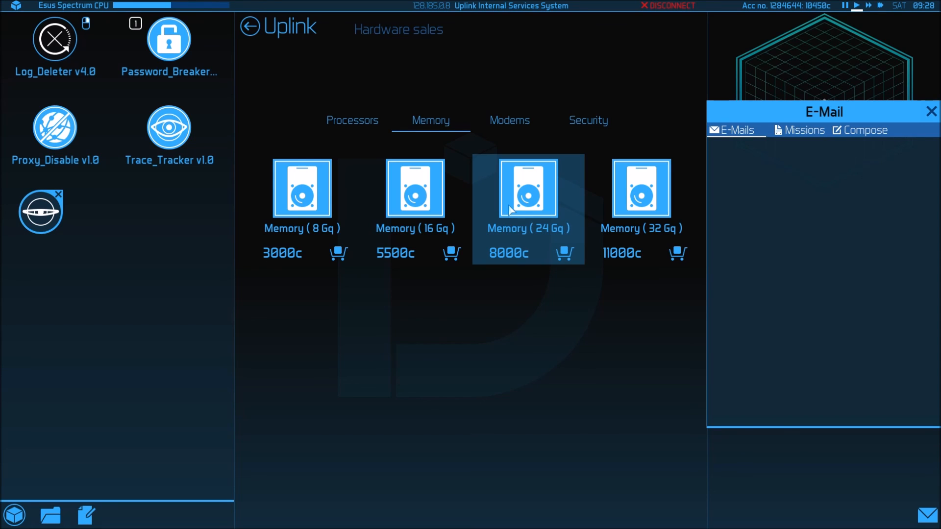
mouse_move(508, 120)
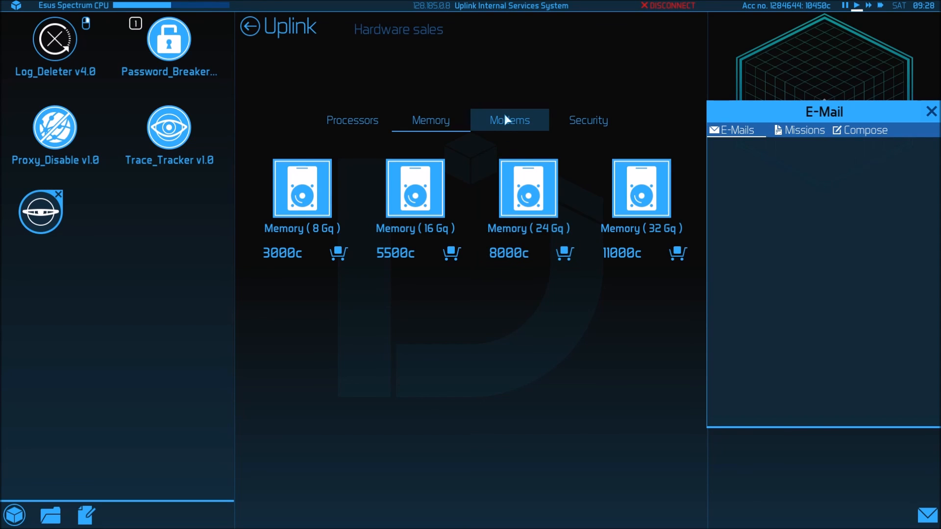
mouse_move(510, 124)
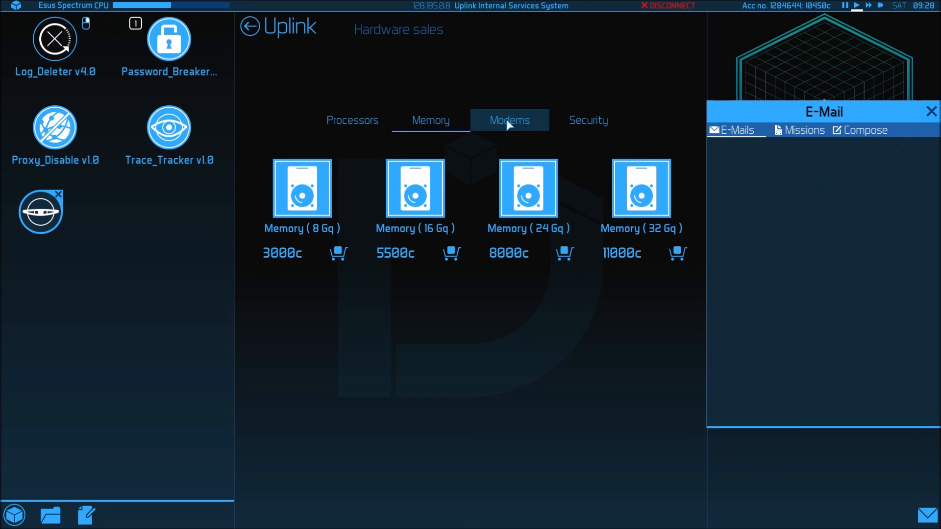
Step: Buy the 2 Gq/s modem from the modem listings, leaving 8450c
click(509, 120)
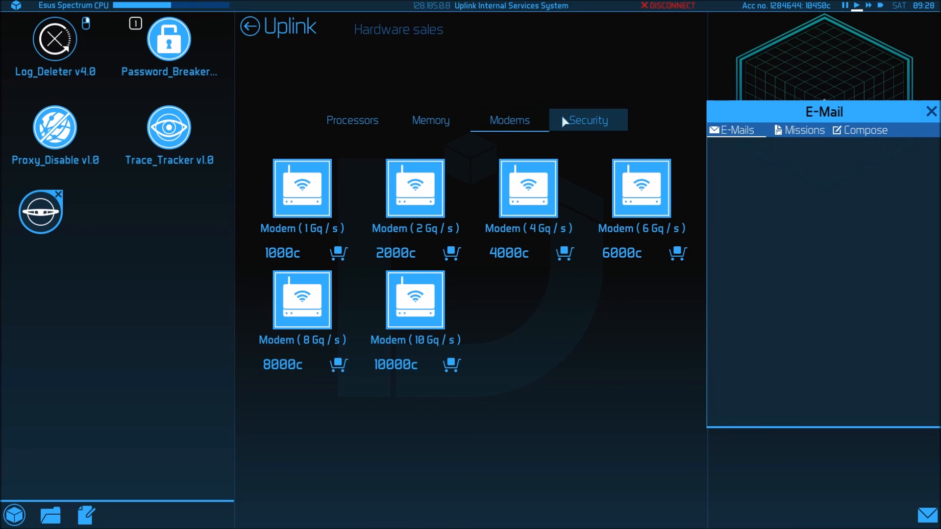
mouse_move(450, 253)
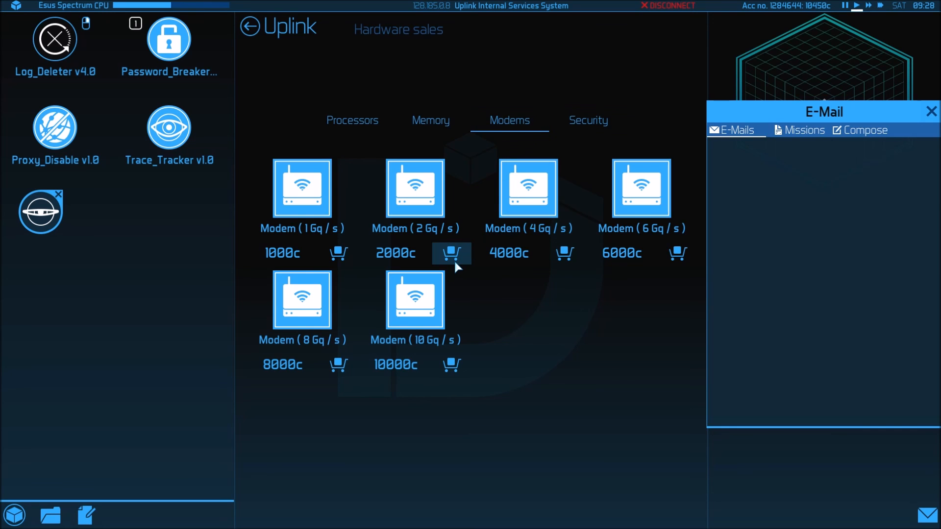
click(450, 253)
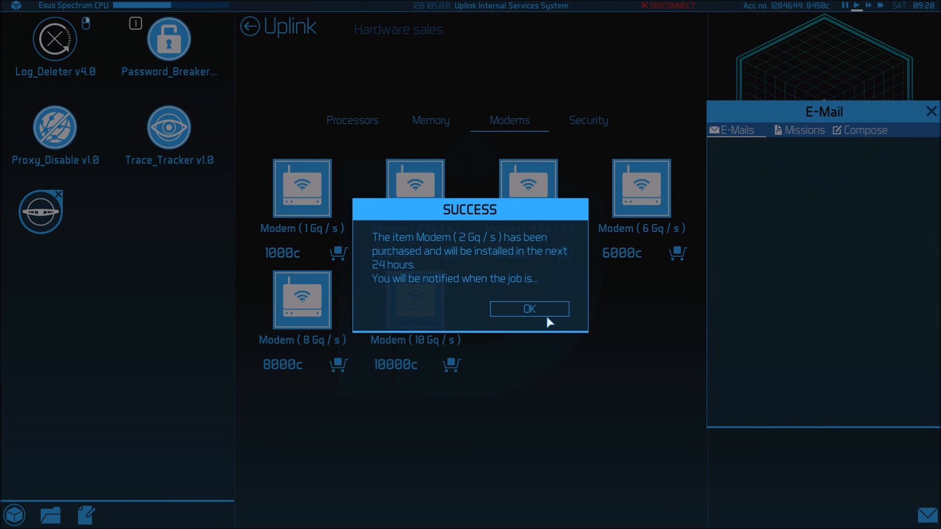
click(529, 308)
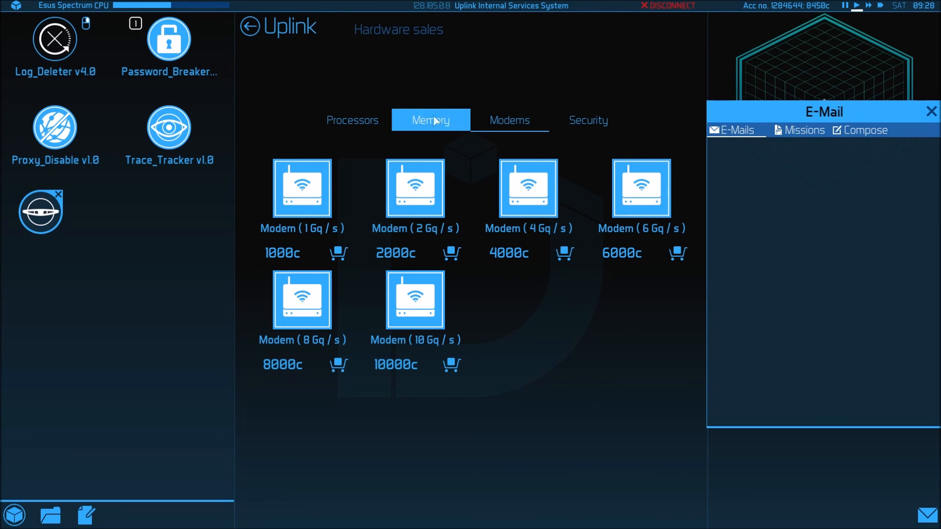
click(430, 120)
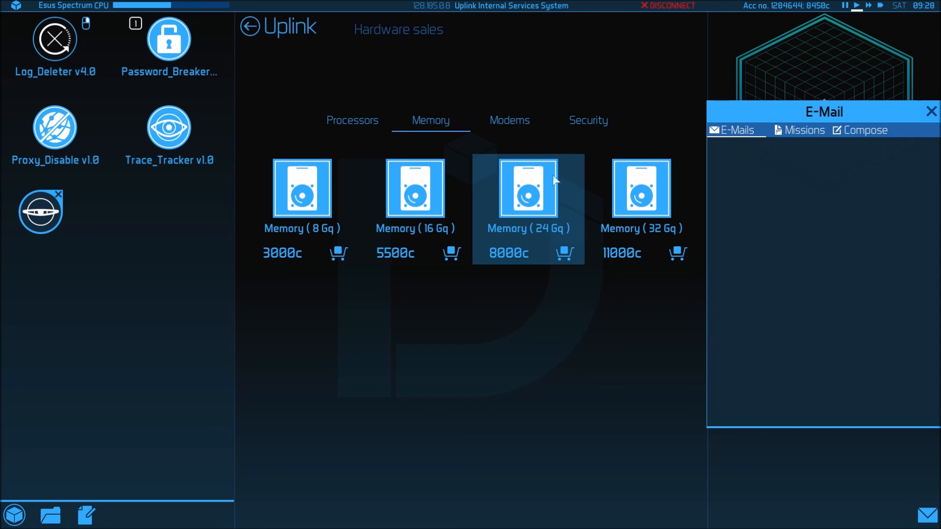
mouse_move(818, 16)
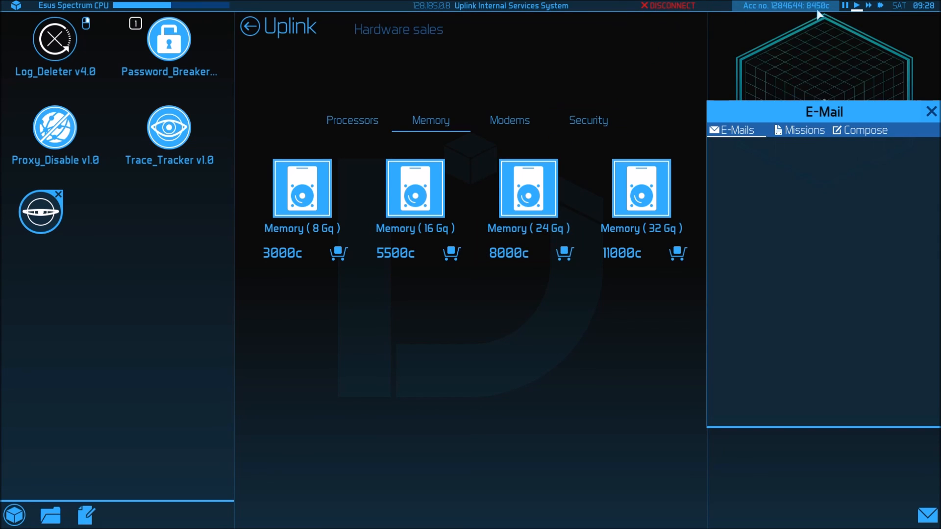
mouse_move(543, 99)
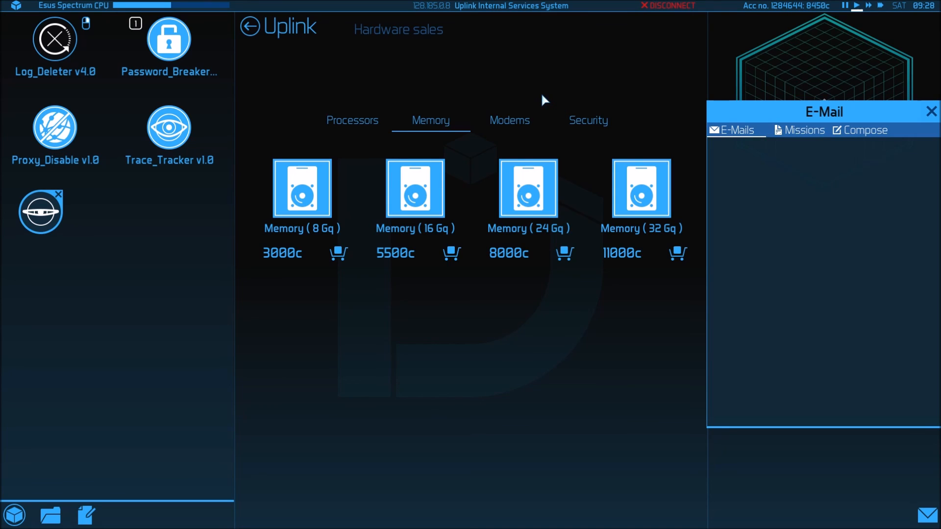
mouse_move(282, 37)
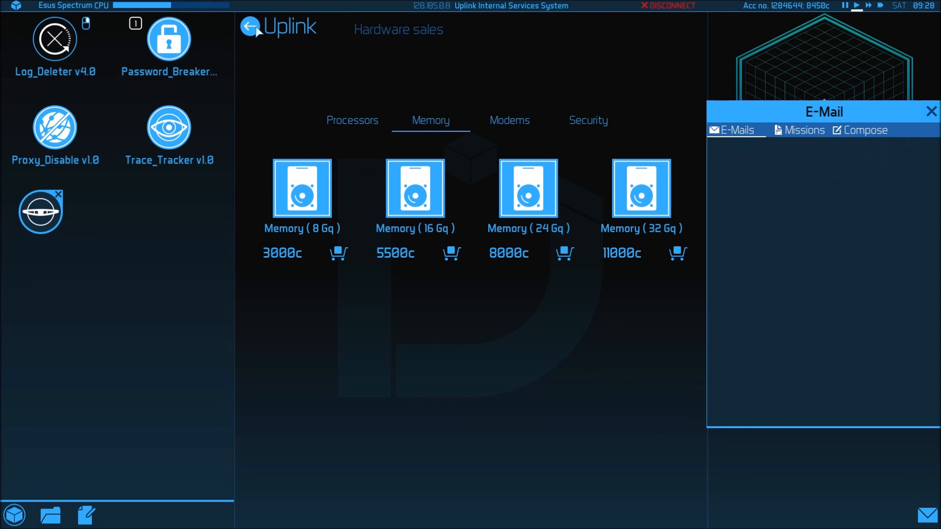
Step: Return from hardware sales to the Internal Services main menu
click(249, 27)
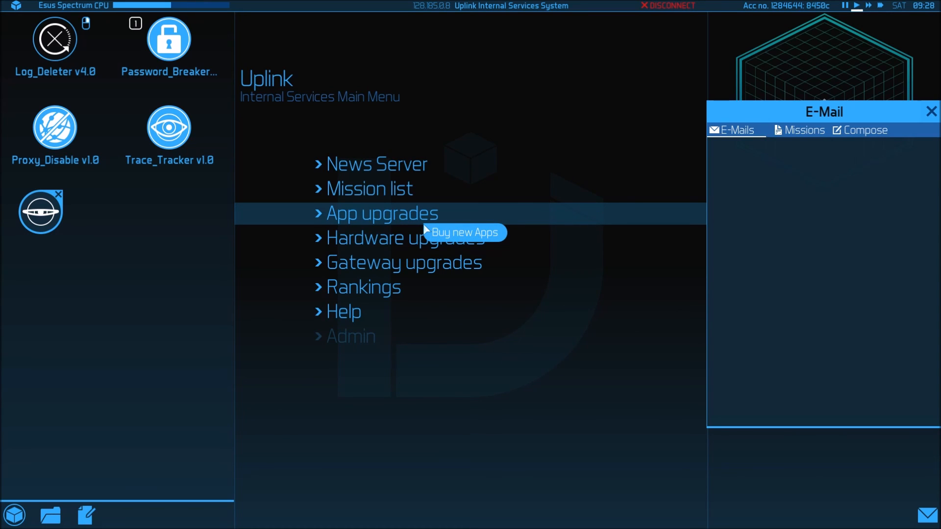
mouse_move(693, 289)
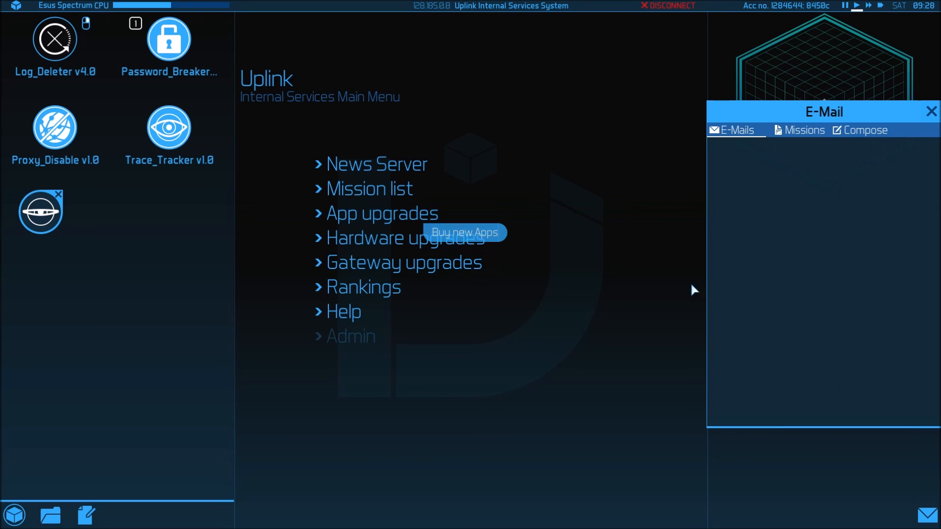
mouse_move(928, 314)
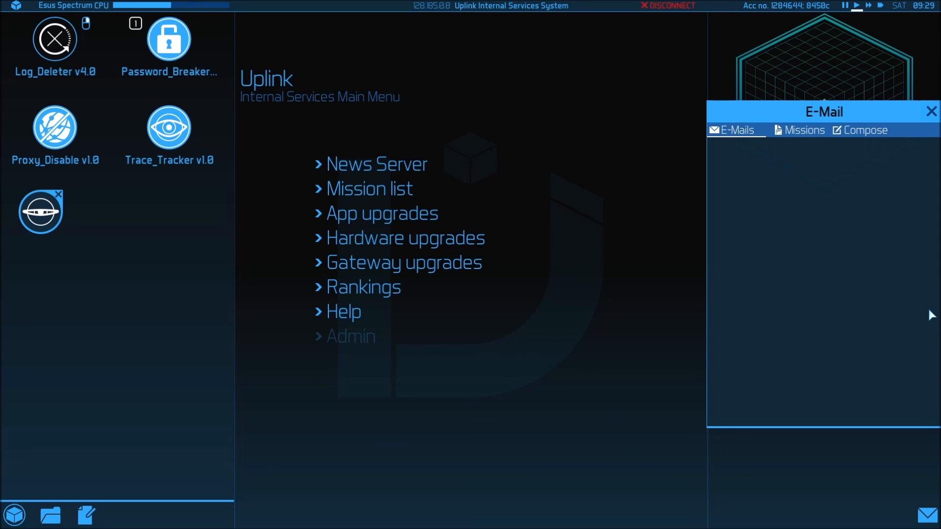
mouse_move(808, 279)
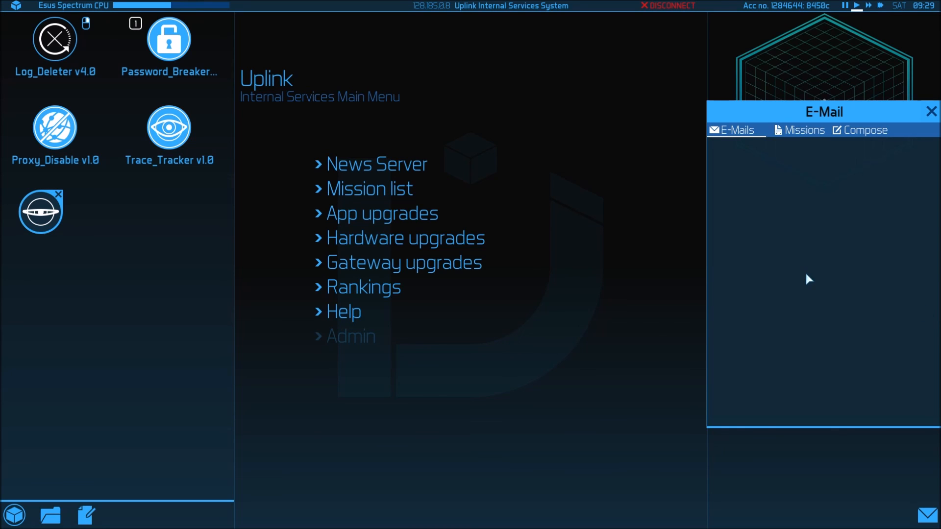
mouse_move(737, 306)
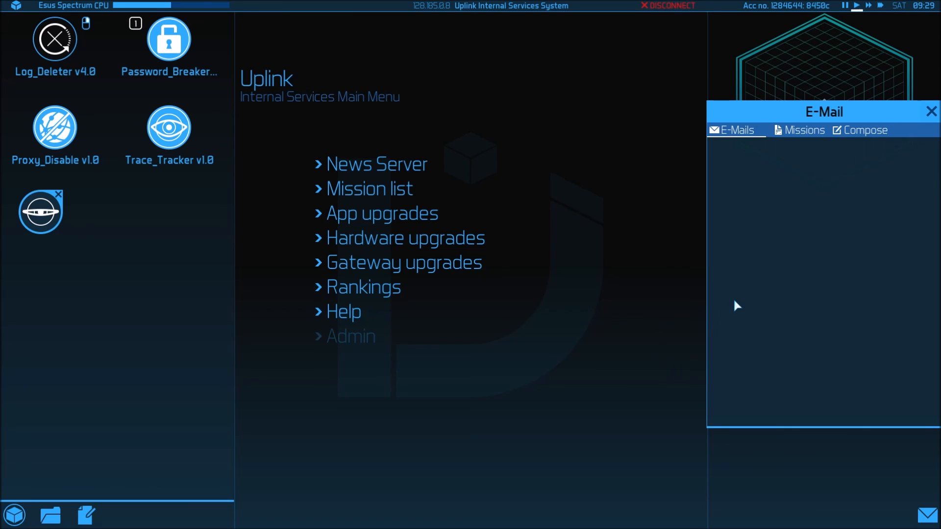